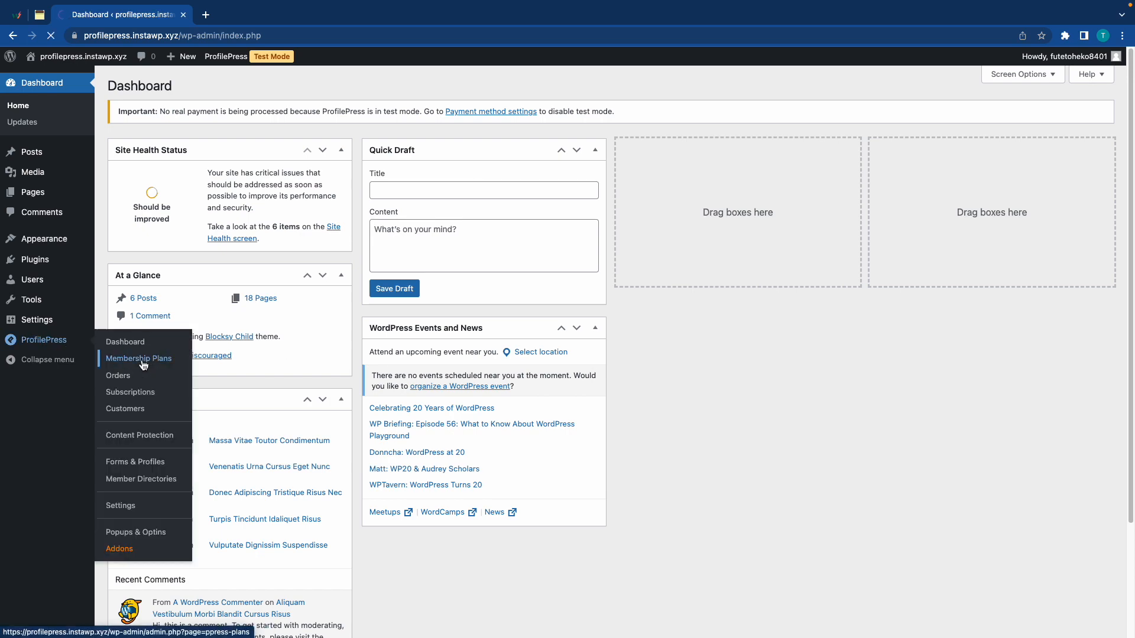
Step: Go to ProfilePress Membership Plans and start adding a new plan
{"action": "left_click", "coordinate": [138, 358]}
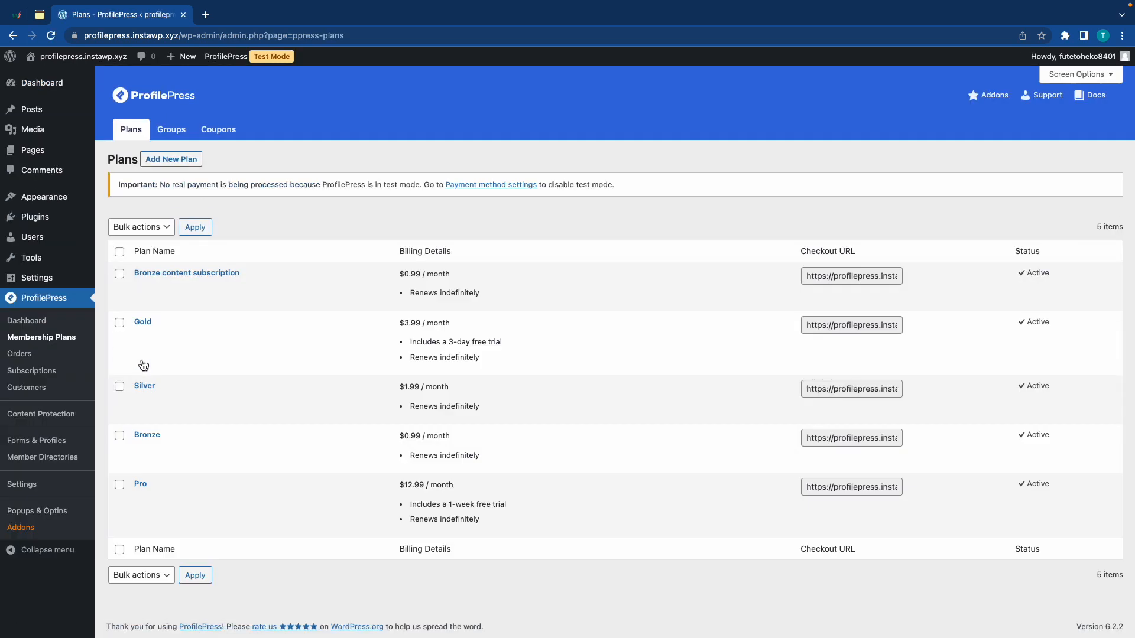
{"action": "mouse_move", "coordinate": [186, 273]}
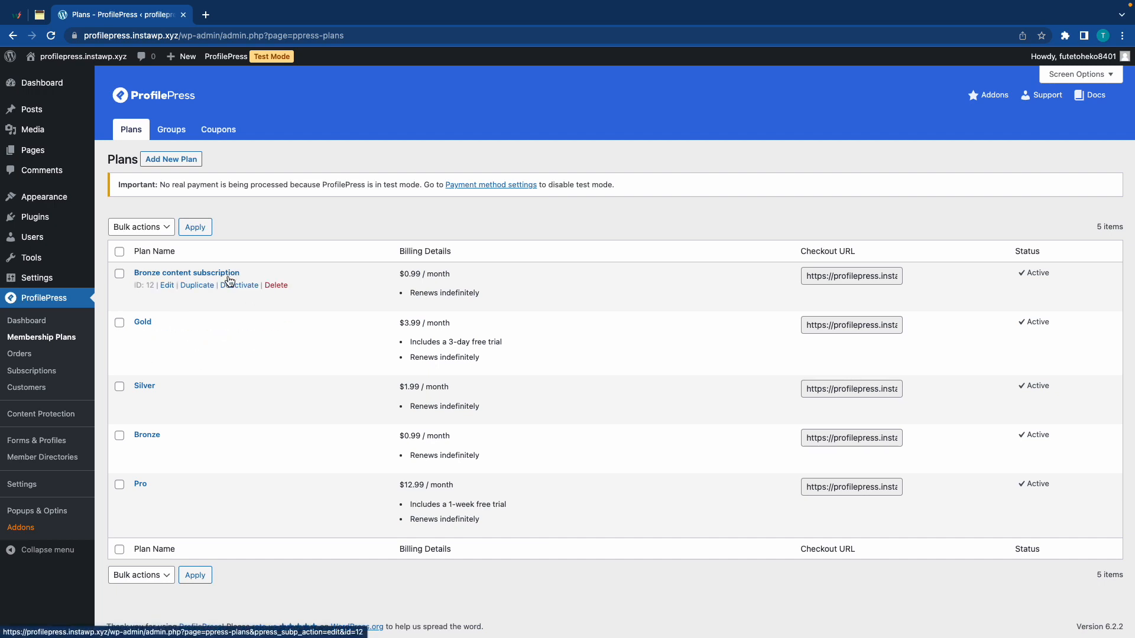
{"action": "left_click", "coordinate": [171, 159]}
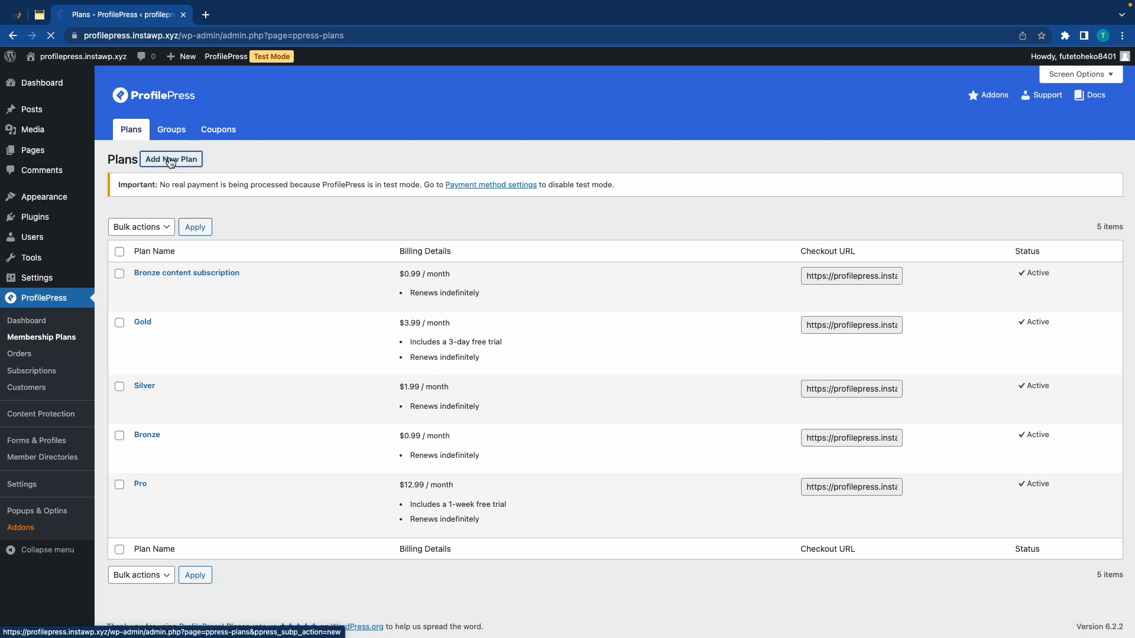
Step: Name the plan 'Premium Content' and review the user role choices
{"action": "left_click", "coordinate": [171, 159]}
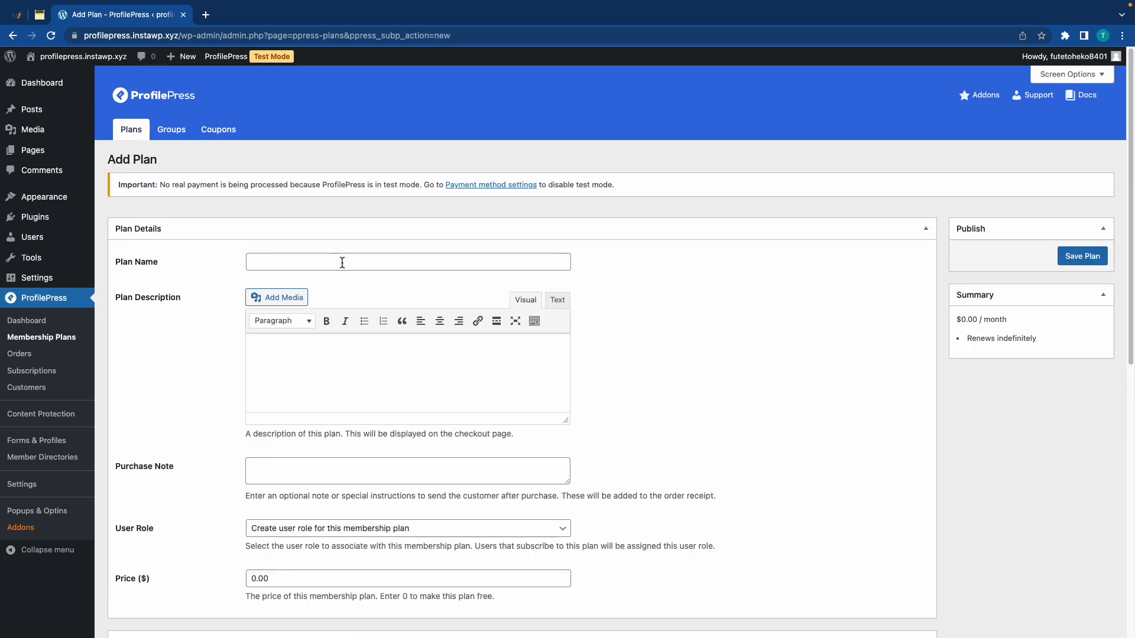
{"action": "type", "text": "Premium Content"}
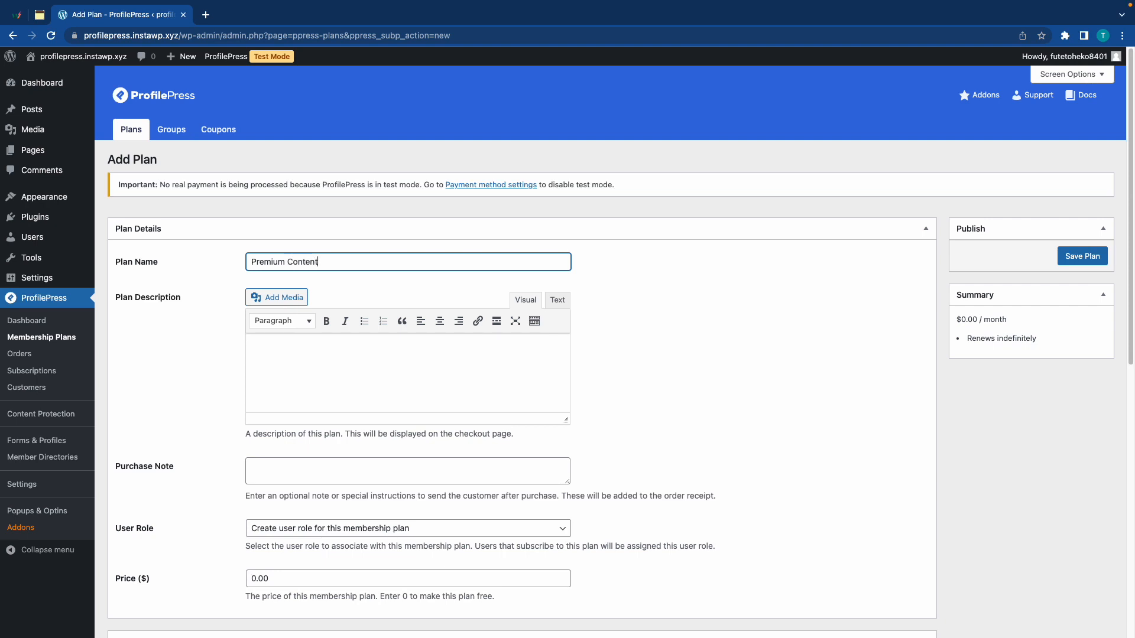
{"action": "scroll", "scroll_direction": "down", "scroll_amount": 3}
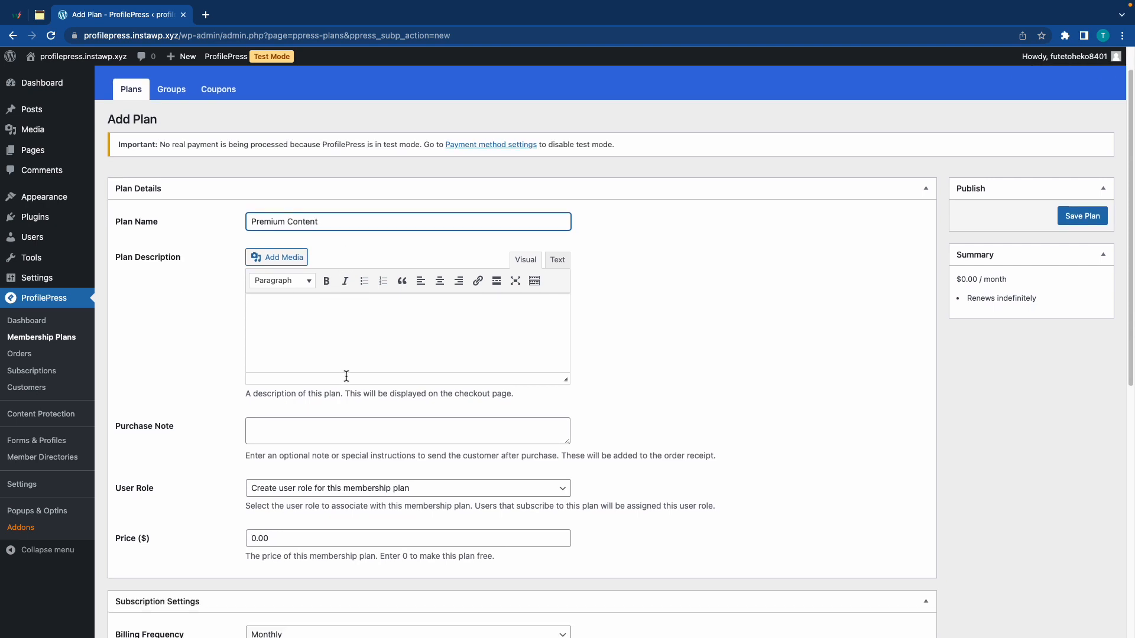
{"action": "left_click", "coordinate": [407, 487]}
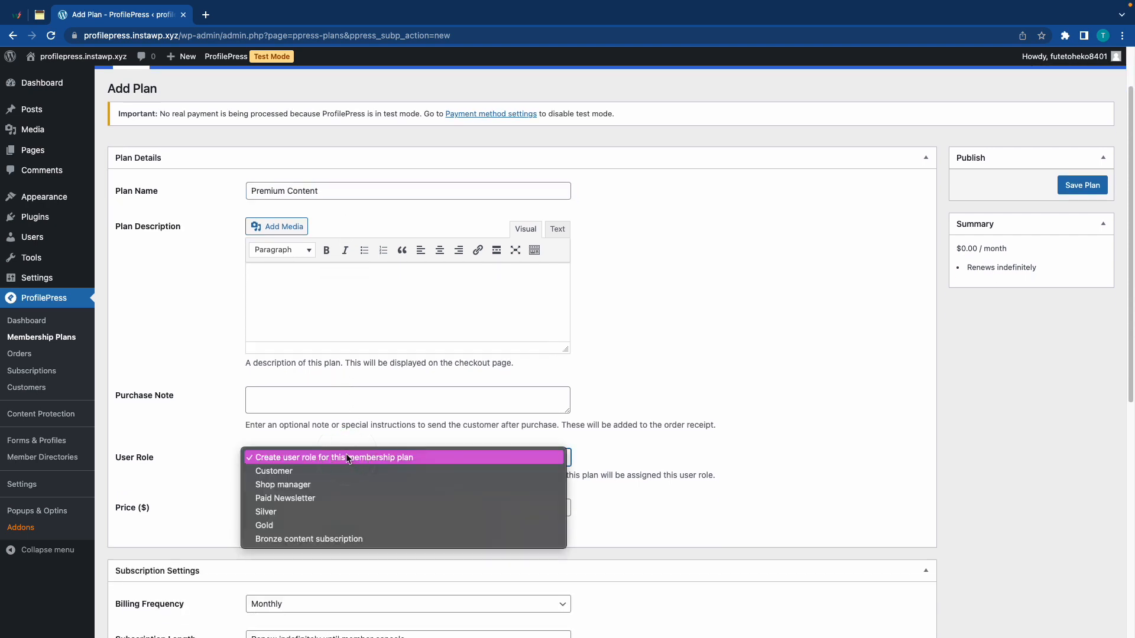
{"action": "mouse_move", "coordinate": [315, 459]}
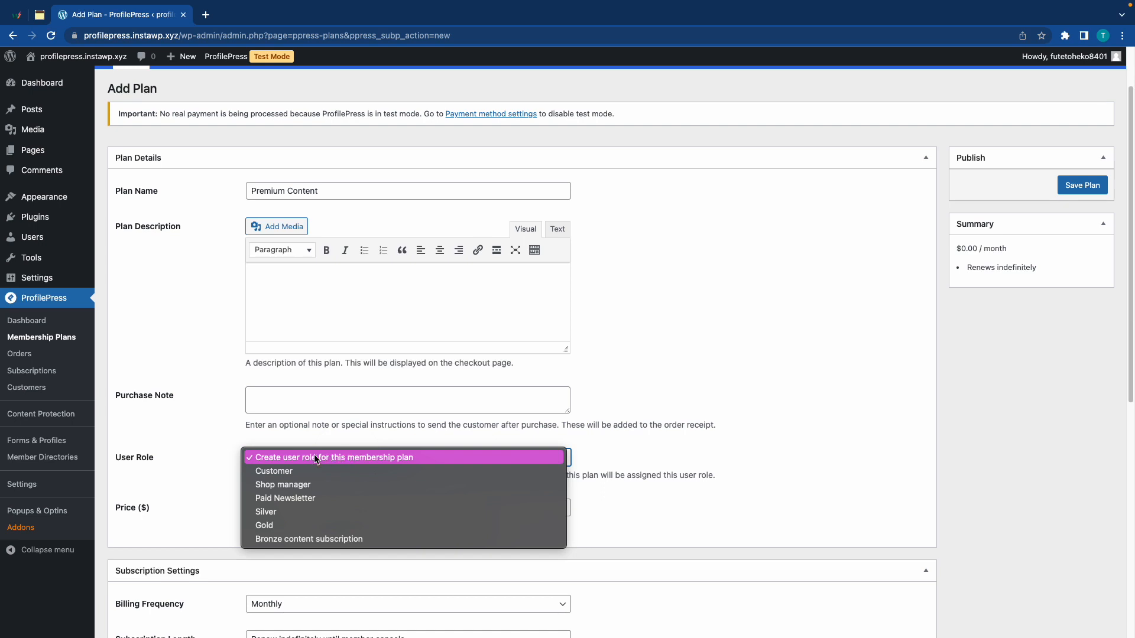
{"action": "left_click", "coordinate": [335, 457]}
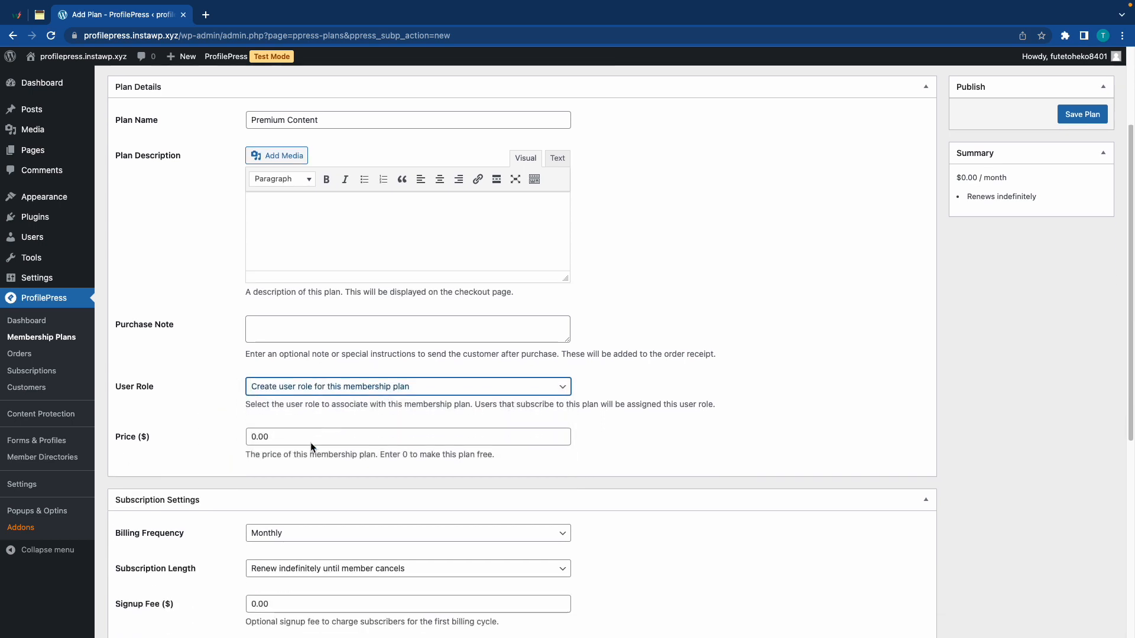
Step: Set price 1.99, Monthly billing, renewing indefinitely, and save the plan
{"action": "left_click", "coordinate": [406, 436]}
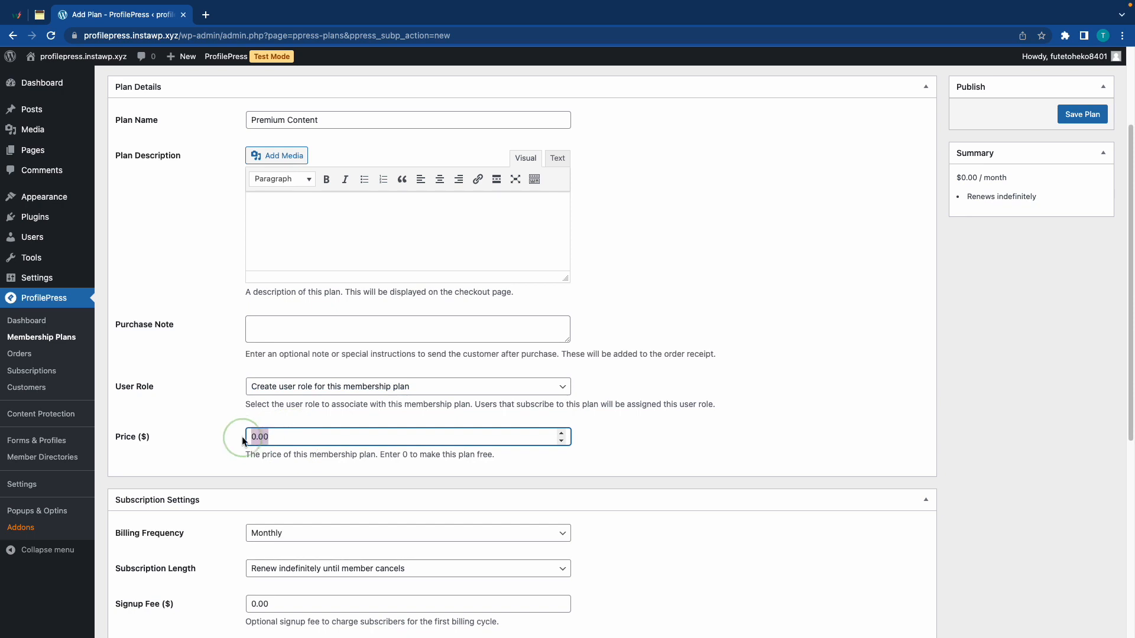
{"action": "type", "text": "1.99"}
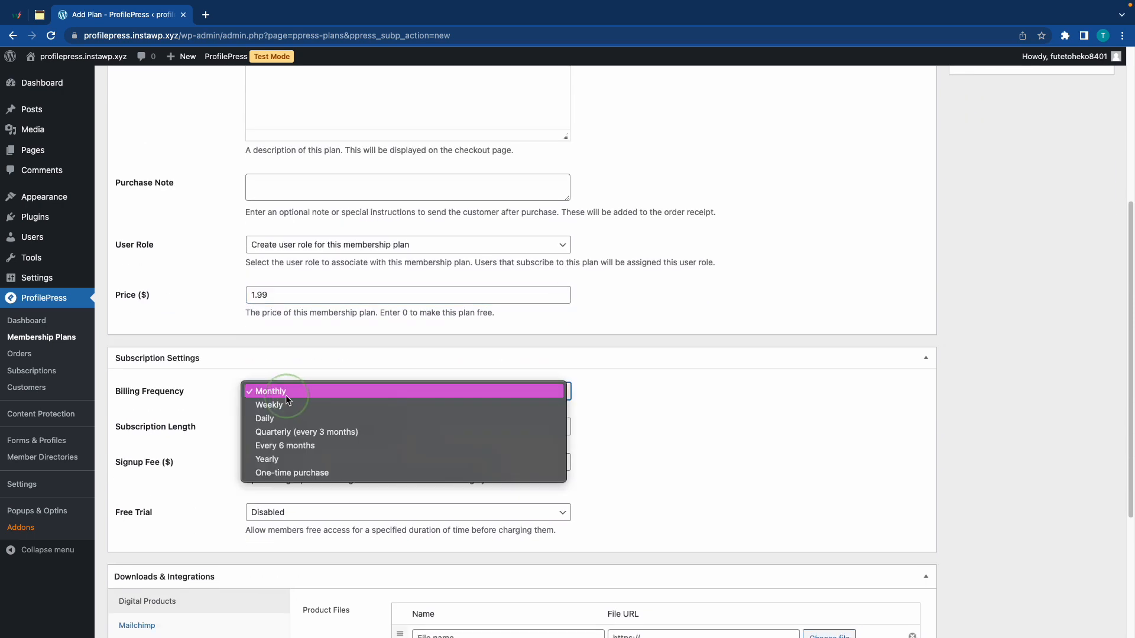
{"action": "left_click", "coordinate": [270, 390]}
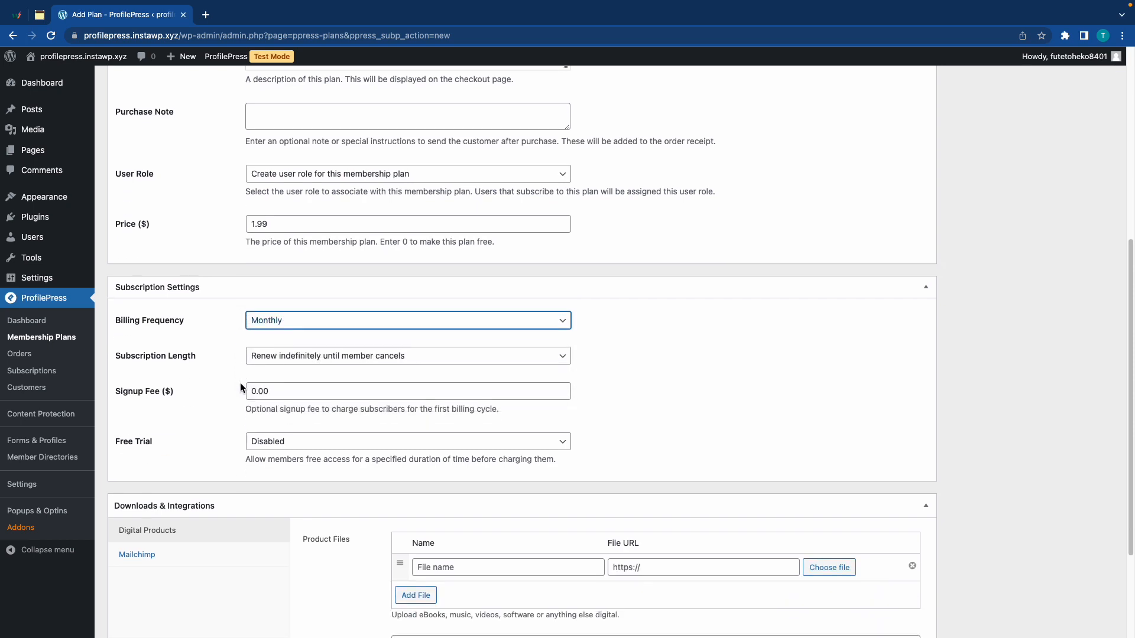
{"action": "left_click", "coordinate": [406, 355]}
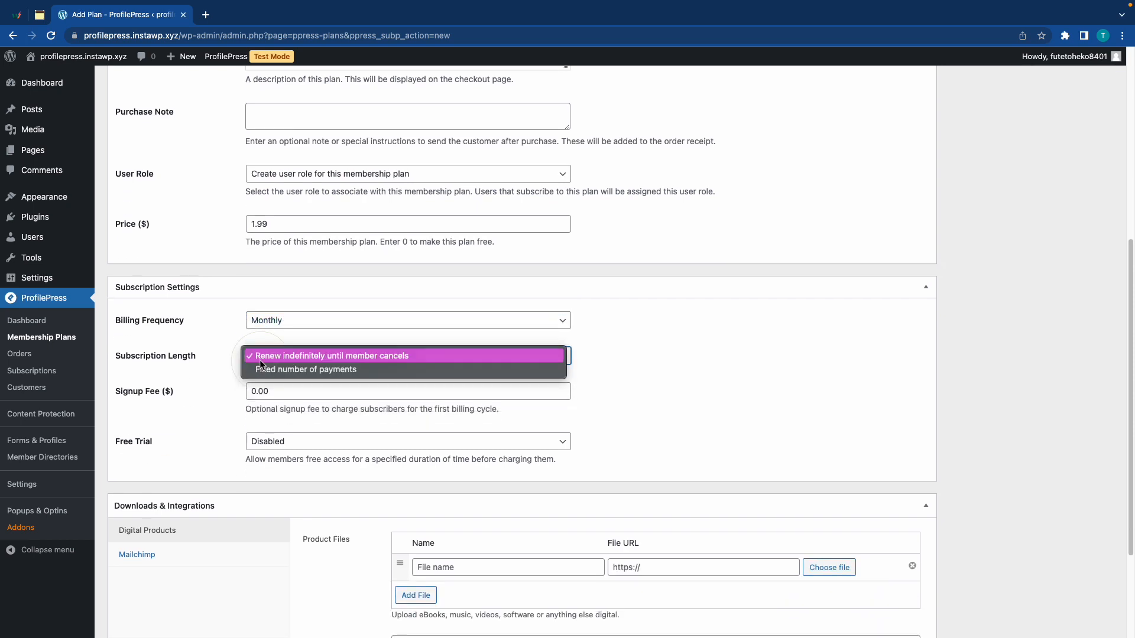
{"action": "left_click", "coordinate": [329, 355]}
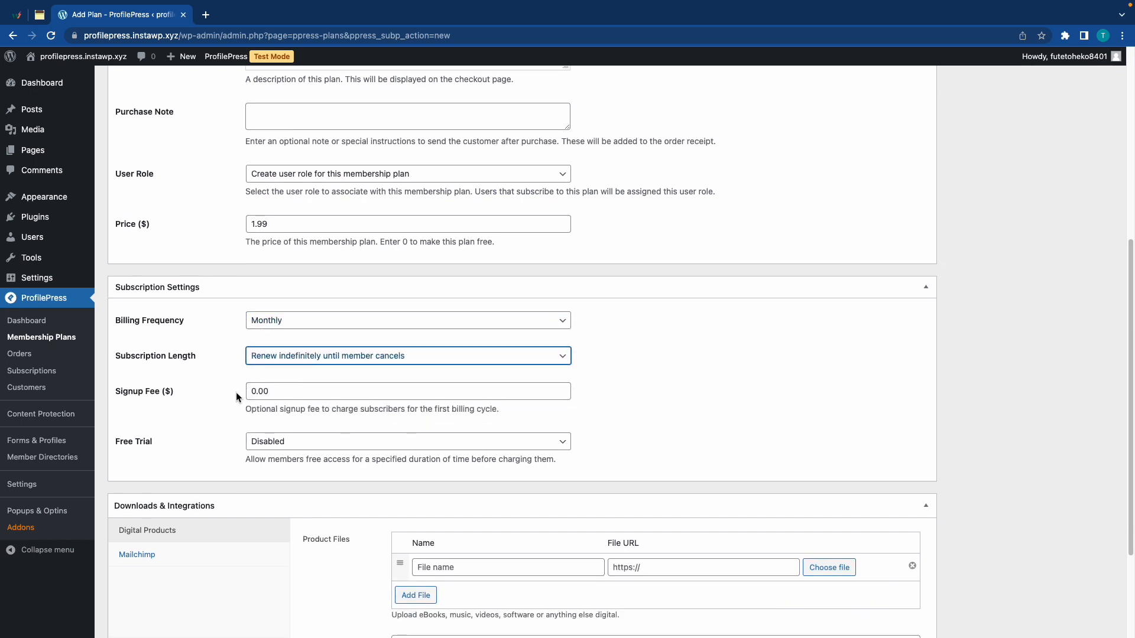
{"action": "scroll", "scroll_direction": "down", "scroll_amount": 3}
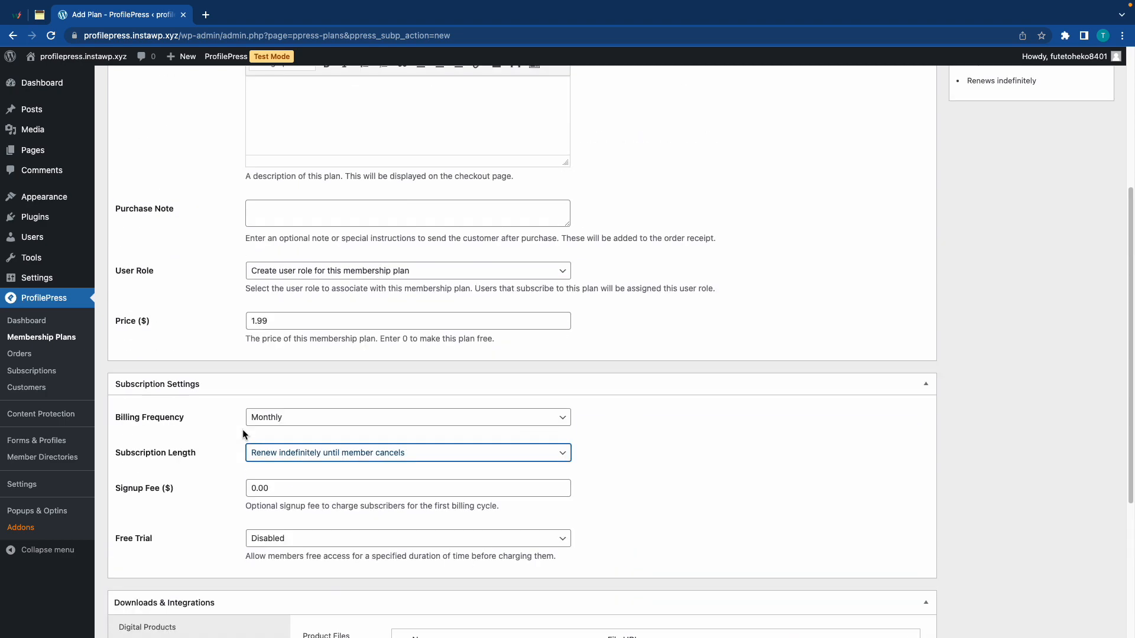
{"action": "scroll", "scroll_direction": "up", "scroll_amount": 3}
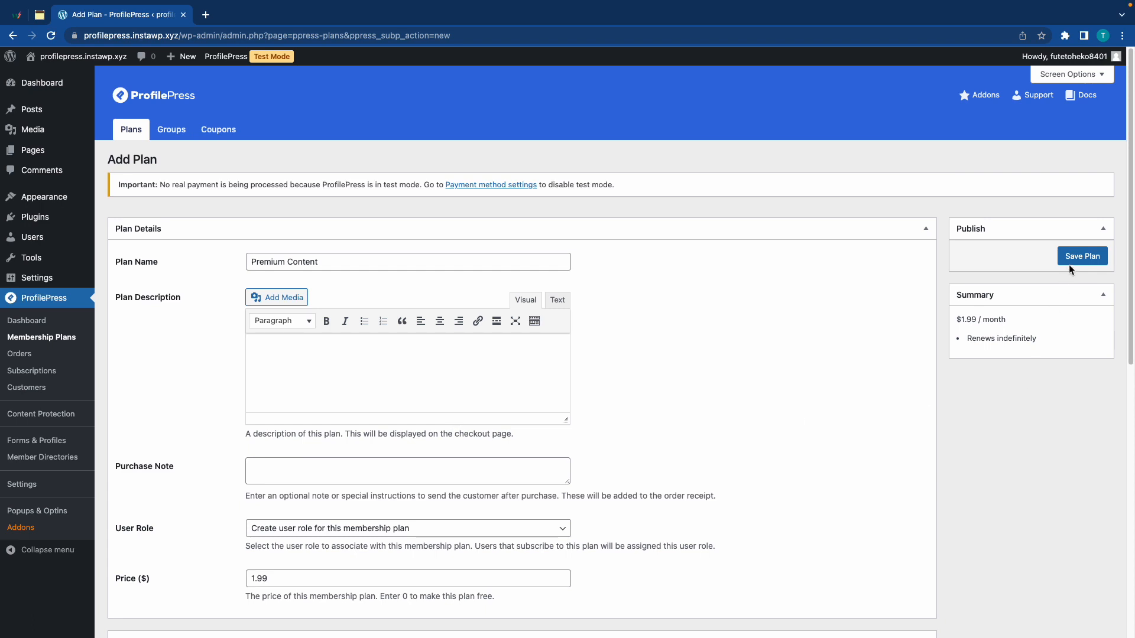
{"action": "left_click", "coordinate": [1082, 255]}
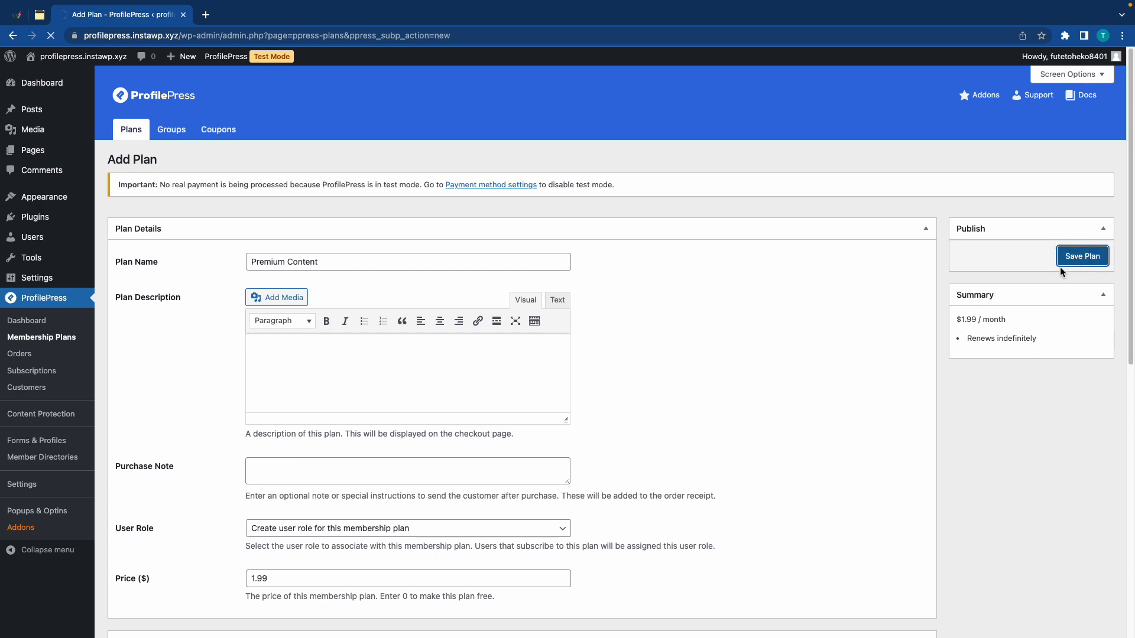
{"action": "left_click", "coordinate": [1083, 255]}
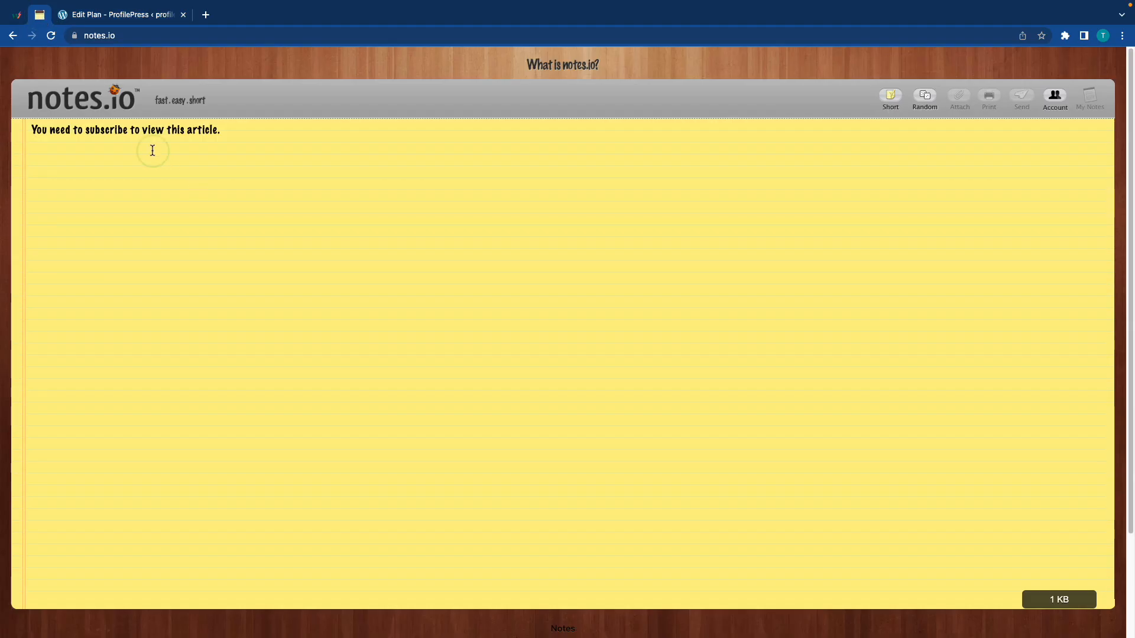
Step: Return from notes.io to the saved Premium Content plan page
{"action": "key", "text": "cmd+v"}
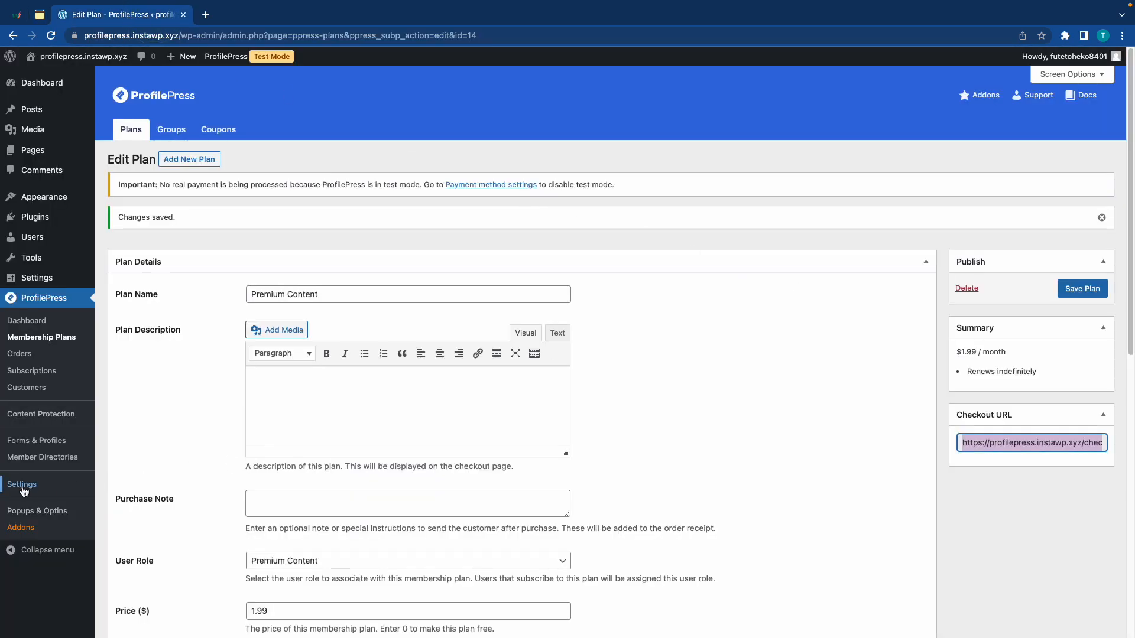
Step: Check that Stripe is connected in test mode under Settings > Payments > Payment Methods
{"action": "left_click", "coordinate": [22, 485]}
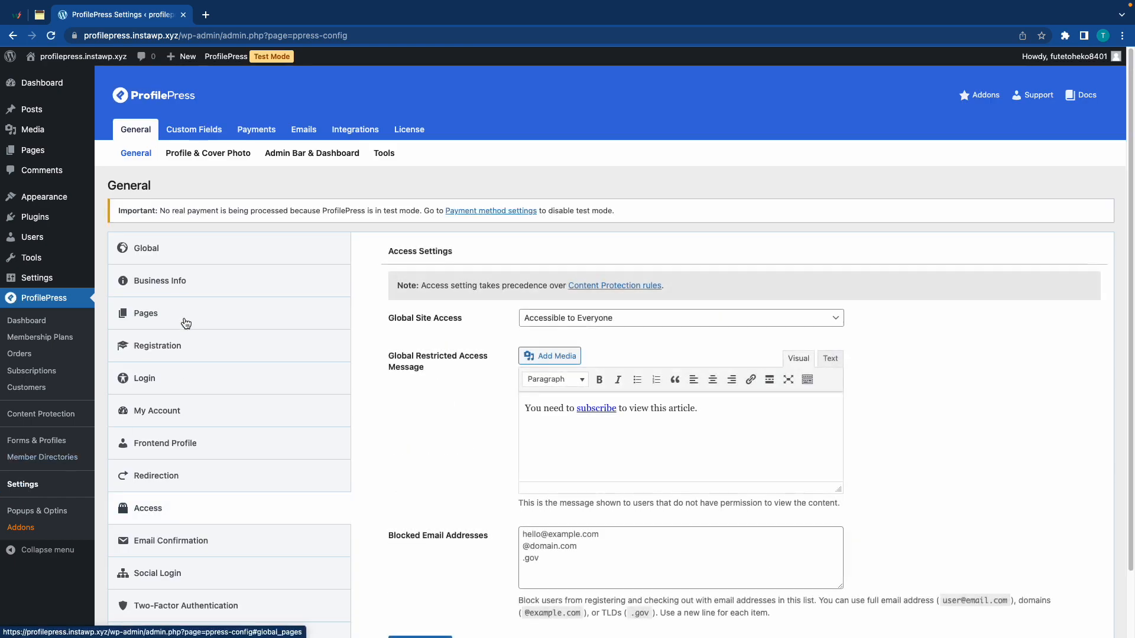
{"action": "left_click", "coordinate": [256, 129]}
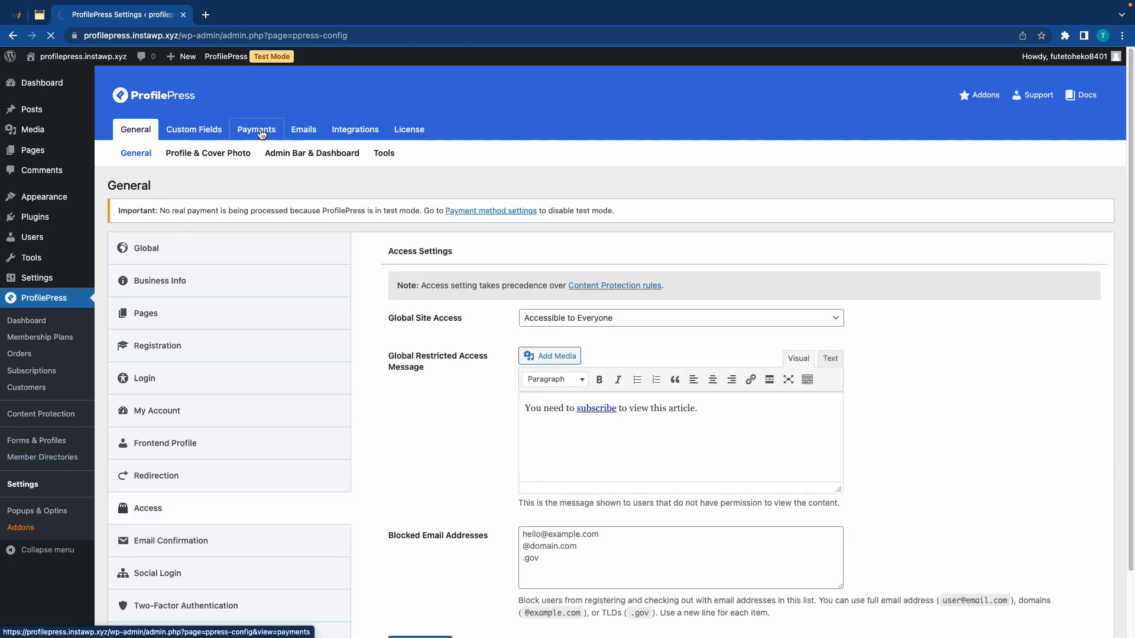
{"action": "left_click", "coordinate": [256, 129]}
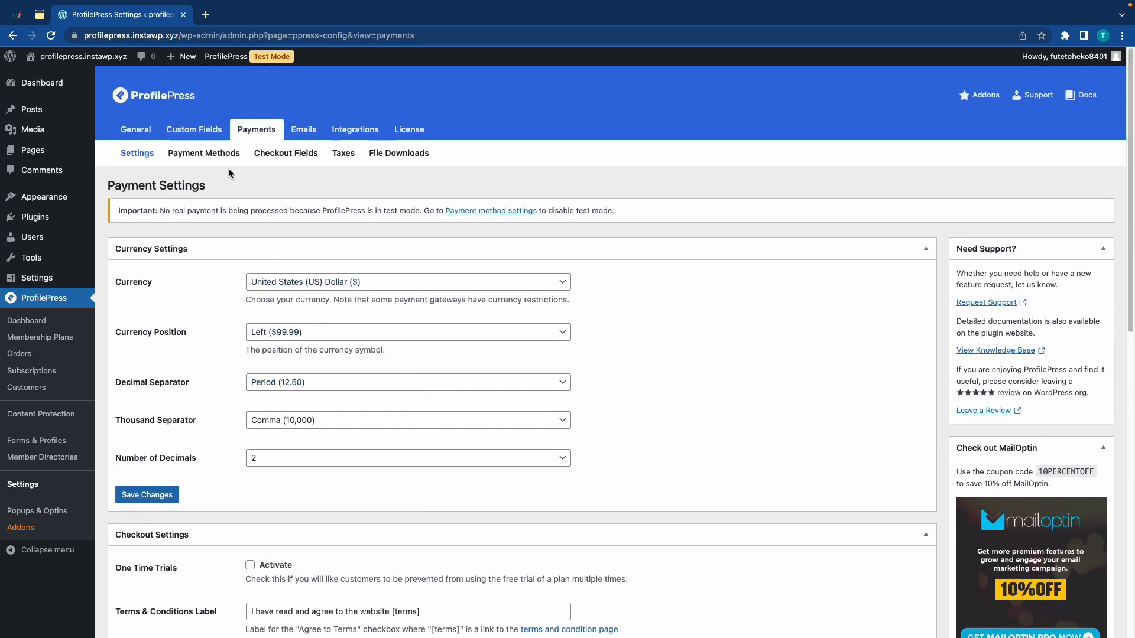
{"action": "left_click", "coordinate": [203, 153]}
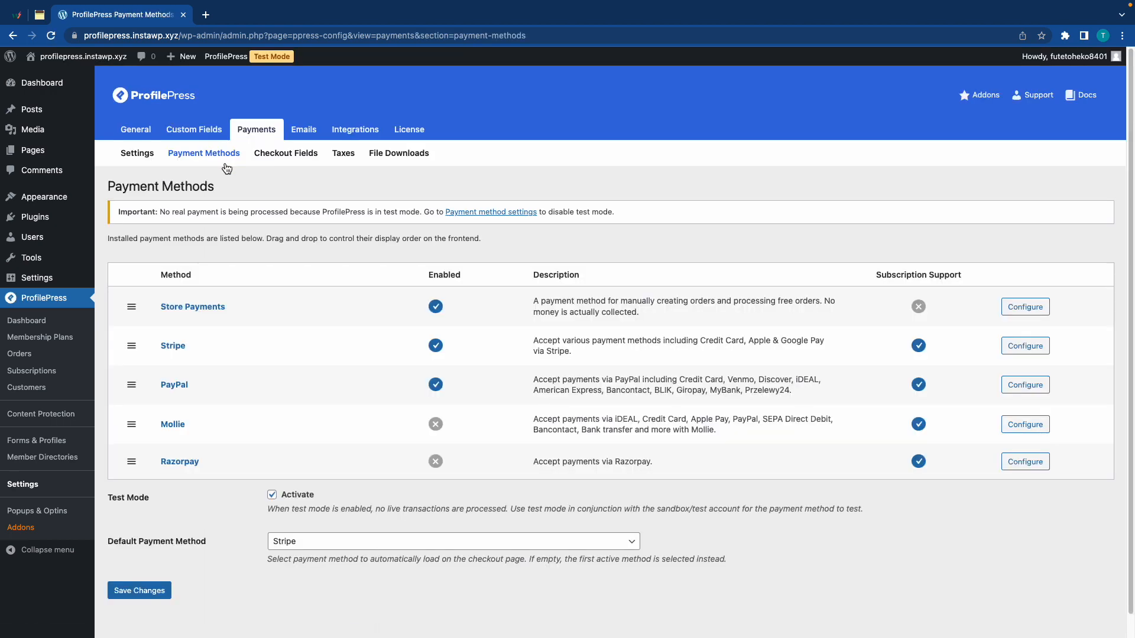
{"action": "mouse_move", "coordinate": [409, 374]}
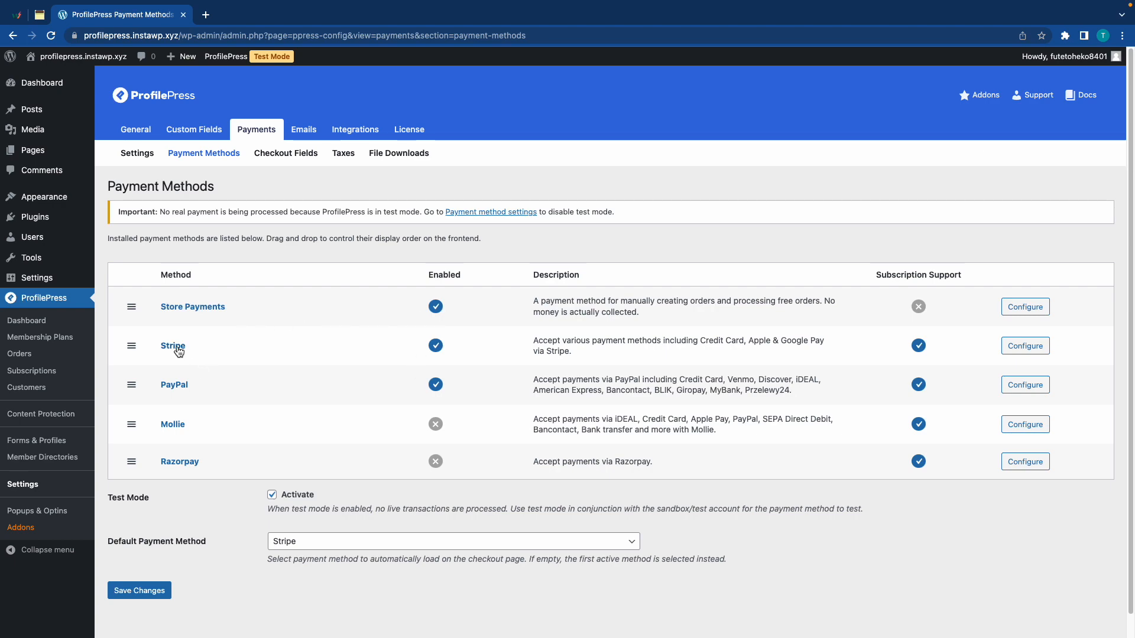
{"action": "left_click", "coordinate": [172, 346]}
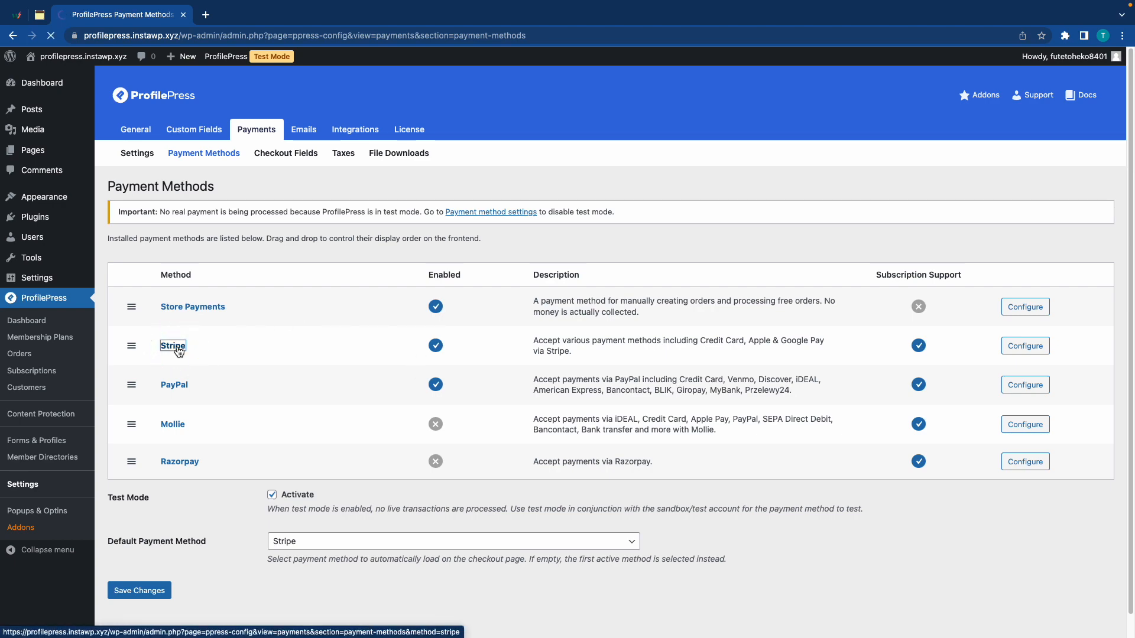
{"action": "left_click", "coordinate": [172, 345]}
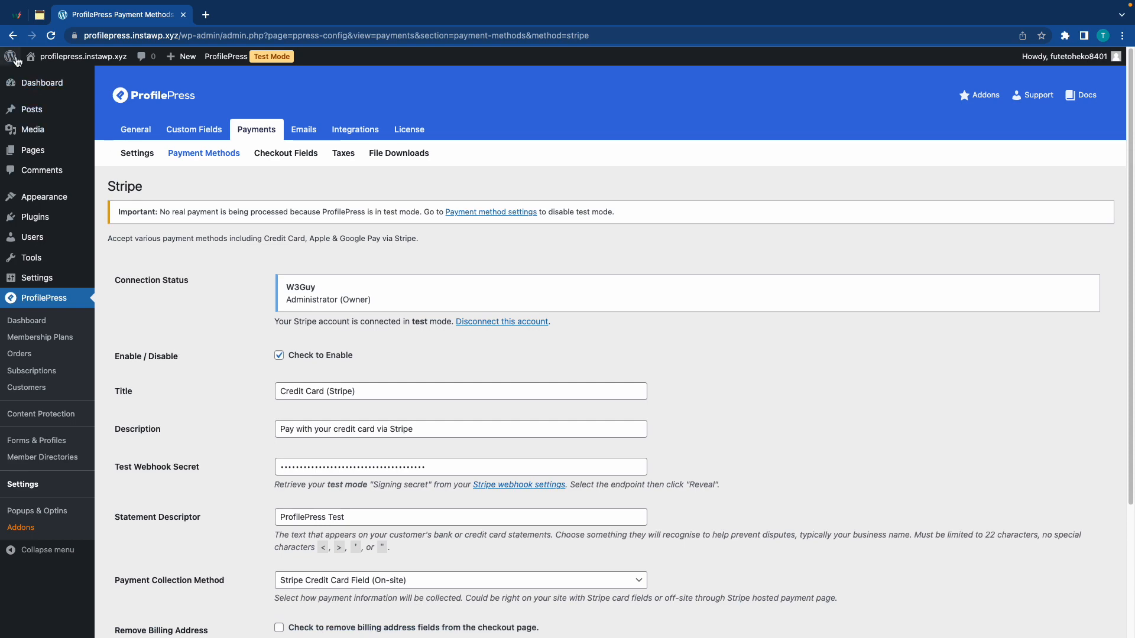
{"action": "left_click", "coordinate": [13, 36]}
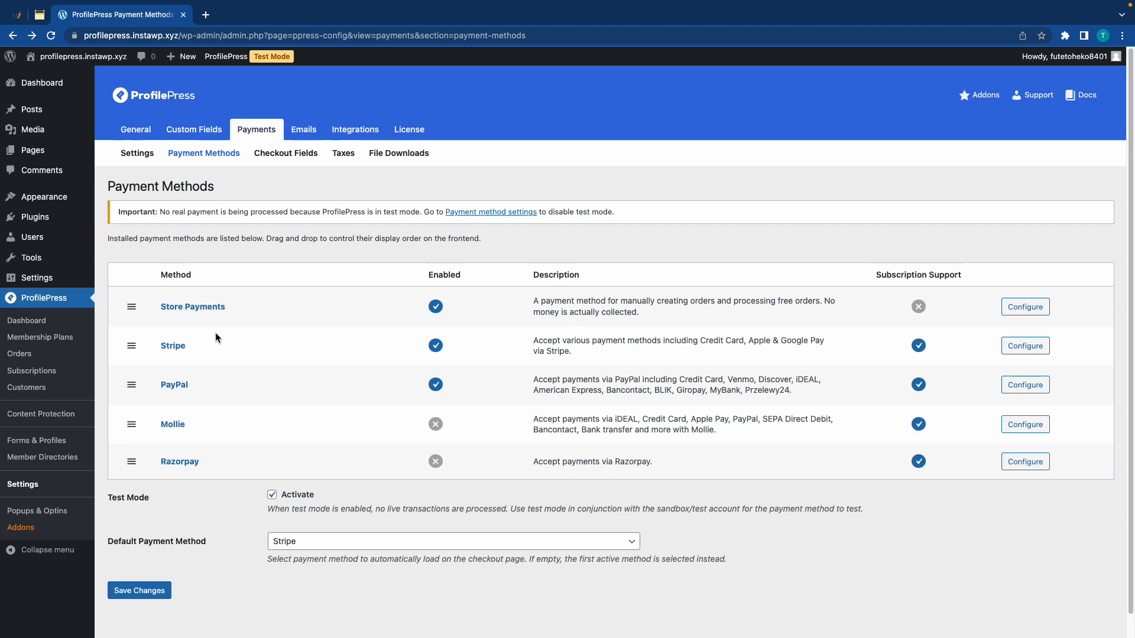
{"action": "mouse_move", "coordinate": [212, 361]}
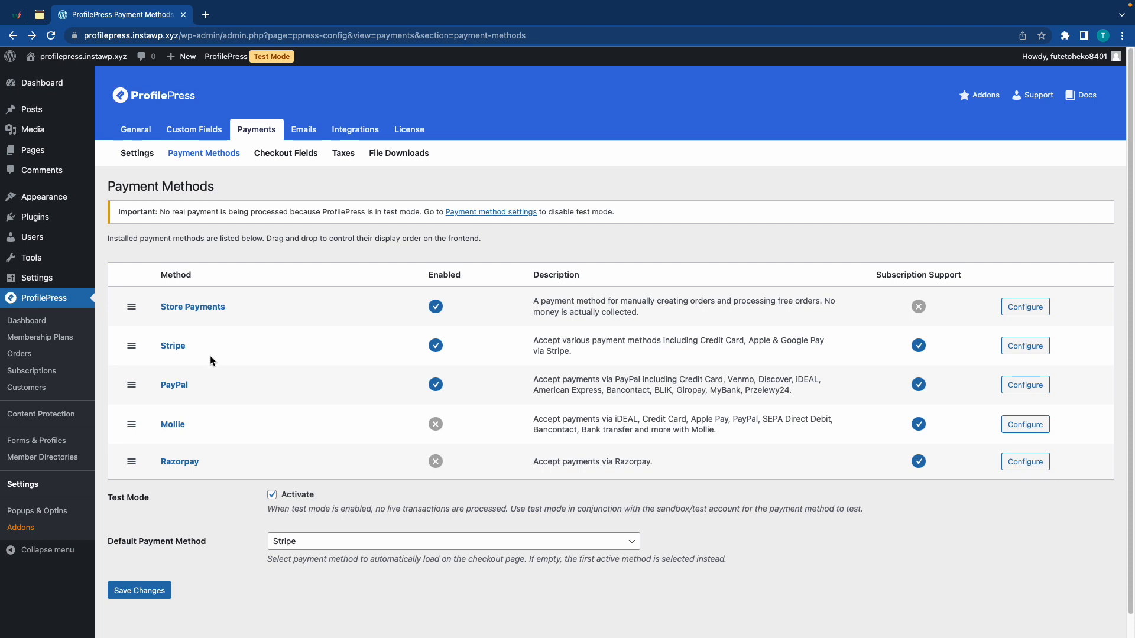
Step: Open Content Protection and add a new protection rule
{"action": "left_click", "coordinate": [40, 413]}
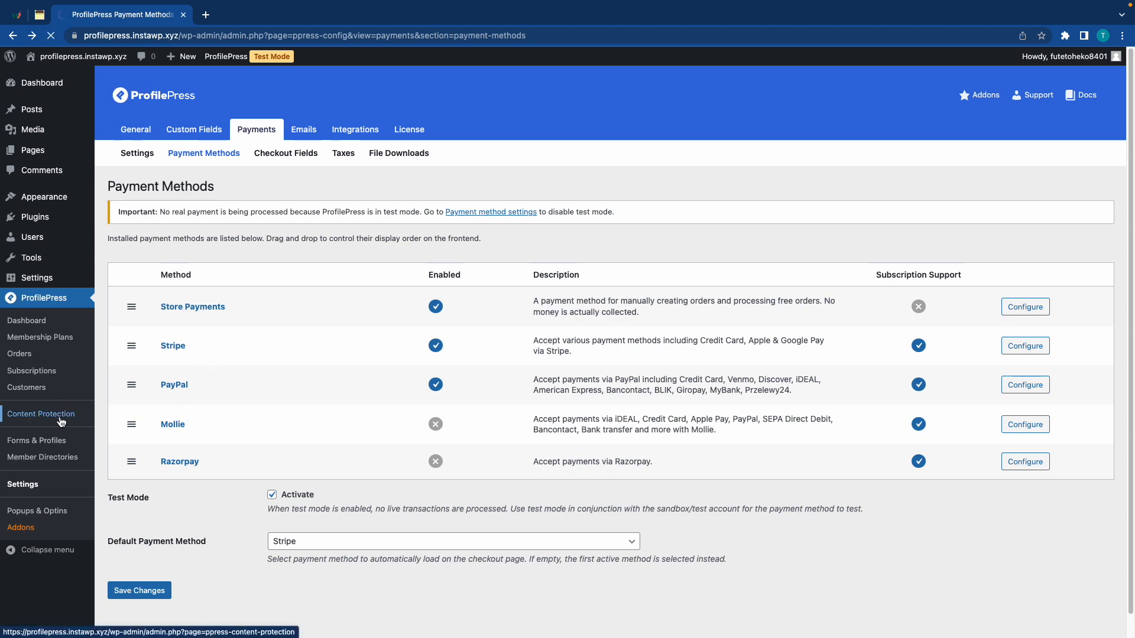
{"action": "left_click", "coordinate": [41, 413]}
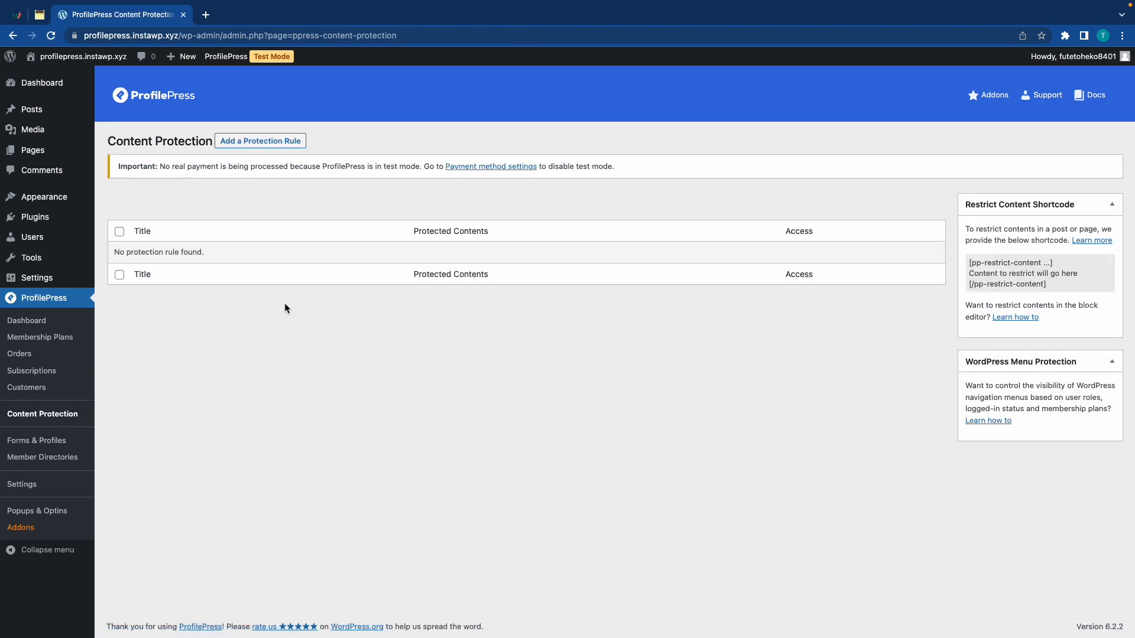
{"action": "left_click", "coordinate": [260, 141]}
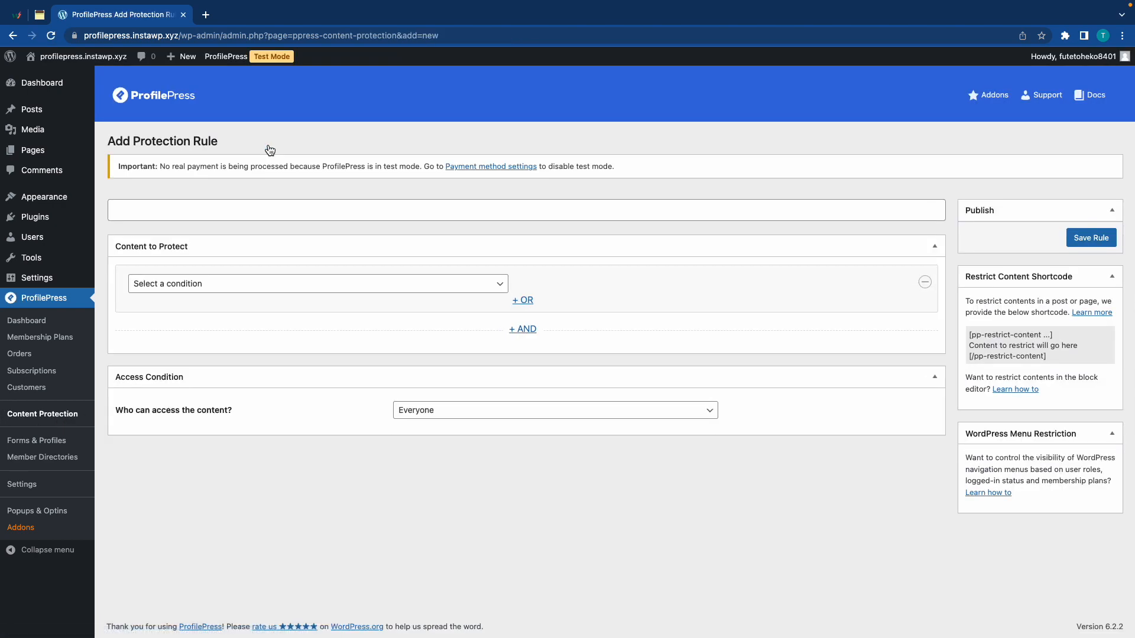
{"action": "mouse_move", "coordinate": [303, 138]}
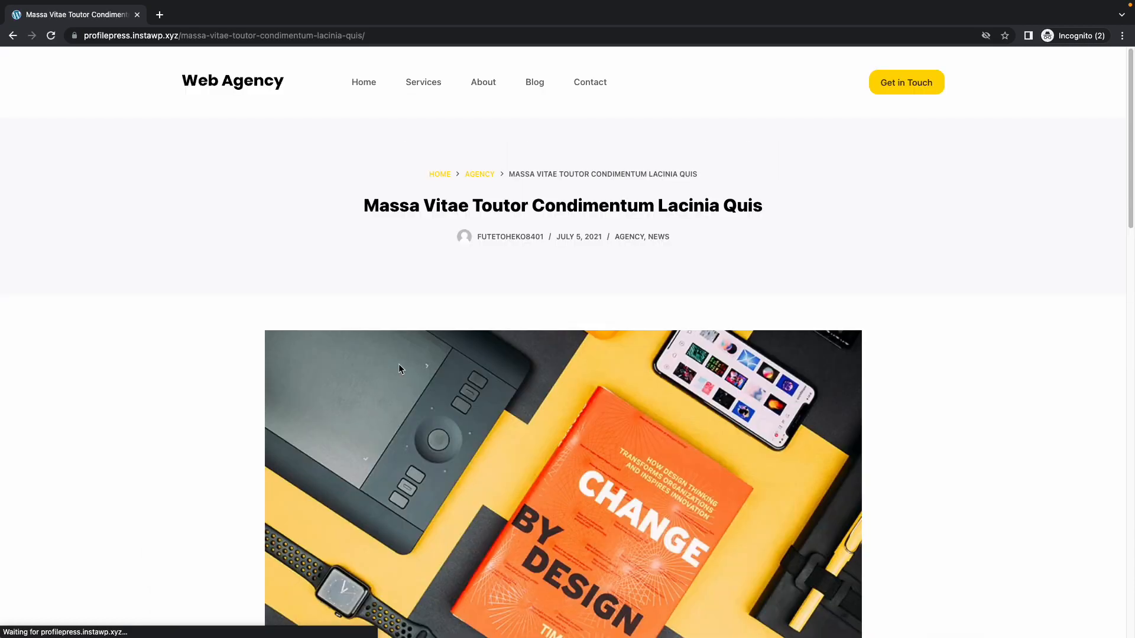
Step: Scroll through the Massa Vitae post in the incognito window
{"action": "scroll", "scroll_direction": "down", "scroll_amount": 3}
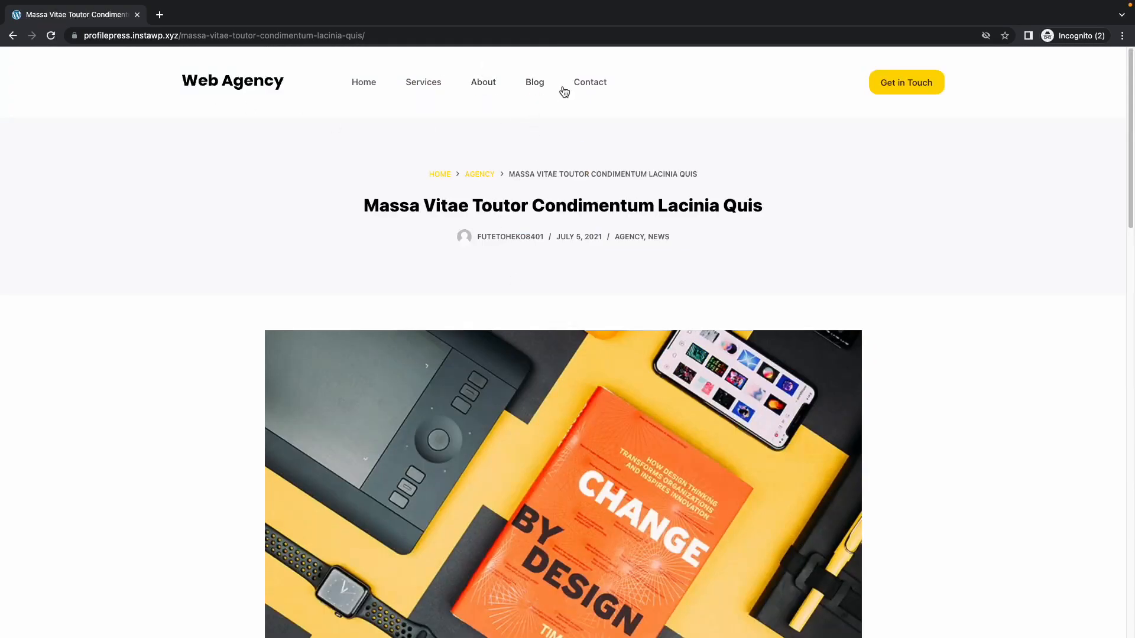
{"action": "left_click", "coordinate": [535, 81]}
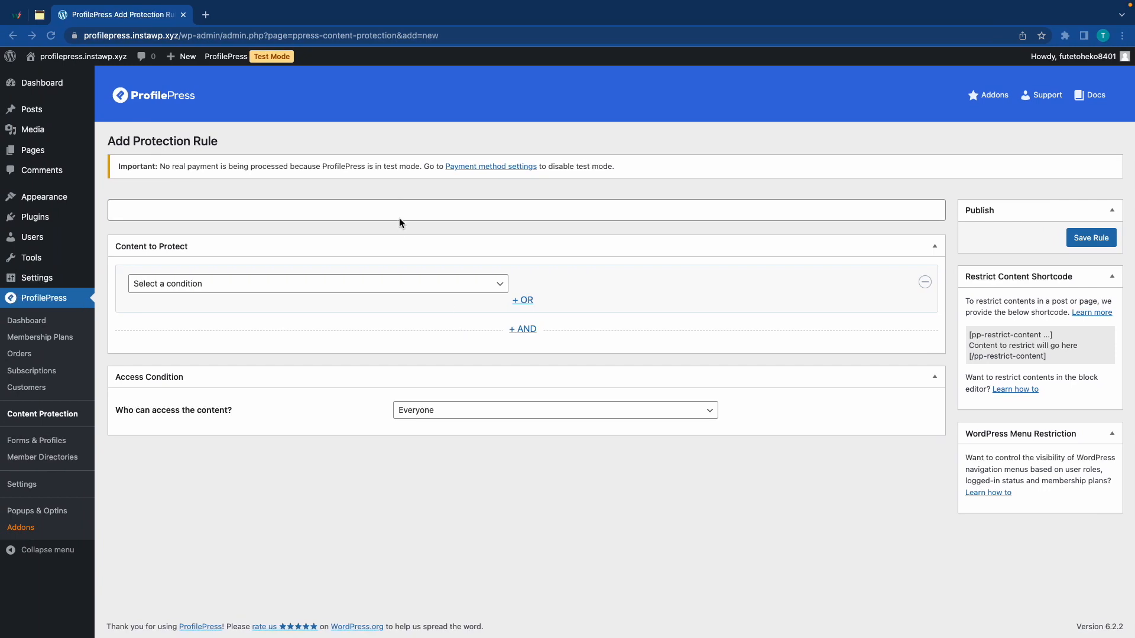
Step: Title the rule 'Hard Paywall', protecting All Posts for logged-in Premium Content members
{"action": "type", "text": "Hard Paywall"}
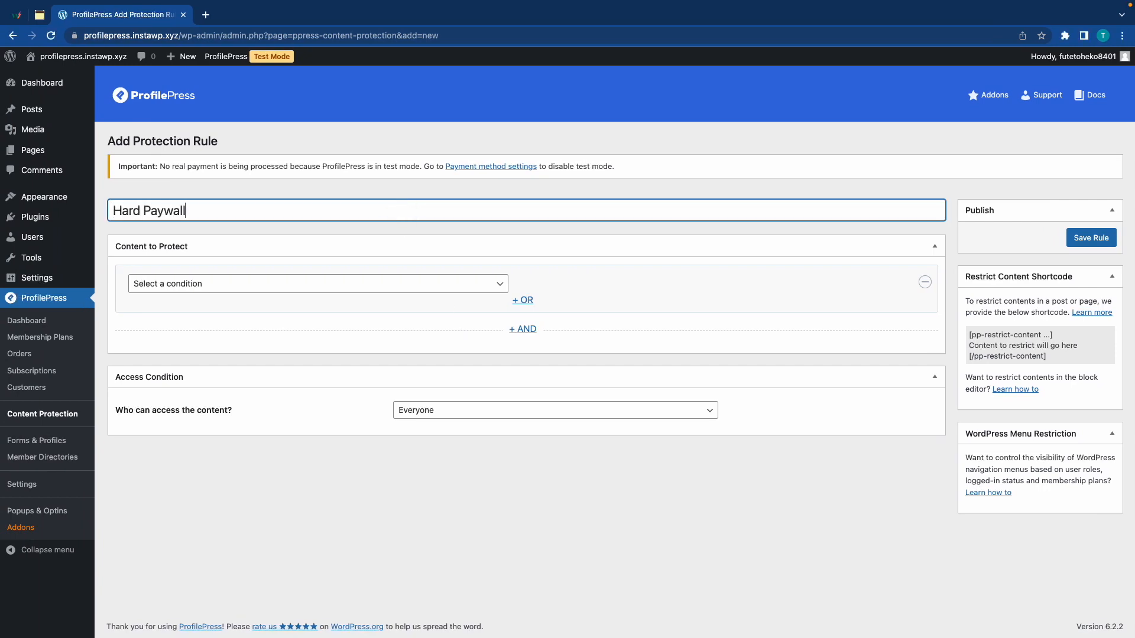
{"action": "left_click", "coordinate": [316, 283]}
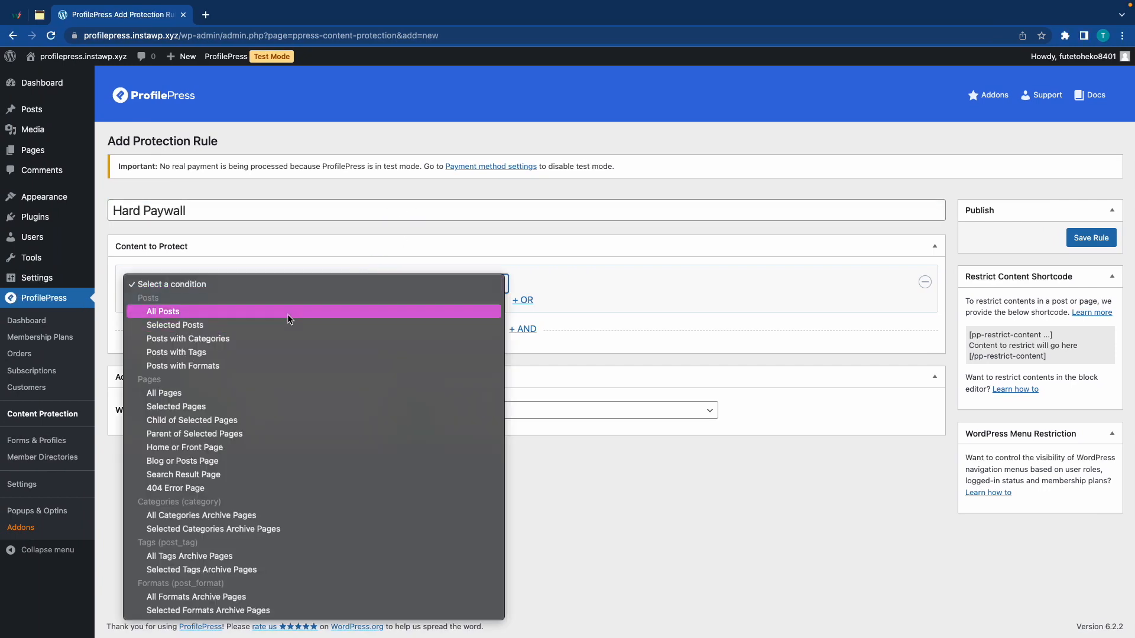
{"action": "left_click", "coordinate": [163, 311]}
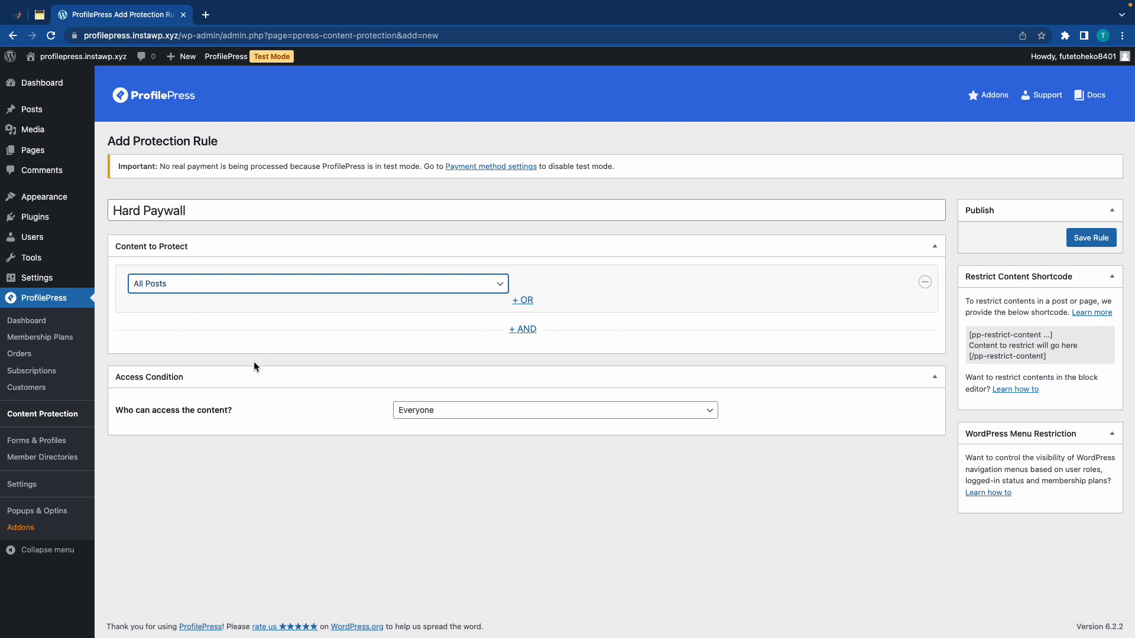
{"action": "left_click", "coordinate": [554, 410]}
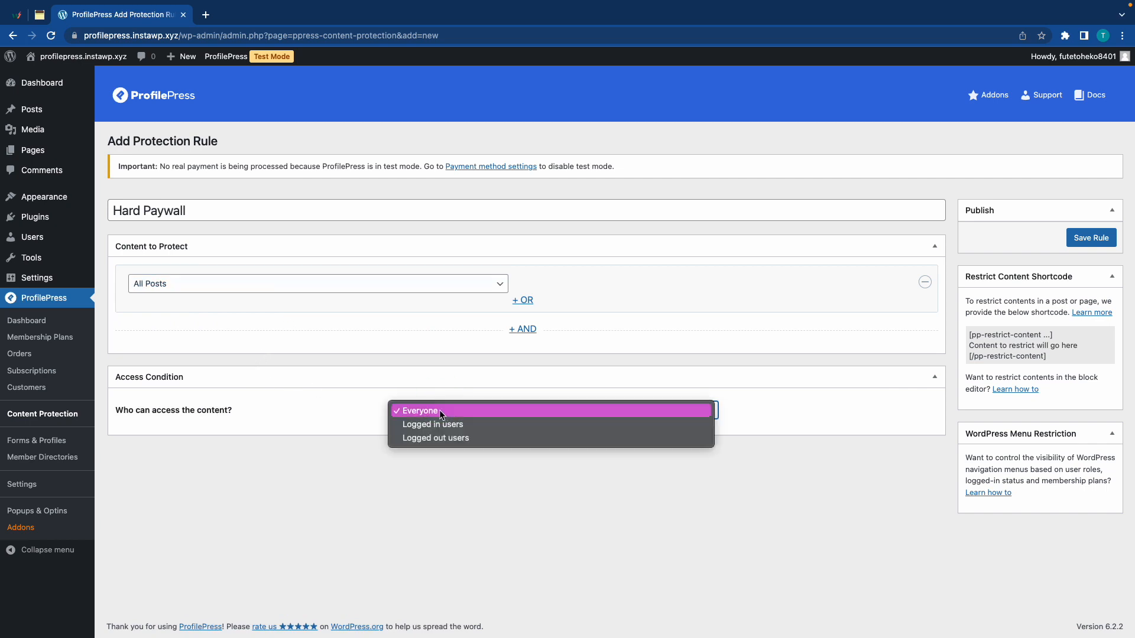
{"action": "left_click", "coordinate": [432, 425]}
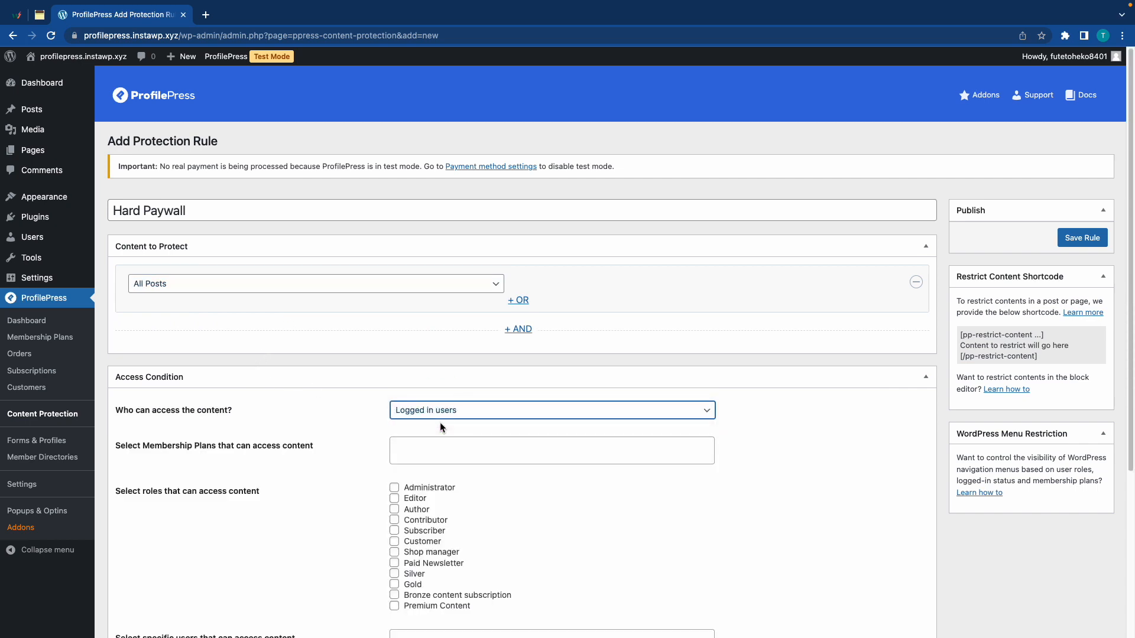
{"action": "left_click", "coordinate": [551, 451]}
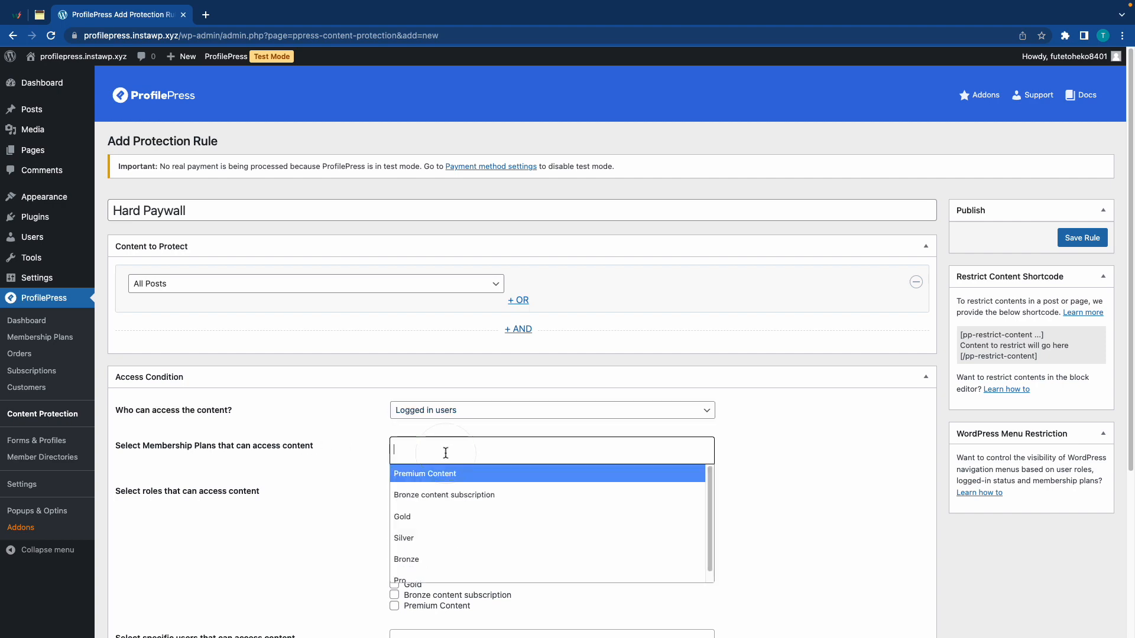
{"action": "left_click", "coordinate": [425, 473]}
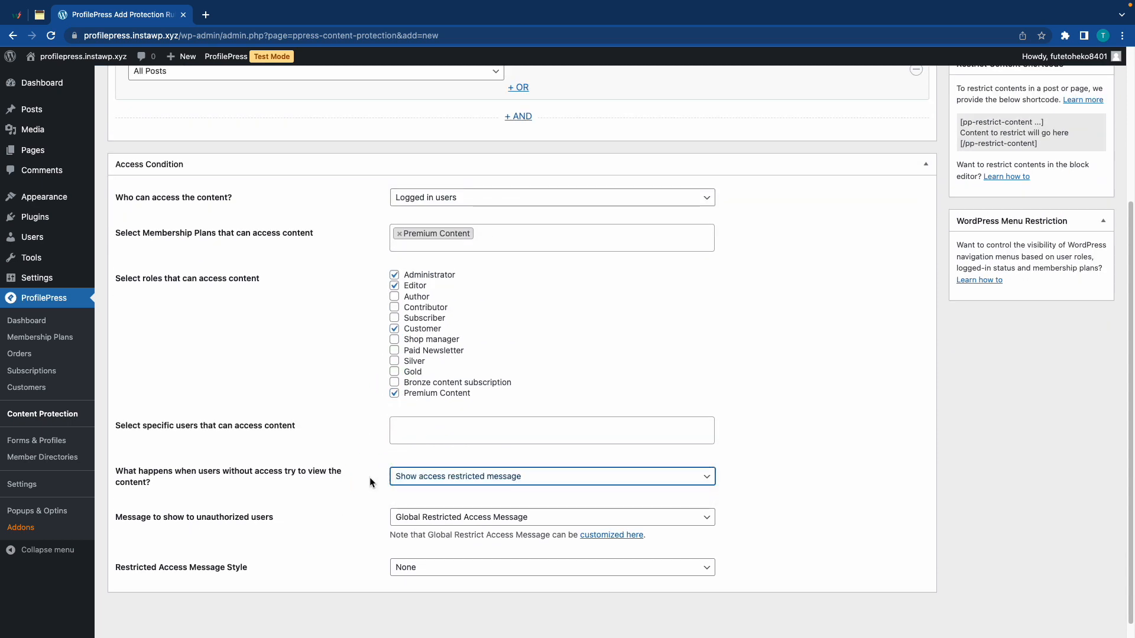
Step: Set the unauthorized-user message to 'Post Excerpt + Global Restricted Access Message'
{"action": "left_click", "coordinate": [550, 516]}
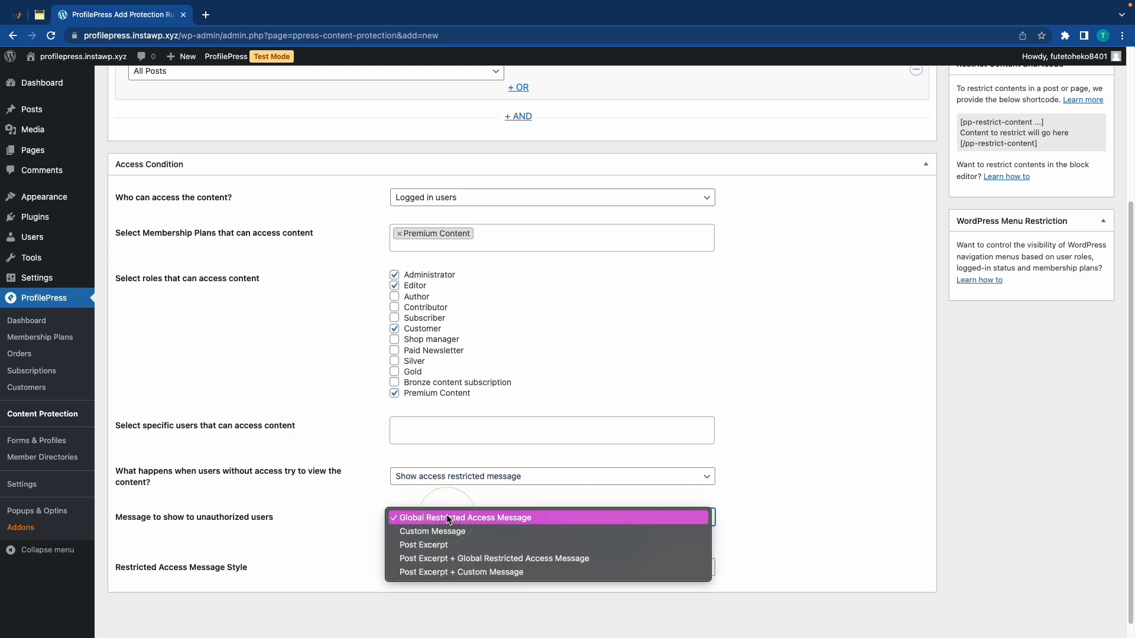
{"action": "mouse_move", "coordinate": [467, 544]}
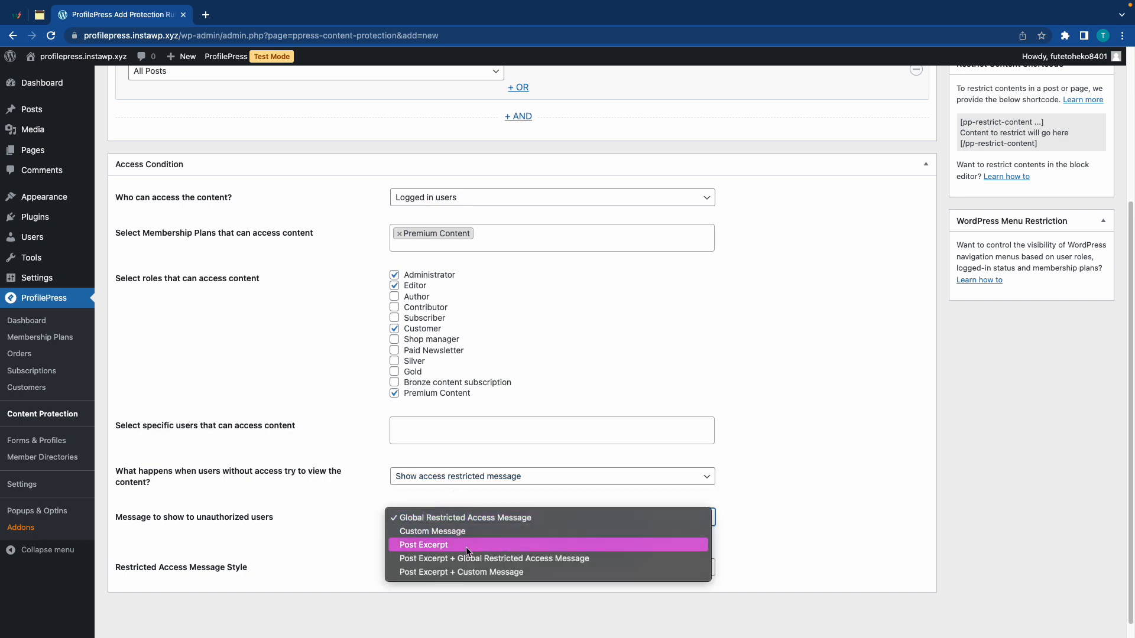
{"action": "left_click", "coordinate": [494, 559]}
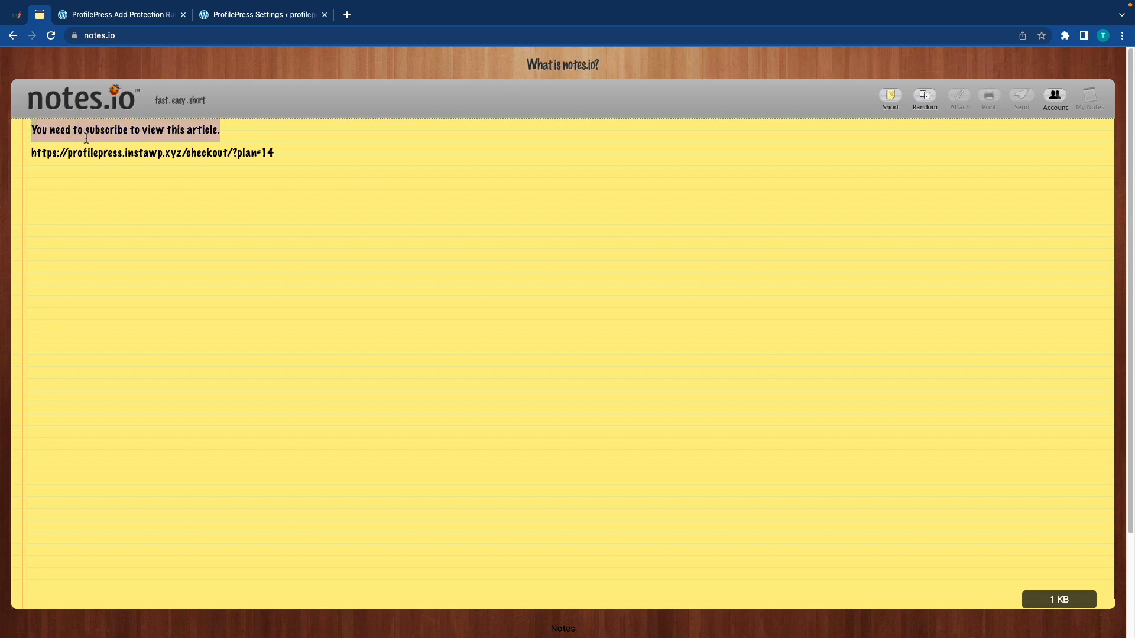
Step: Copy the subscribe-to-view message from notes.io and return to the rule form
{"action": "key", "text": "cmd+c"}
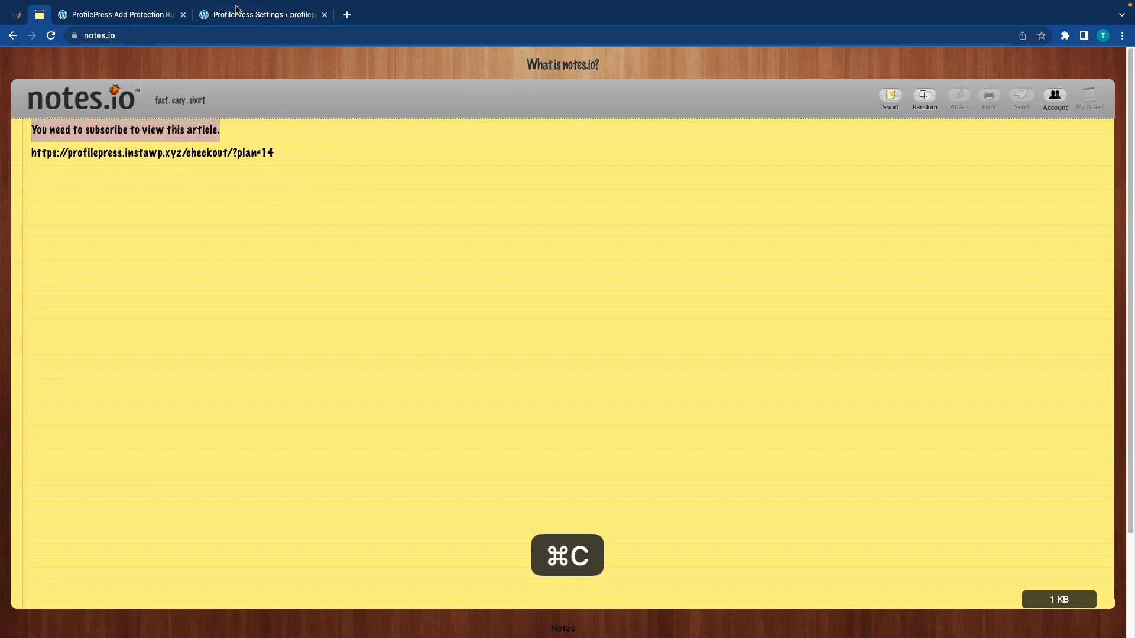
{"action": "left_click", "coordinate": [260, 15]}
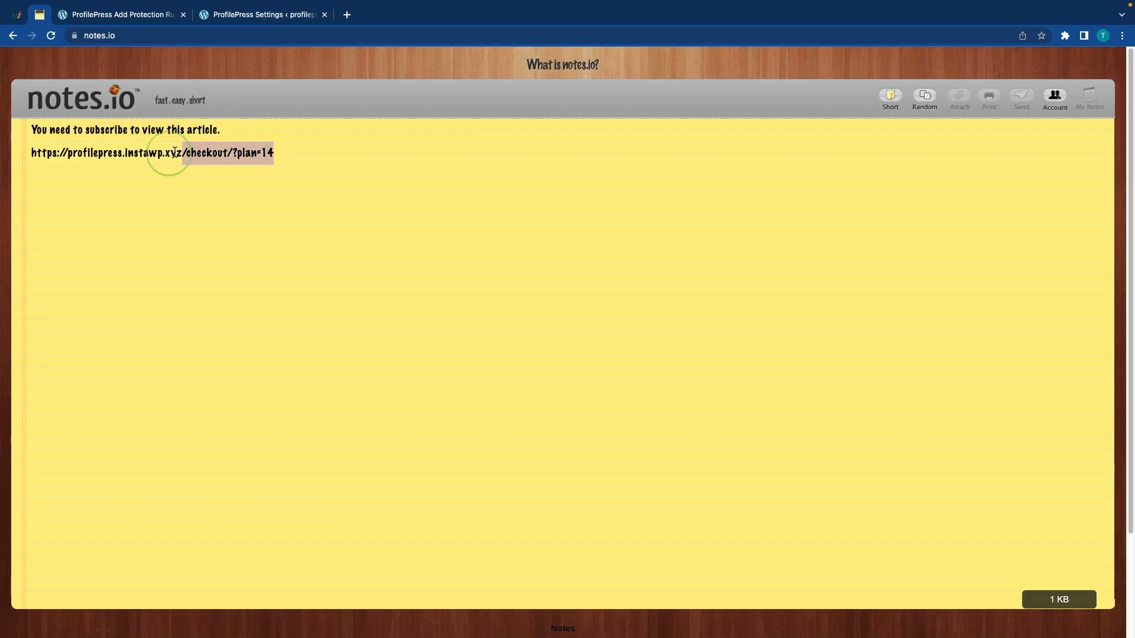
{"action": "left_click", "coordinate": [120, 15]}
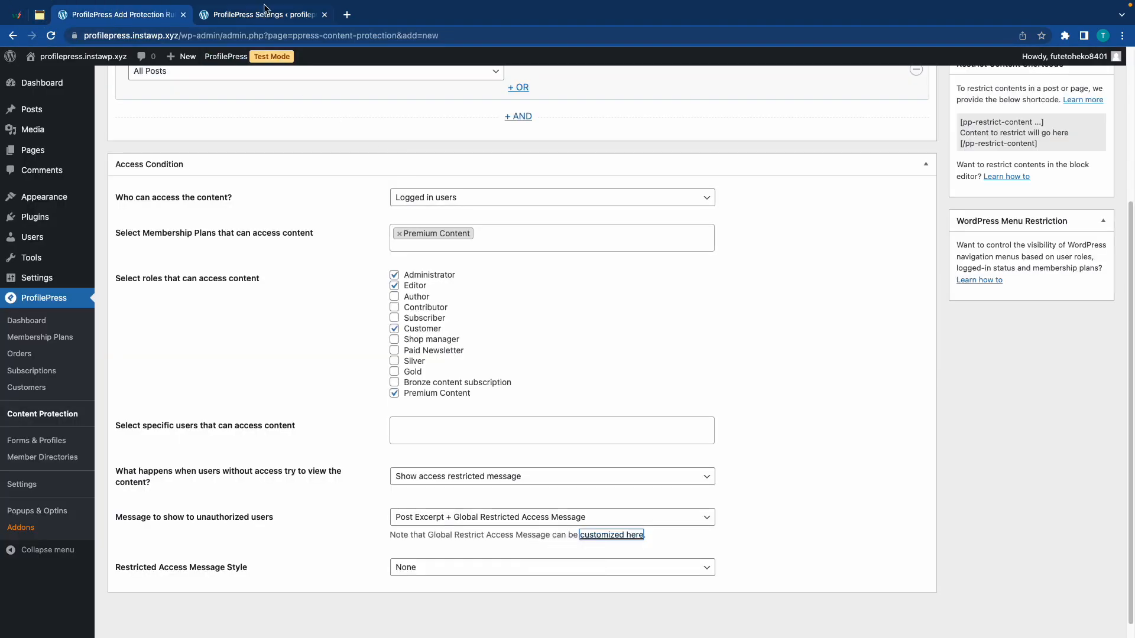
Step: Save the global message 'You need to subscribe to view this article', then return to the Hard Paywall rule
{"action": "left_click", "coordinate": [261, 14]}
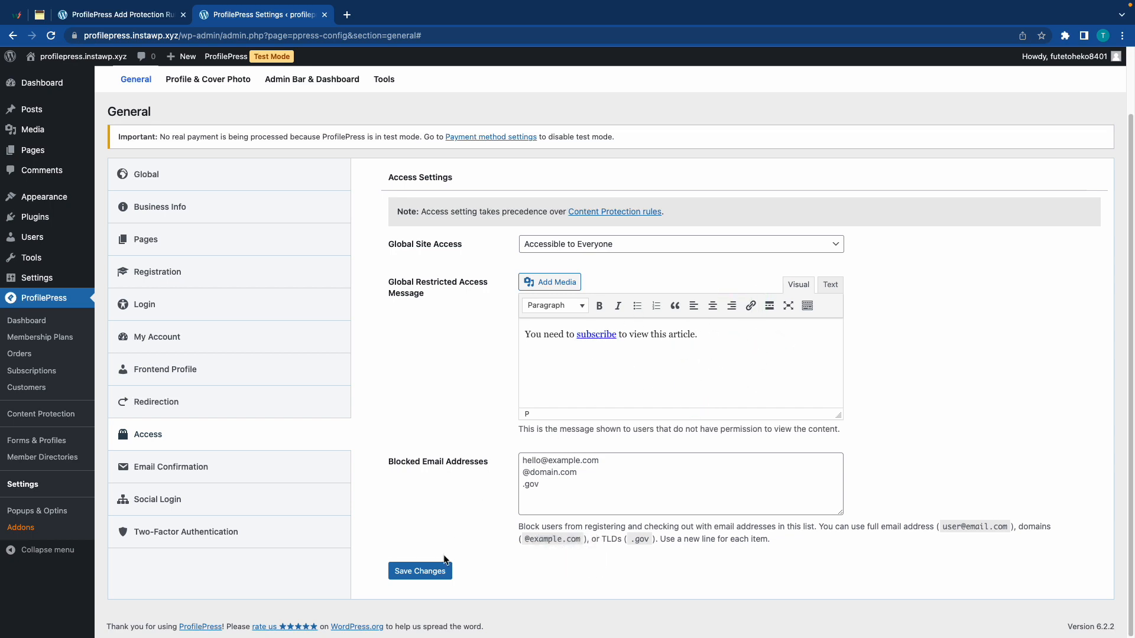
{"action": "left_click", "coordinate": [420, 570]}
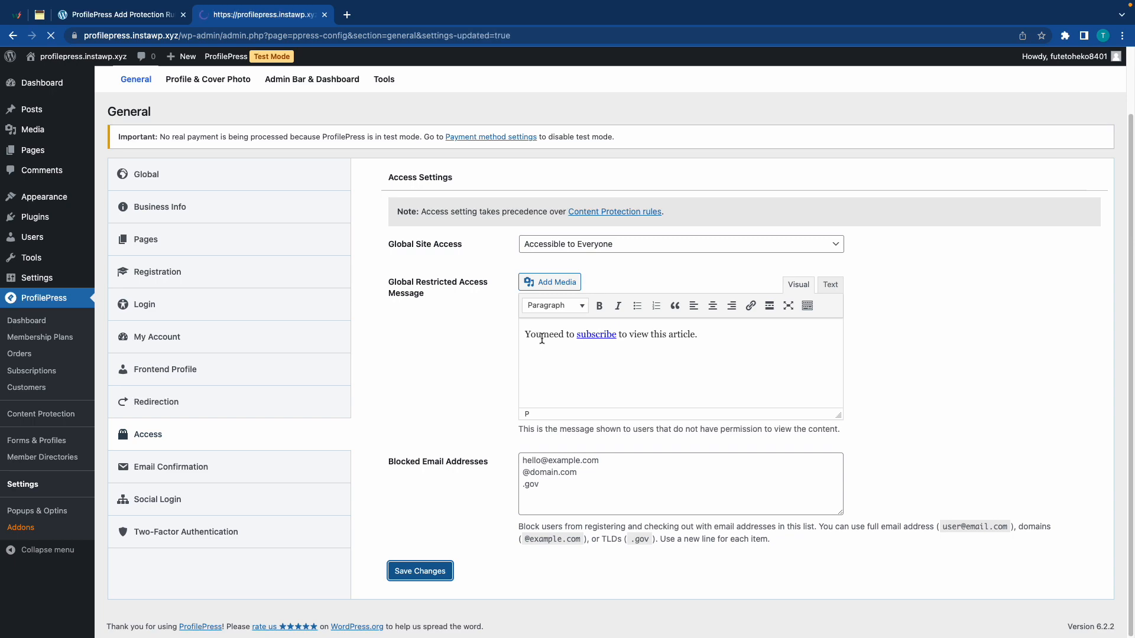
{"action": "left_click", "coordinate": [419, 571]}
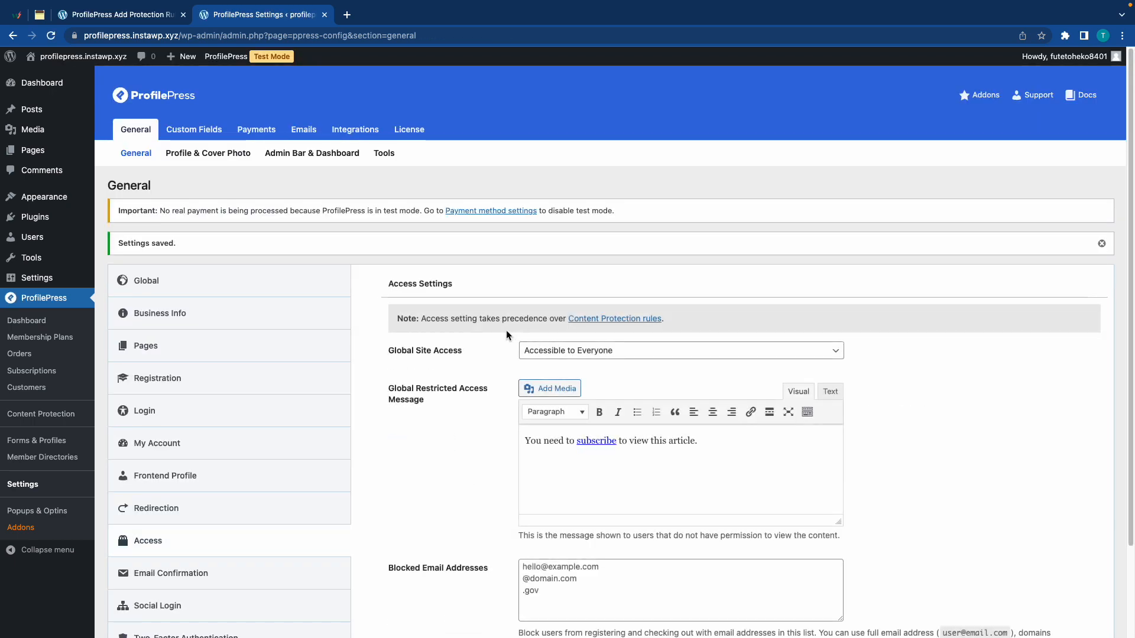
{"action": "left_click", "coordinate": [325, 14]}
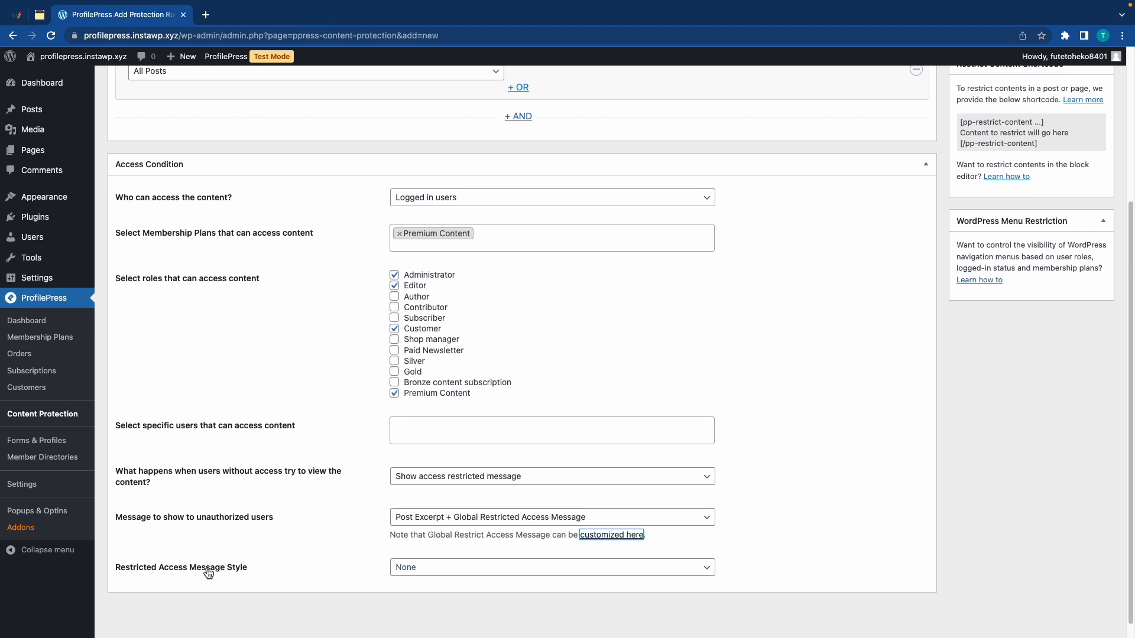
Step: Style the restricted access message with Blur Fade Effect and save the Hard Paywall rule
{"action": "left_click", "coordinate": [551, 567]}
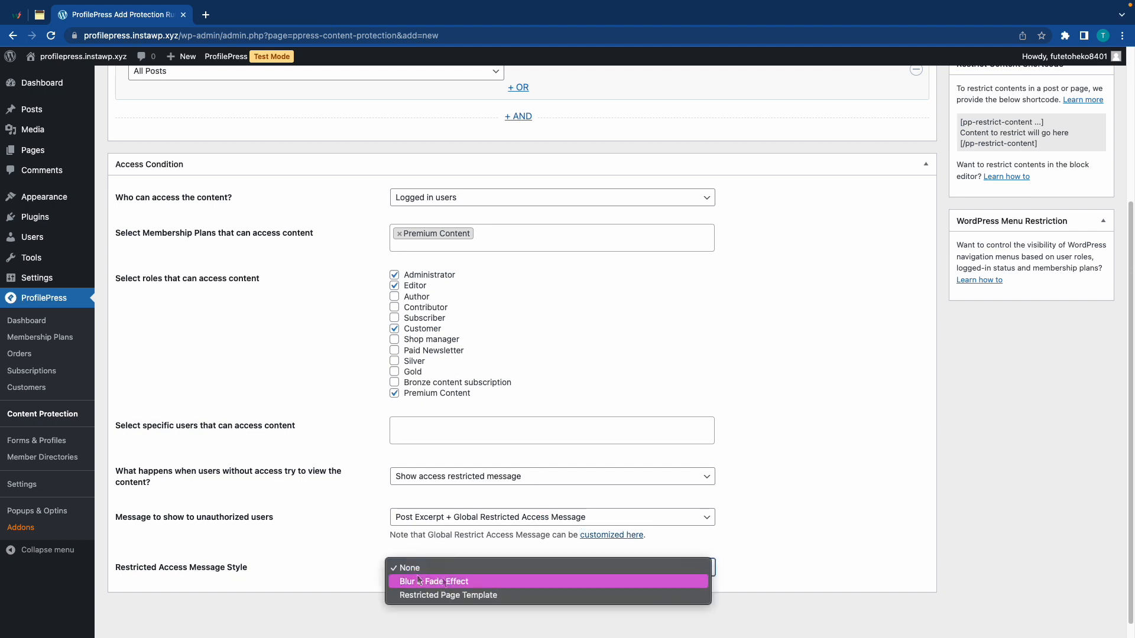
{"action": "left_click", "coordinate": [433, 581]}
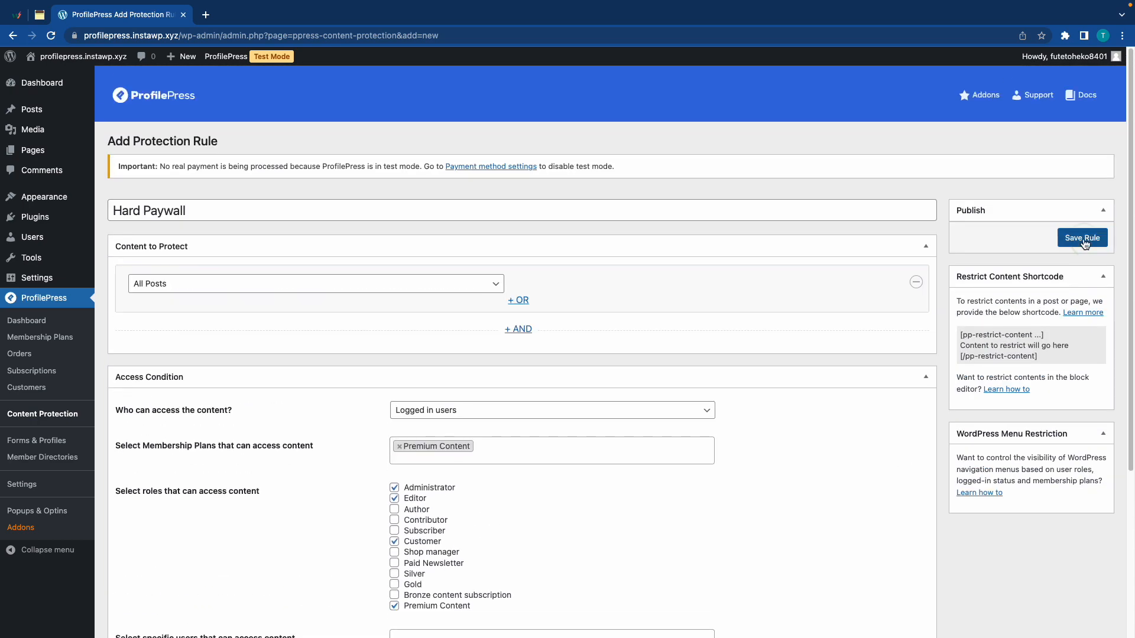
{"action": "left_click", "coordinate": [1082, 237]}
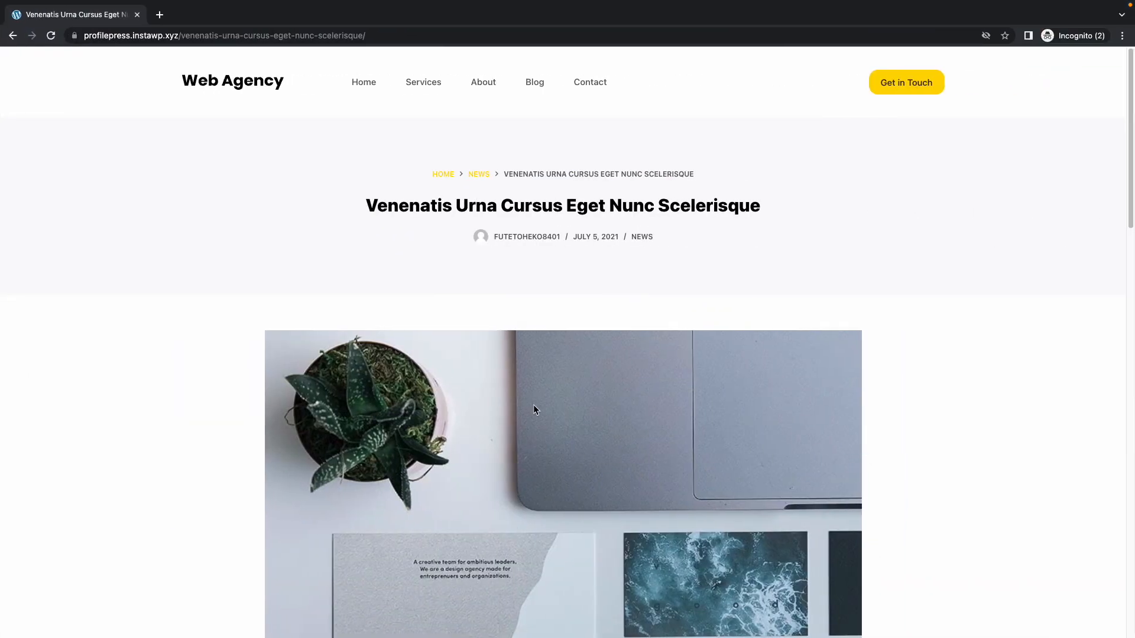
Step: Reload the post to see the faded excerpt, then follow the 'subscribe' link to checkout
{"action": "key", "text": "cmd+r"}
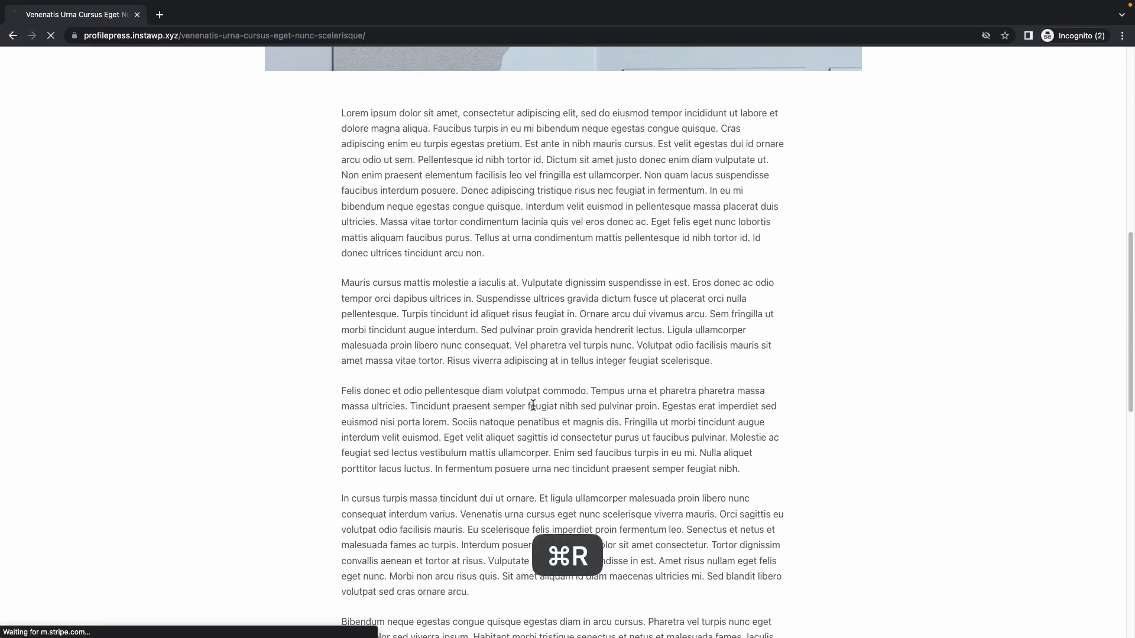
{"action": "key", "text": "cmd+r"}
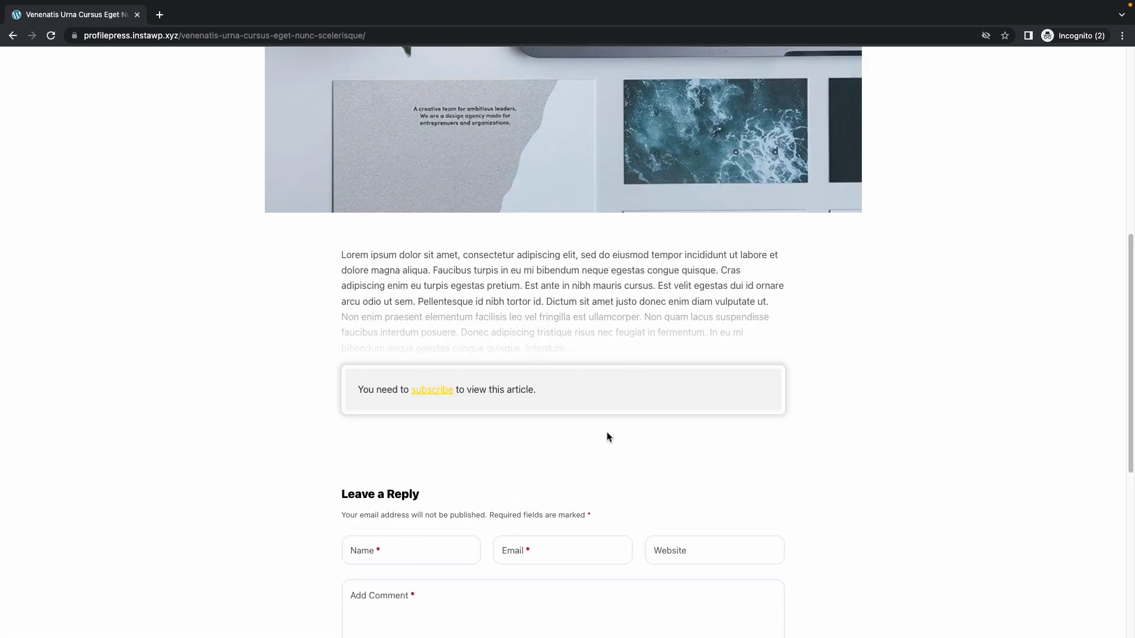
{"action": "left_click", "coordinate": [432, 389]}
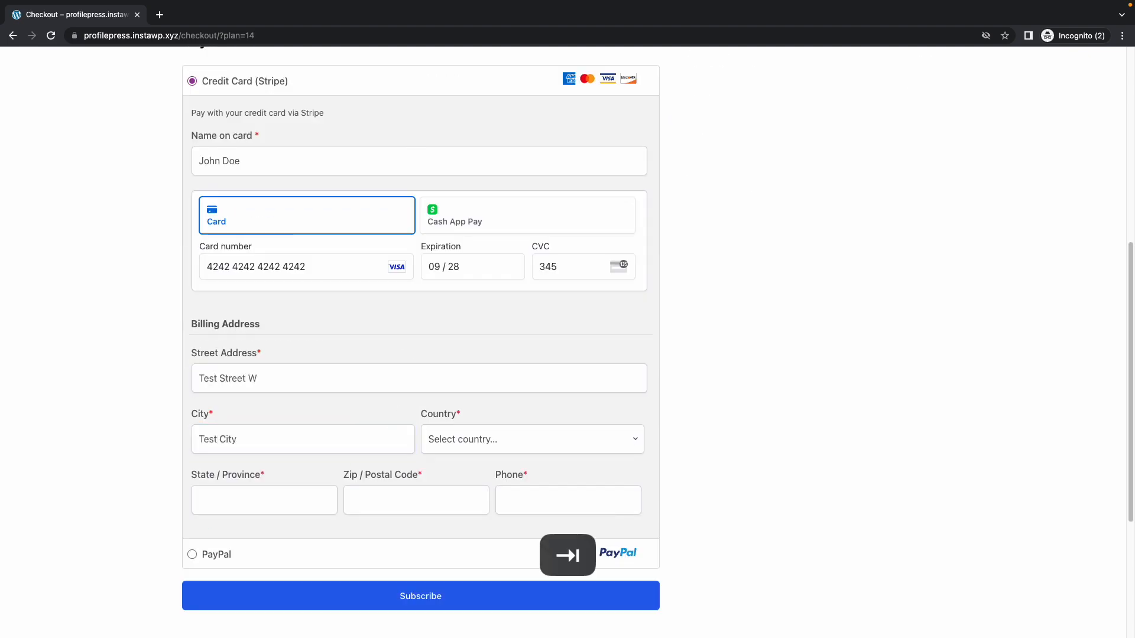
Step: Submit the checkout with the Stripe test card and billing details
{"action": "left_click", "coordinate": [420, 596]}
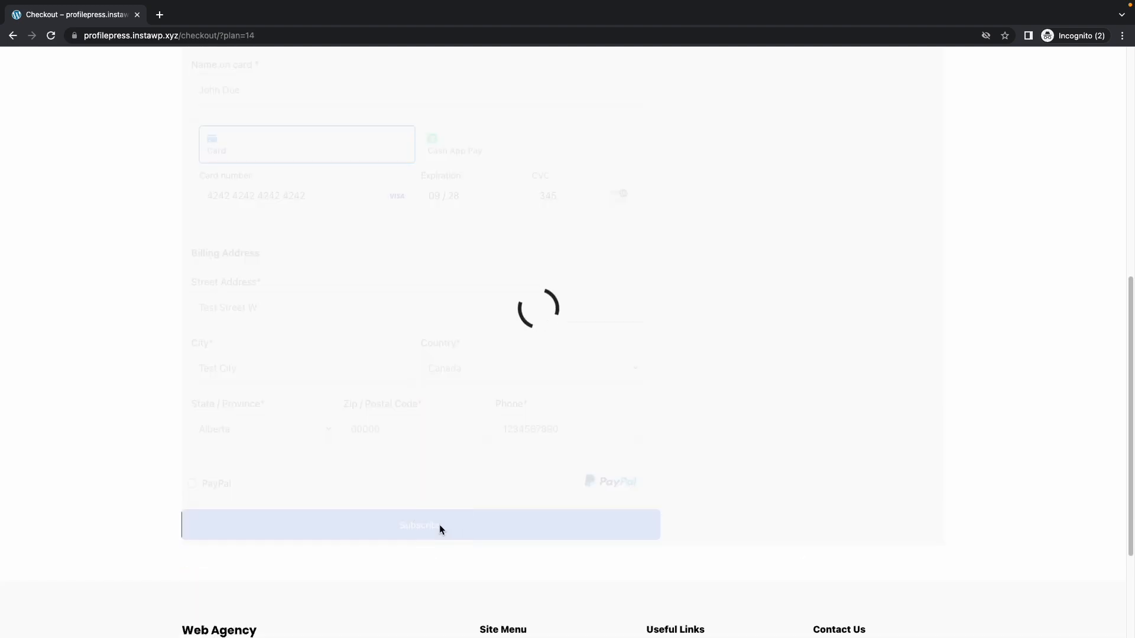
{"action": "left_click", "coordinate": [420, 525]}
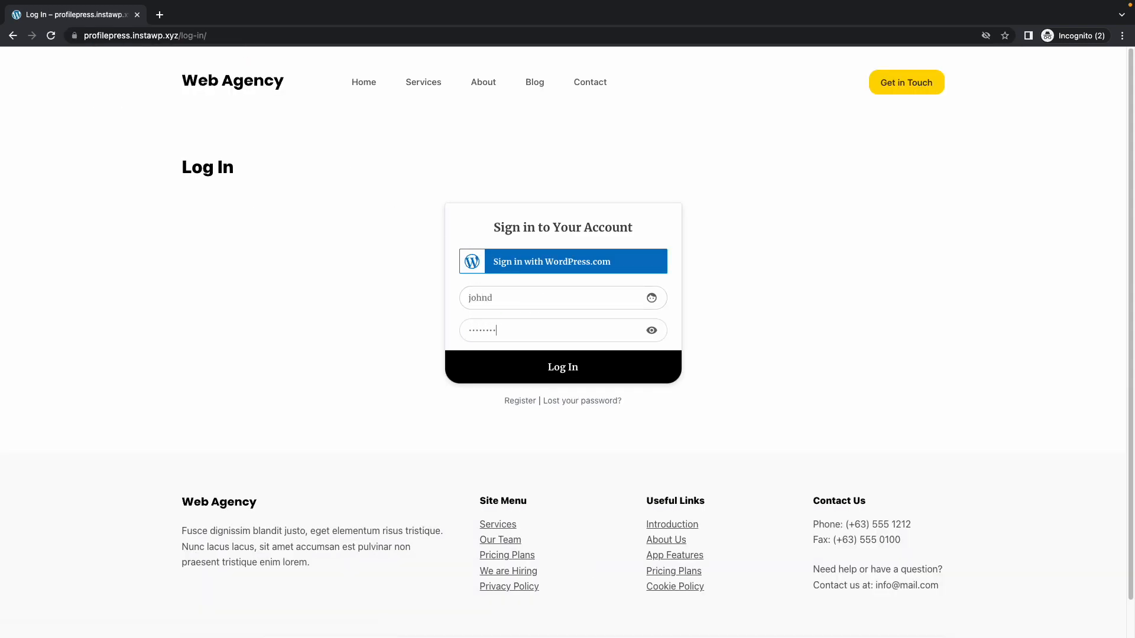
Step: Visit the site's front end from the admin bar and open the Blog listing page
{"action": "left_click", "coordinate": [562, 367]}
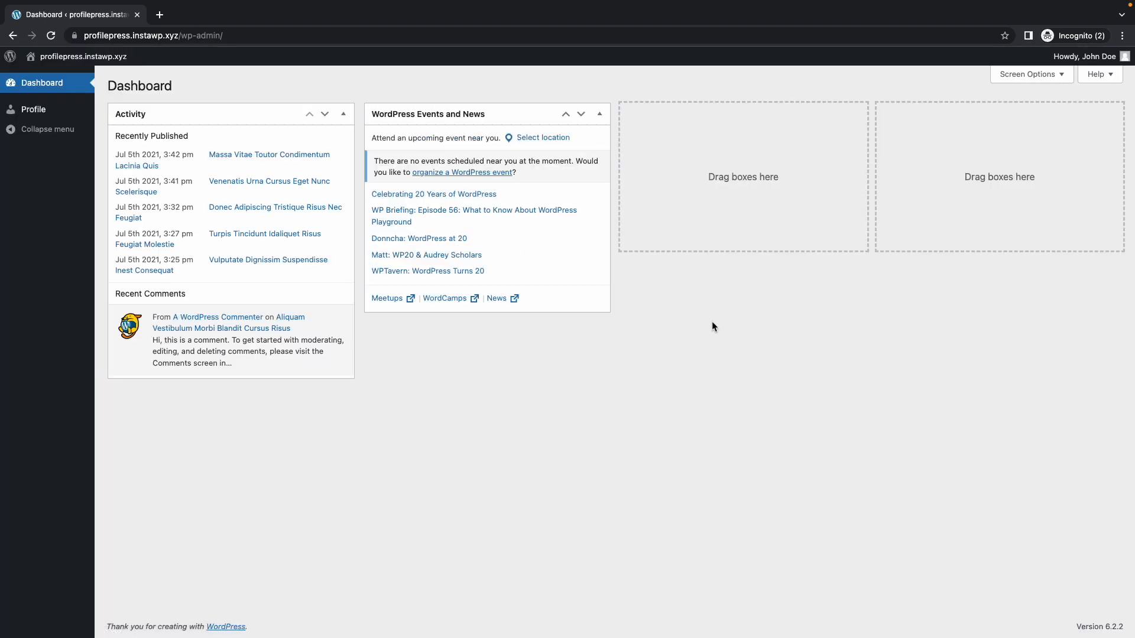
{"action": "left_click", "coordinate": [206, 35]}
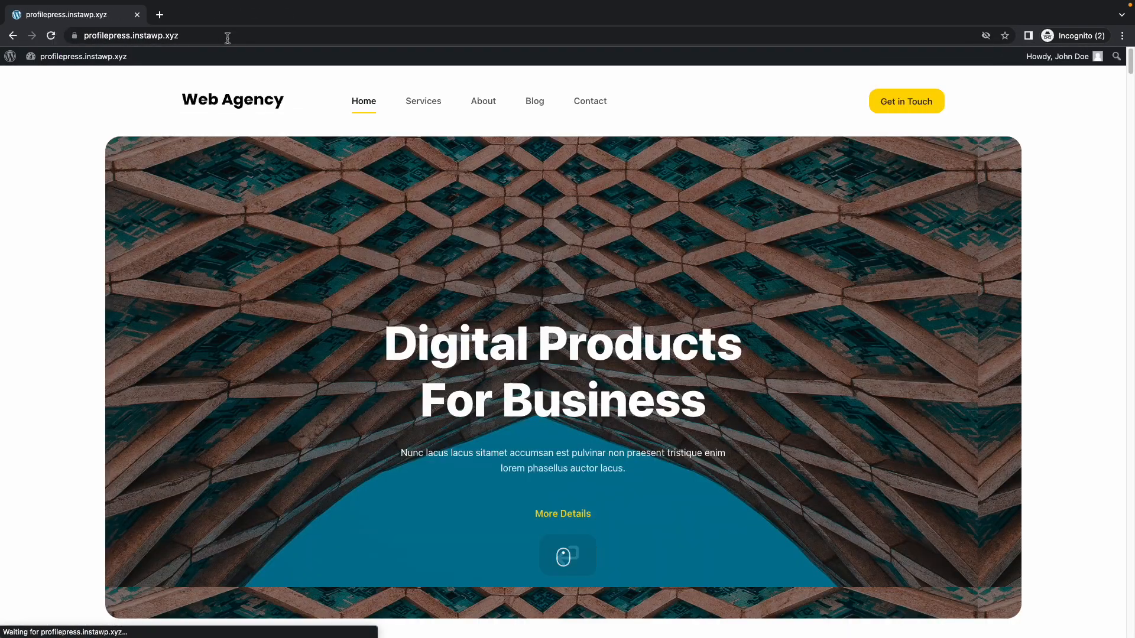
{"action": "left_click", "coordinate": [534, 101]}
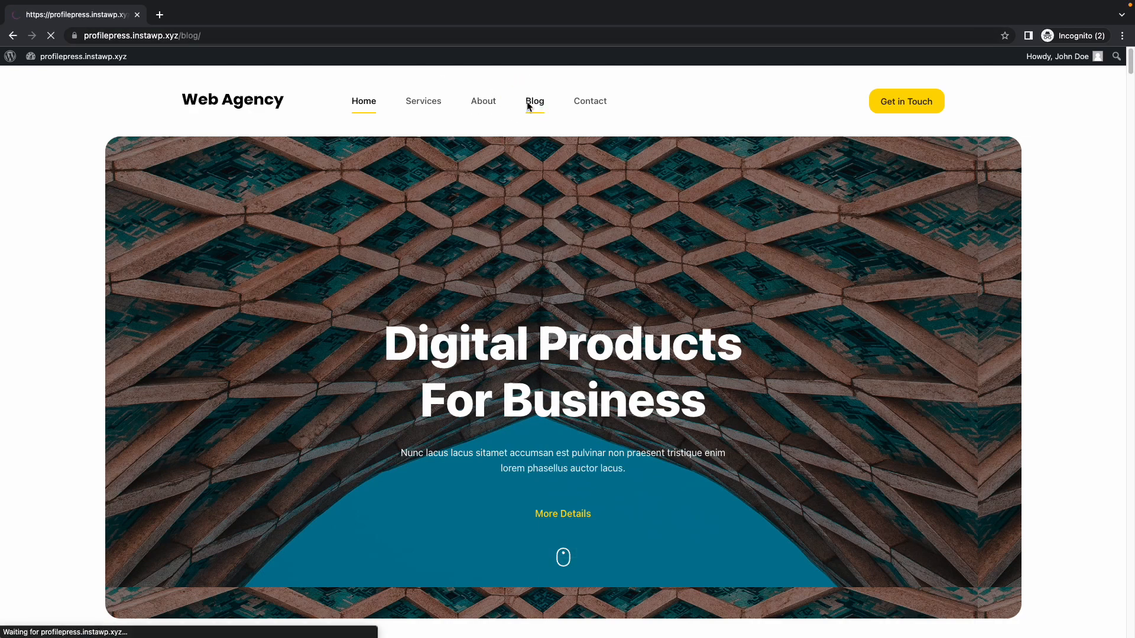
{"action": "left_click", "coordinate": [534, 101]}
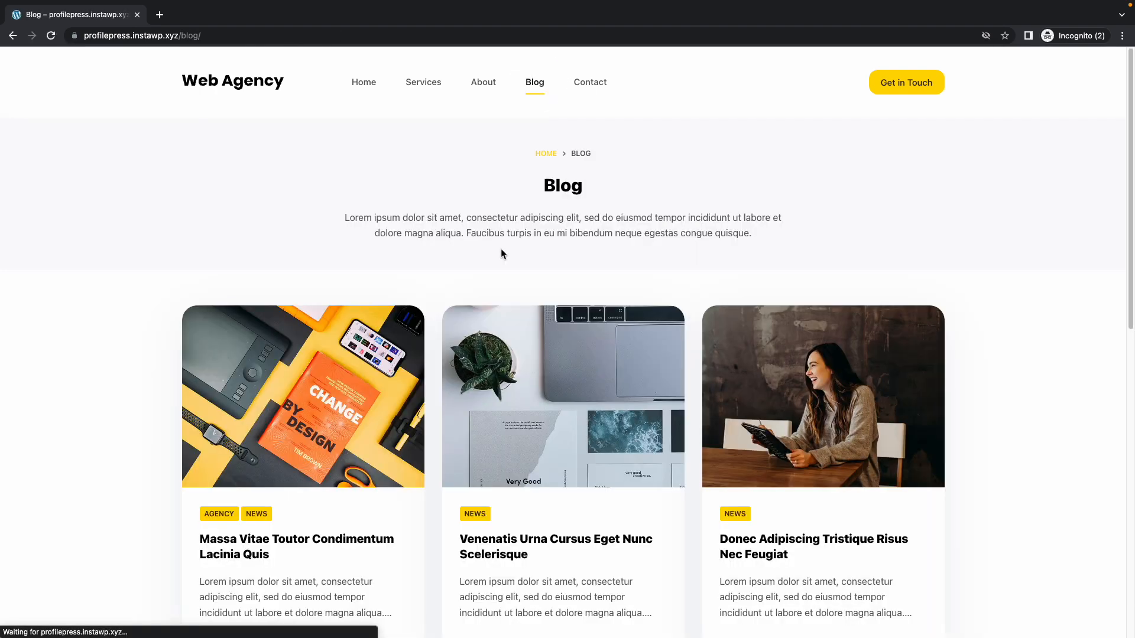
Step: Open the 'Massa Vitae Toutor Condimentum Lacinia Quis' post and scroll through it
{"action": "left_click", "coordinate": [296, 546]}
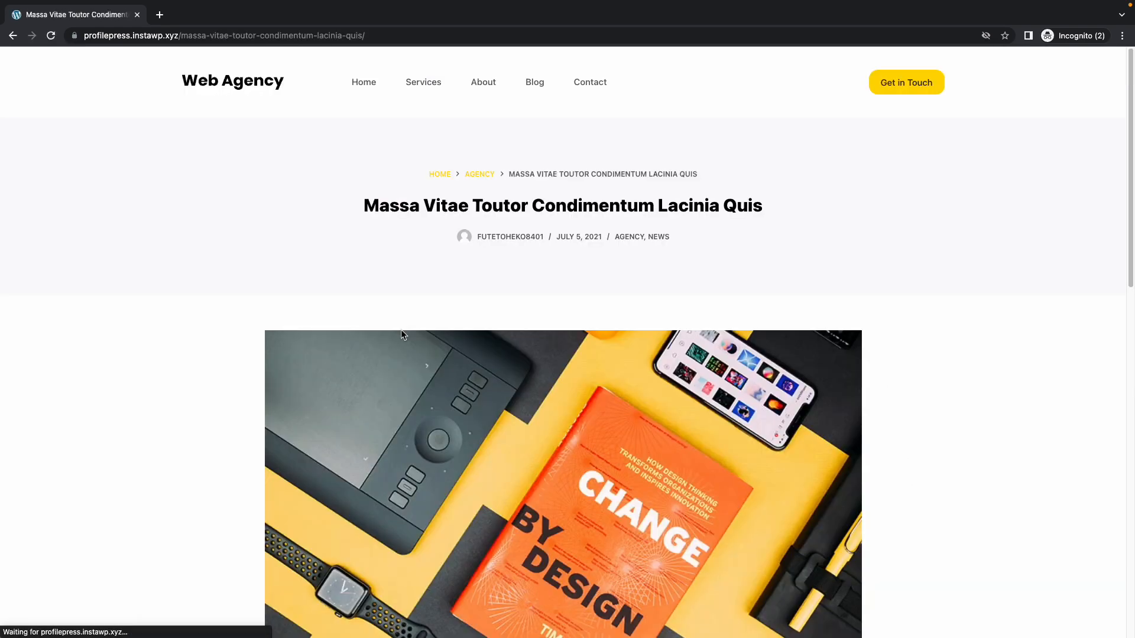
{"action": "scroll", "scroll_direction": "down", "scroll_amount": 3}
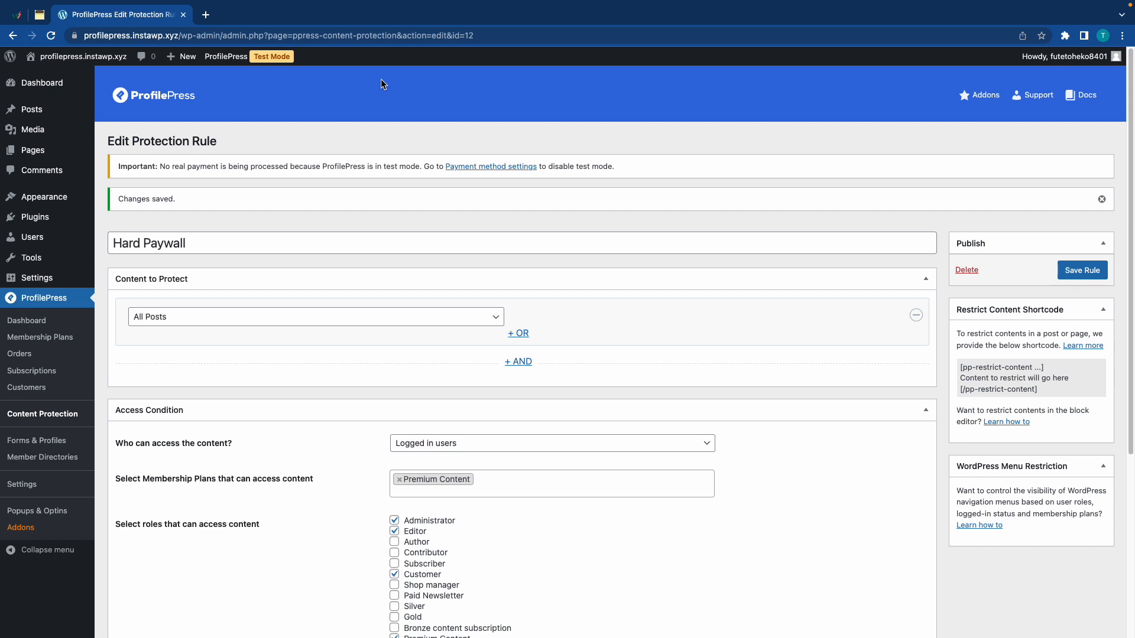
{"action": "mouse_move", "coordinate": [32, 109]}
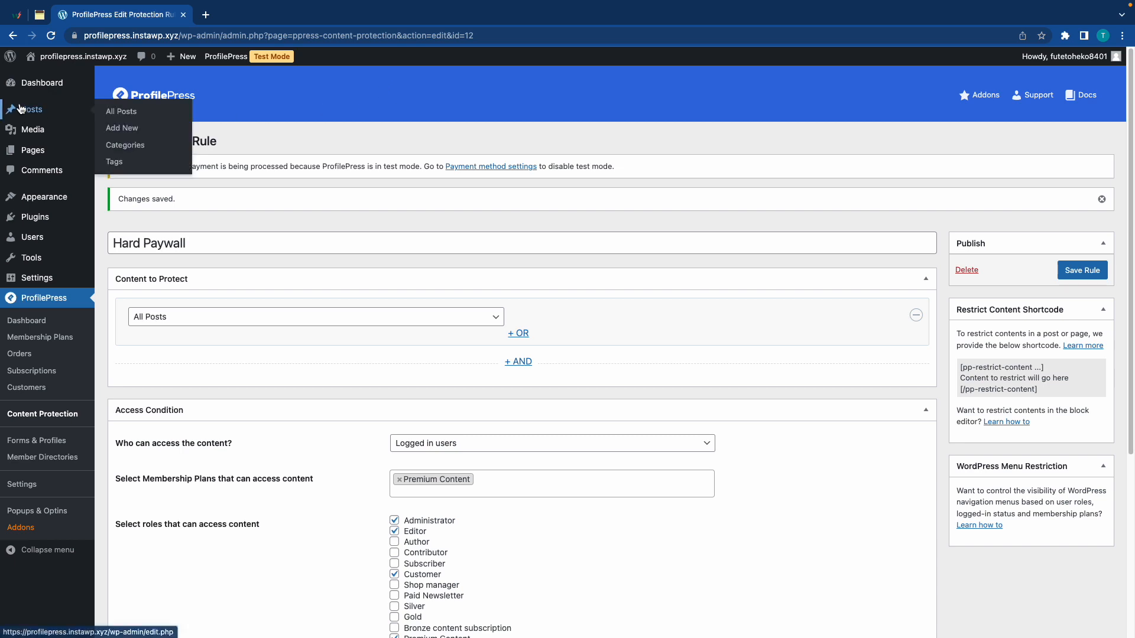
Step: Open All Posts in a new tab and edit the first post, Massa Vitae
{"action": "left_click", "coordinate": [121, 110]}
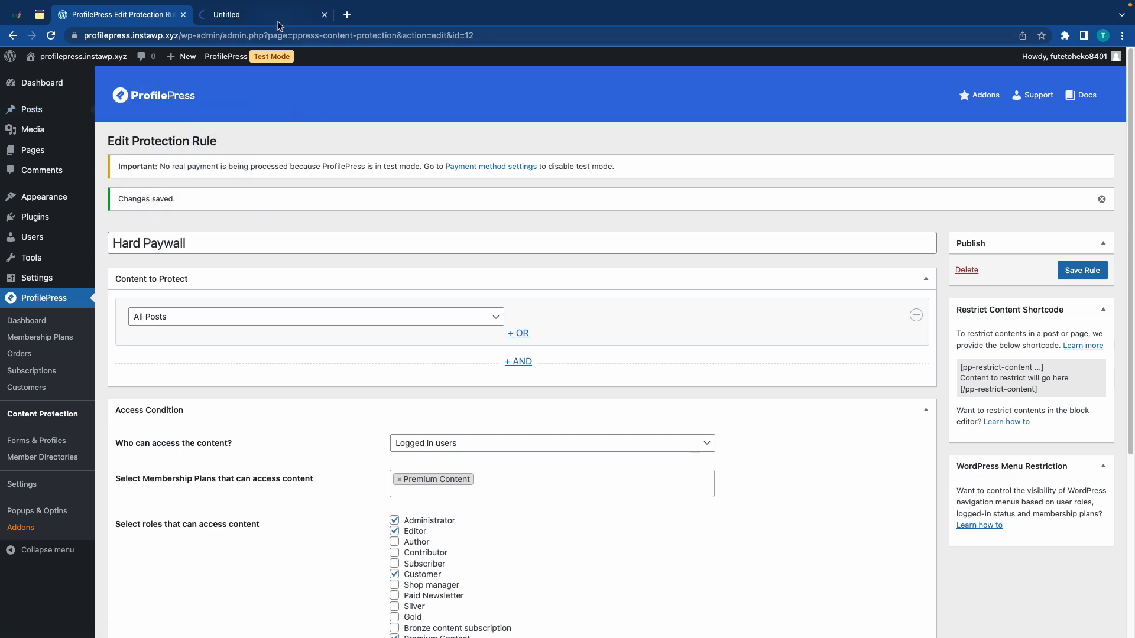
{"action": "left_click", "coordinate": [261, 14]}
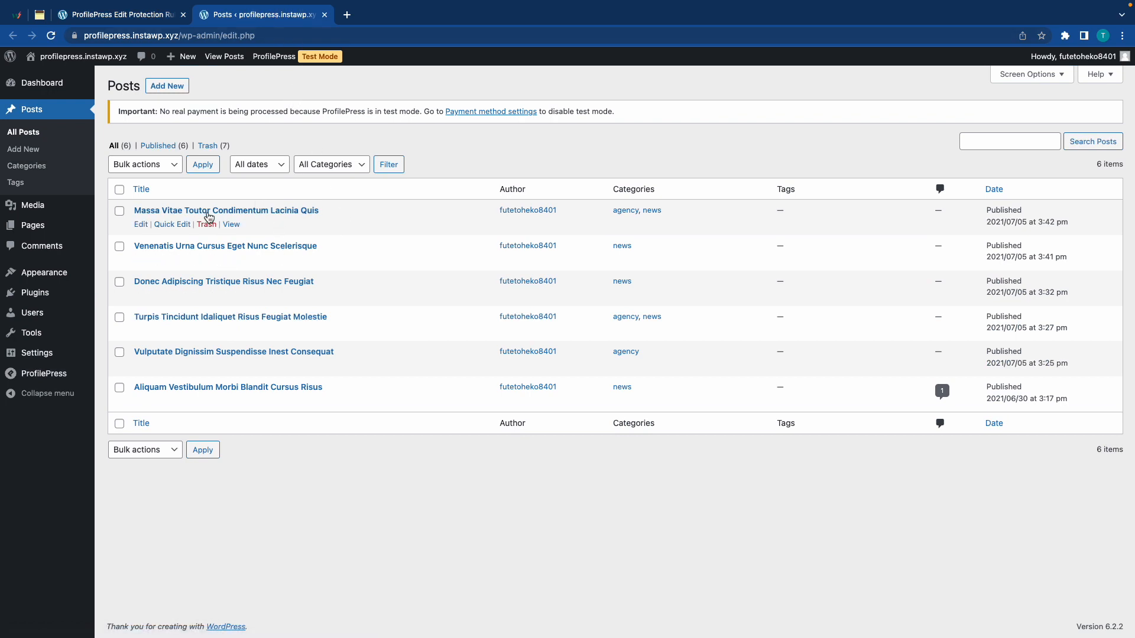
{"action": "left_click", "coordinate": [141, 225]}
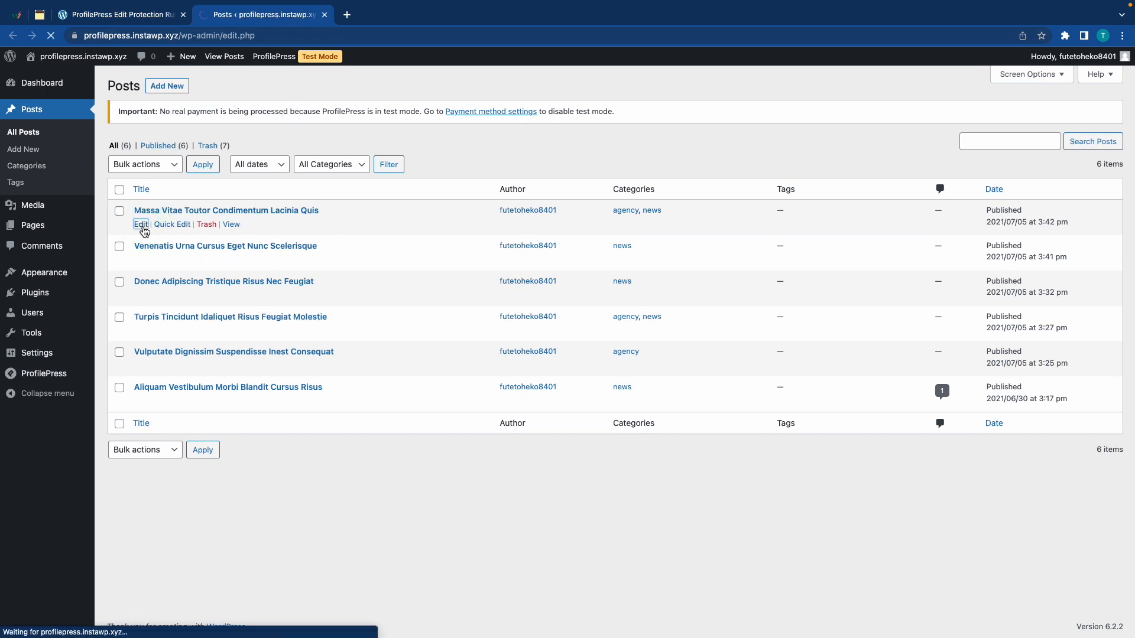
{"action": "left_click", "coordinate": [141, 225]}
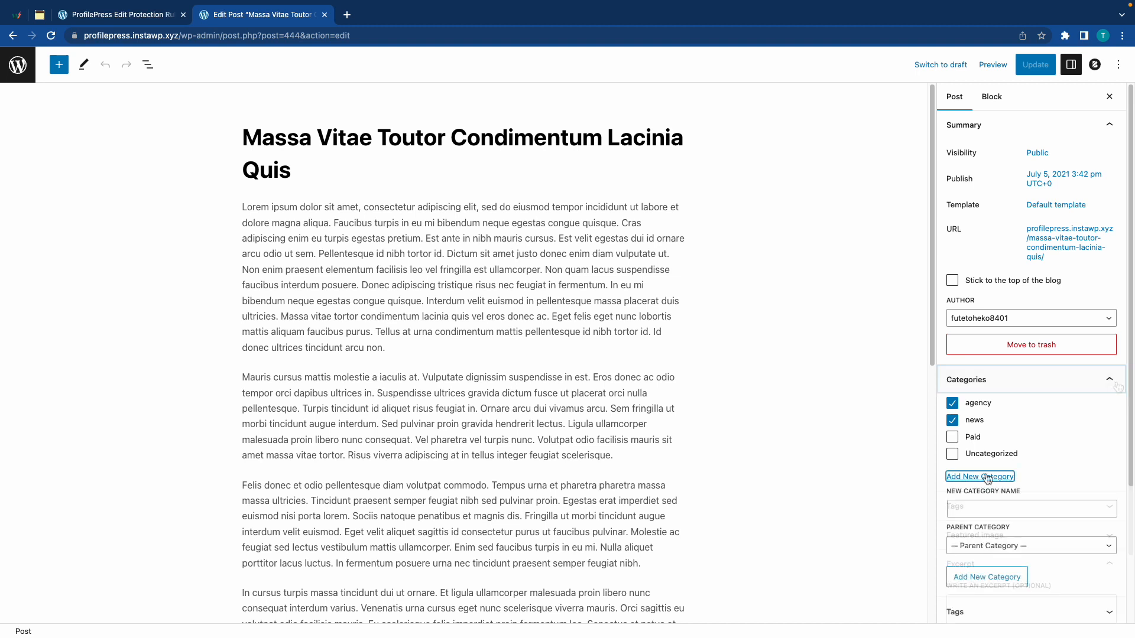
Step: Add a new 'Premium' category to the Massa Vitae post and update it
{"action": "type", "text": "Premium"}
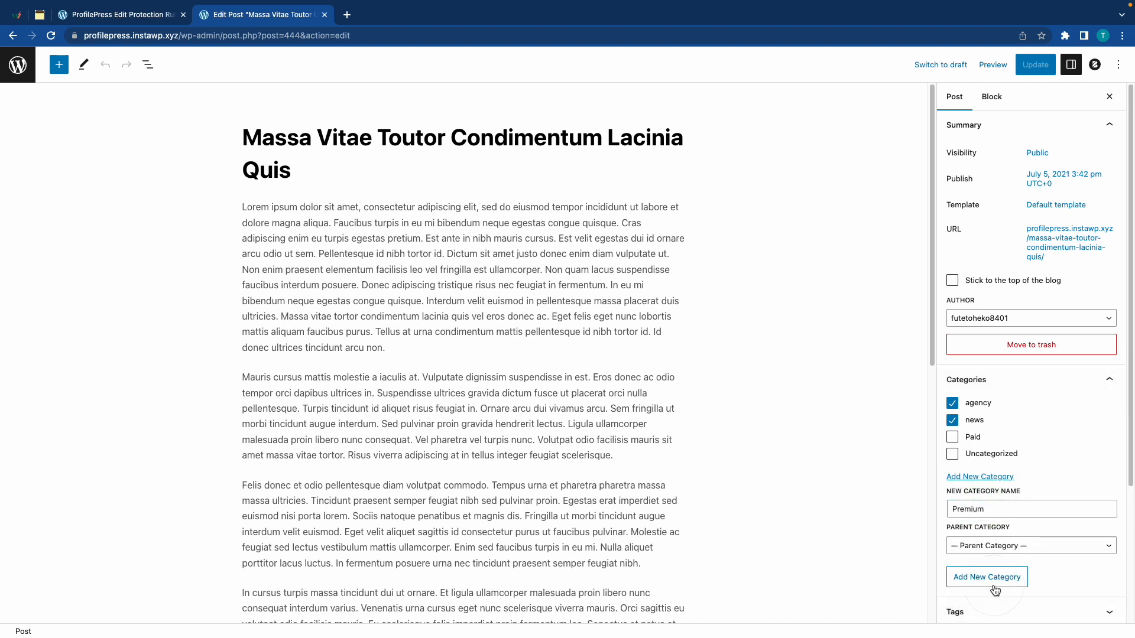
{"action": "left_click", "coordinate": [986, 577]}
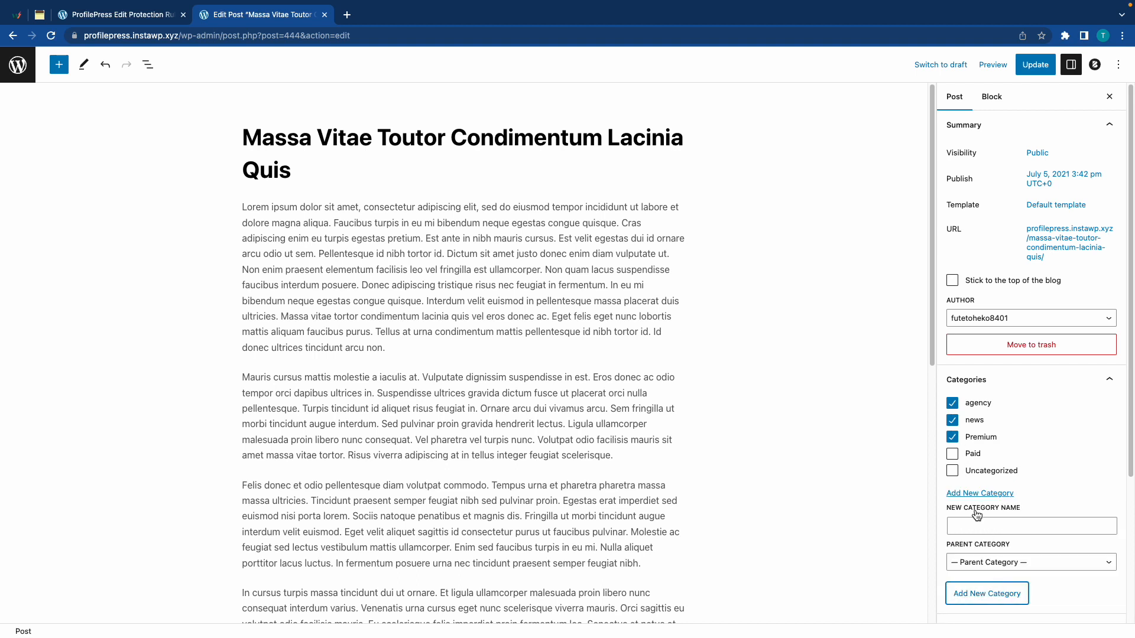
{"action": "left_click", "coordinate": [1035, 64]}
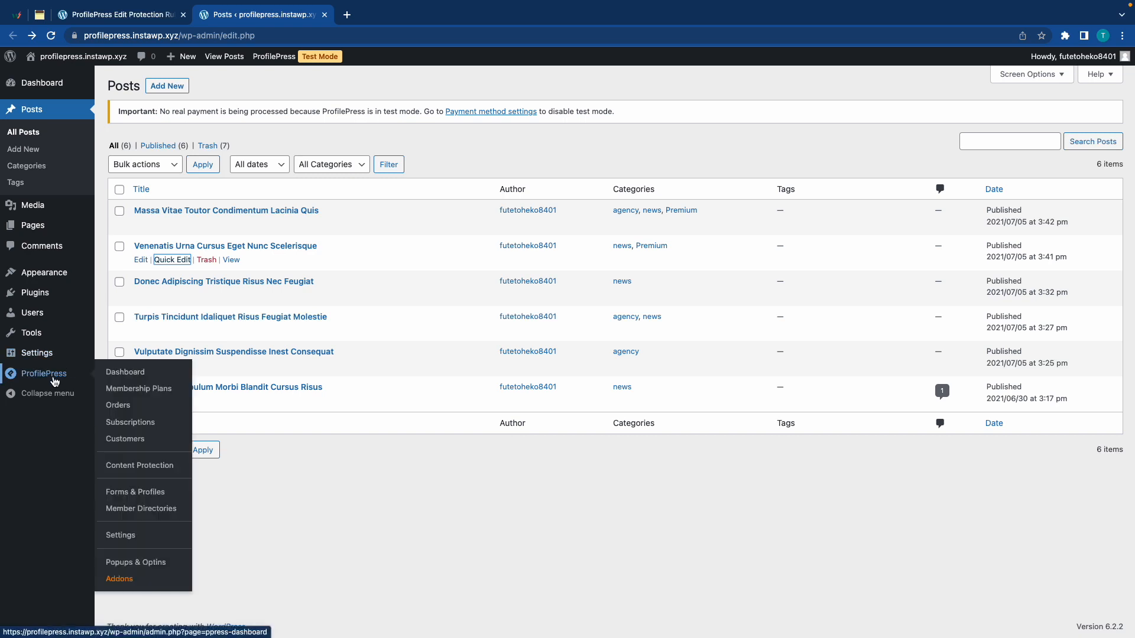
Step: Go to ProfilePress Content Protection and deactivate the Hard Paywall rule
{"action": "left_click", "coordinate": [140, 465]}
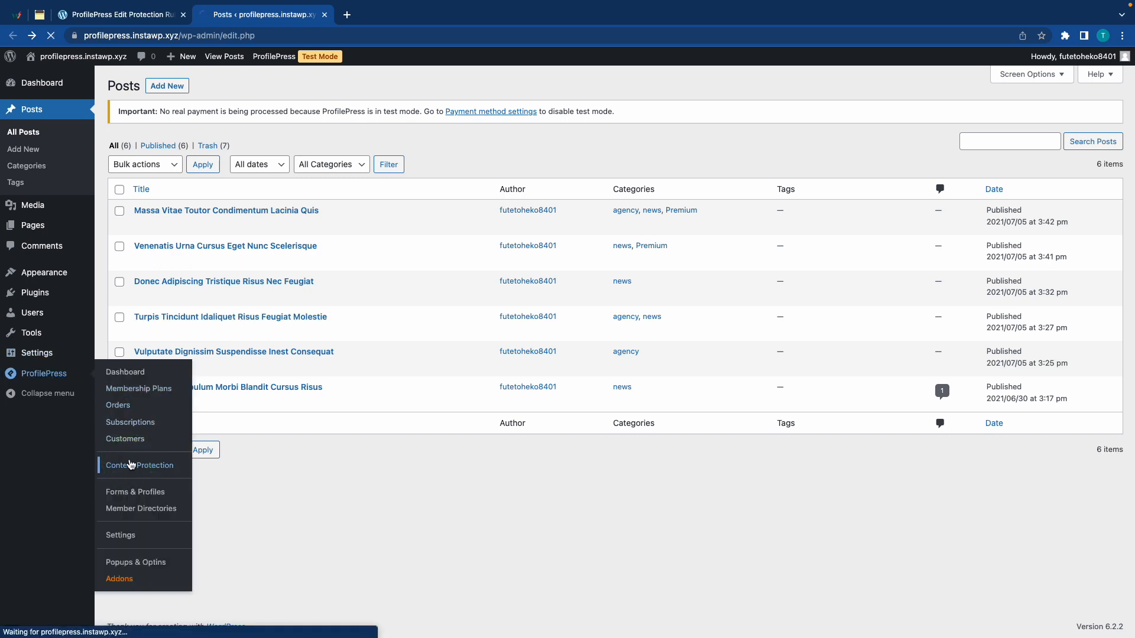
{"action": "left_click", "coordinate": [139, 465]}
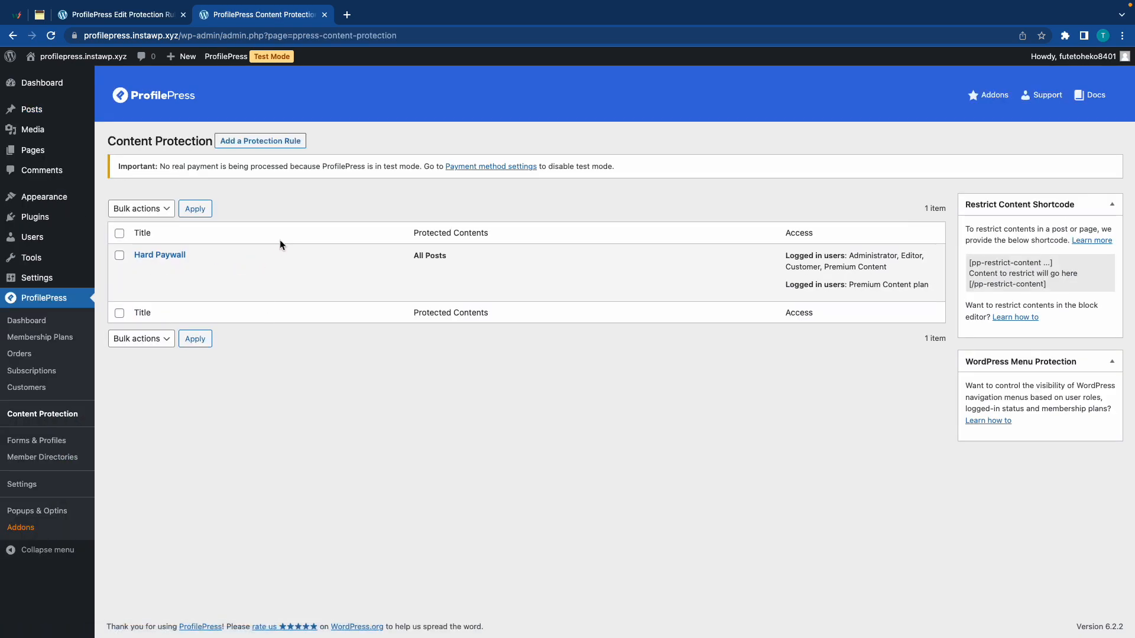
{"action": "left_click", "coordinate": [213, 268]}
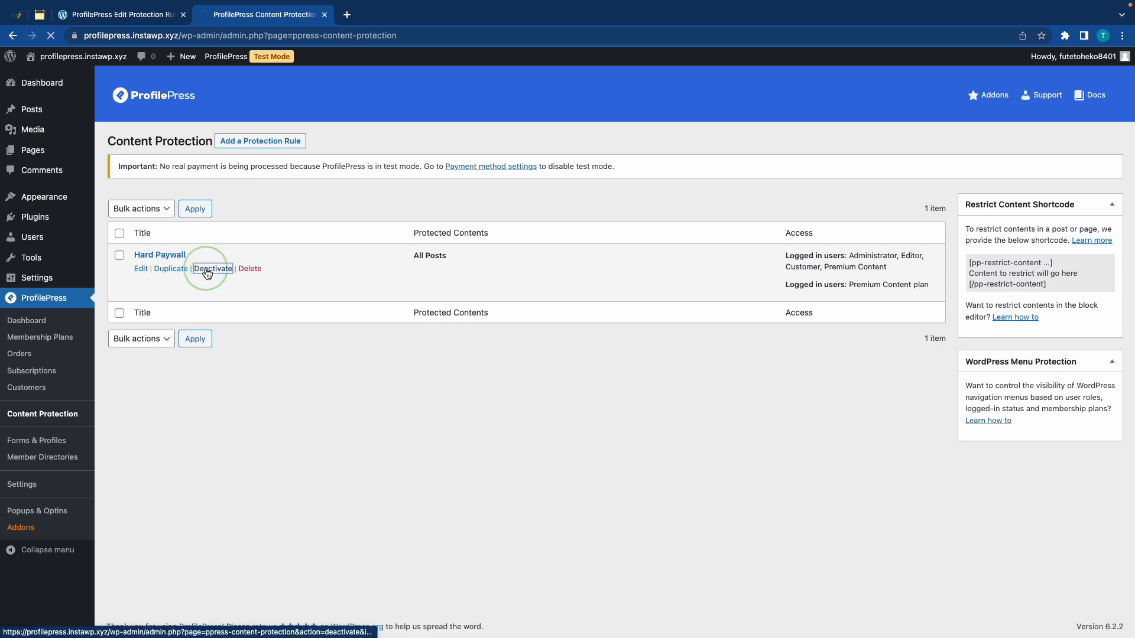
Step: Create a protection rule named 'Soft Paywall' protecting posts in the Premium category
{"action": "left_click", "coordinate": [213, 269]}
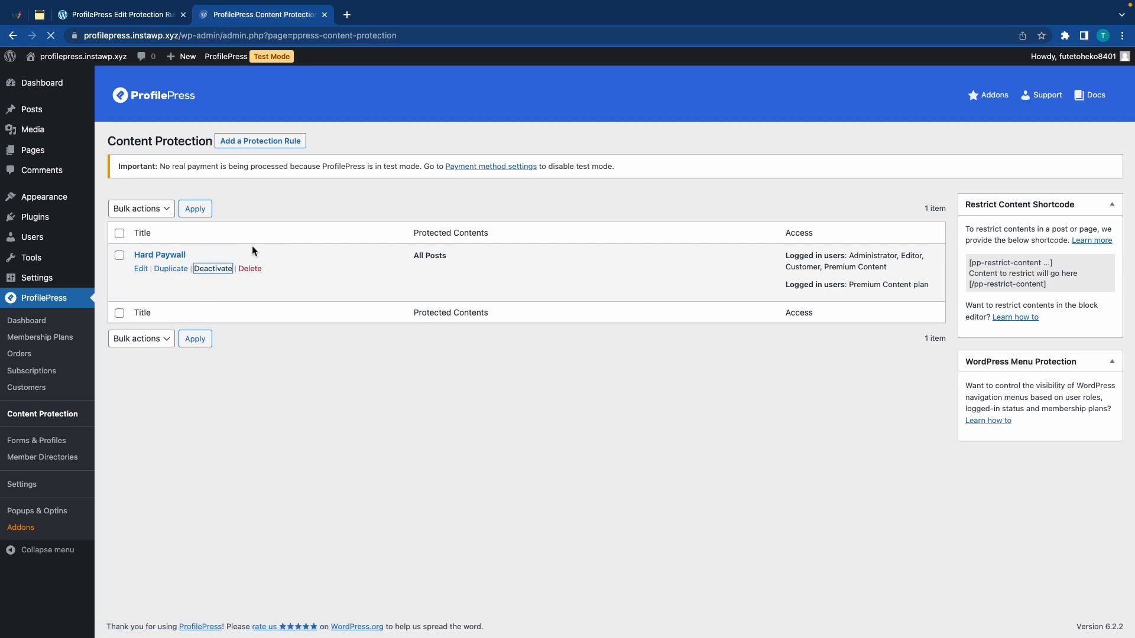
{"action": "left_click", "coordinate": [260, 141]}
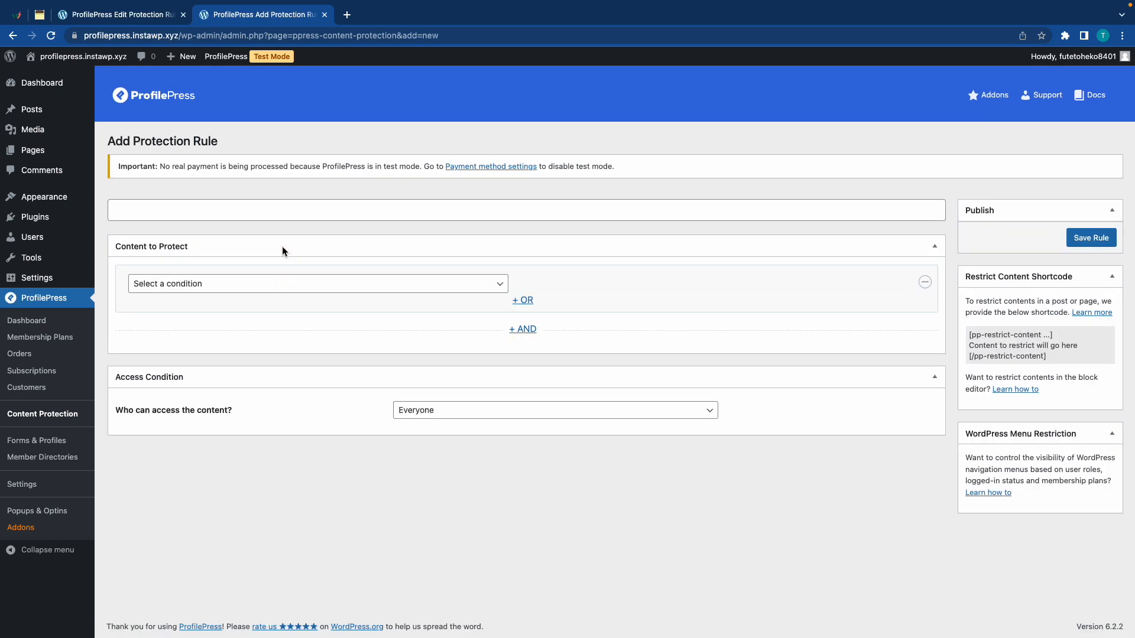
{"action": "type", "text": "Soft Paywall"}
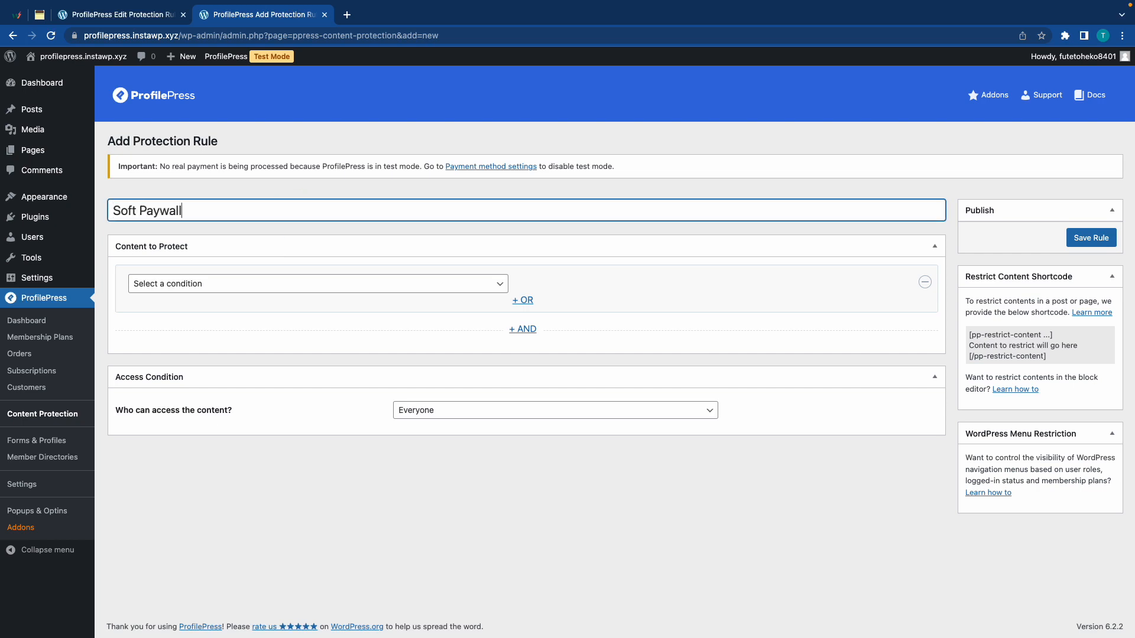
{"action": "left_click", "coordinate": [316, 284]}
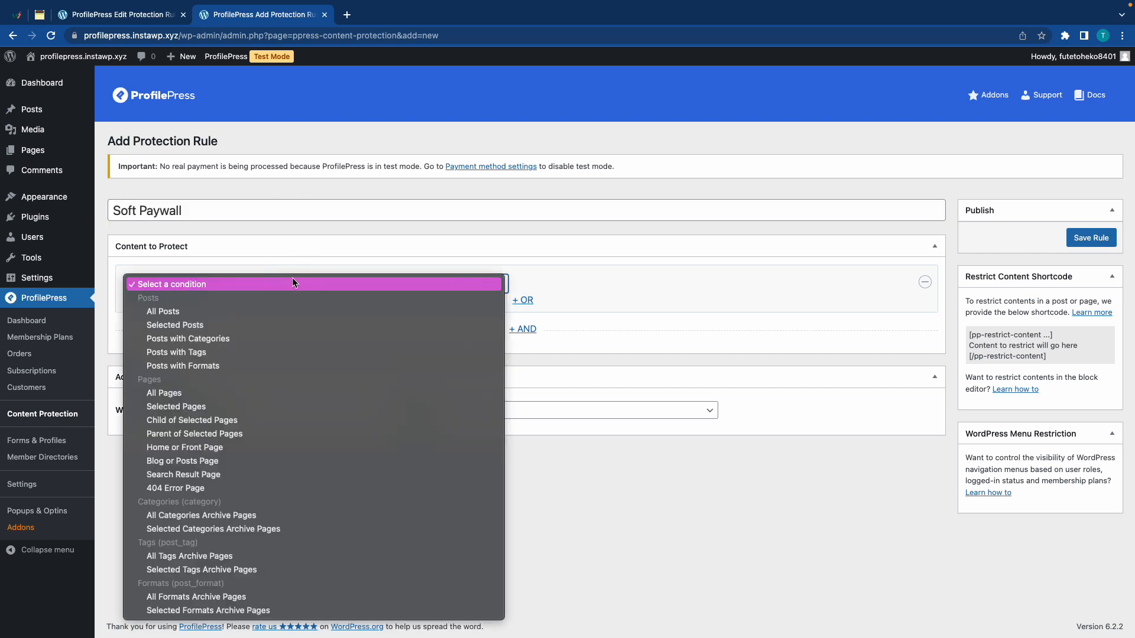
{"action": "left_click", "coordinate": [187, 339]}
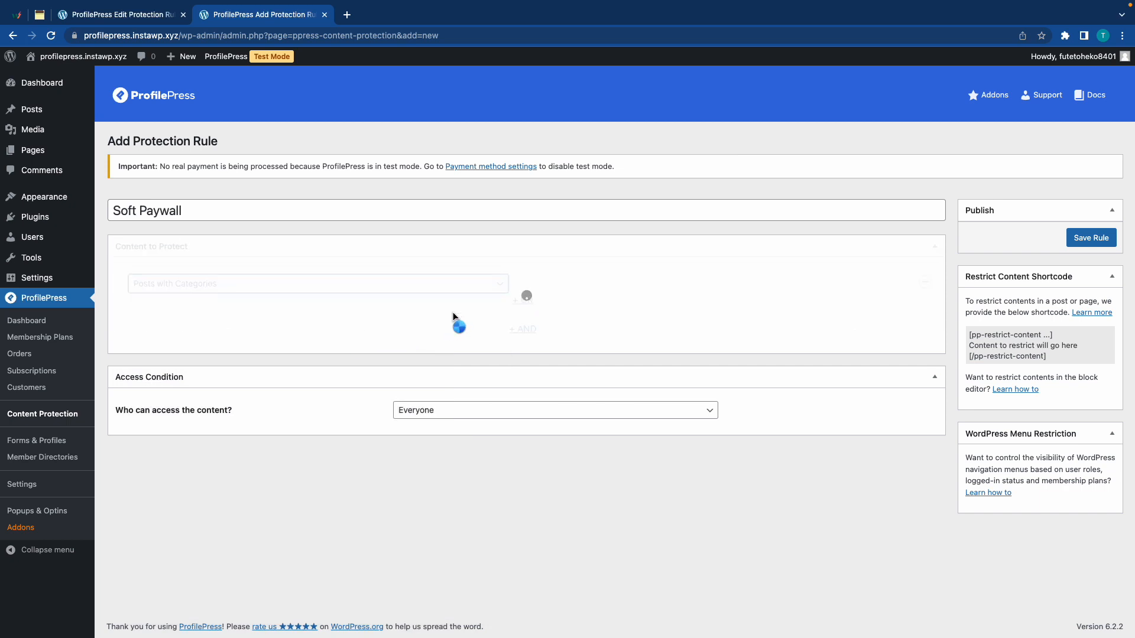
{"action": "left_click", "coordinate": [623, 283]}
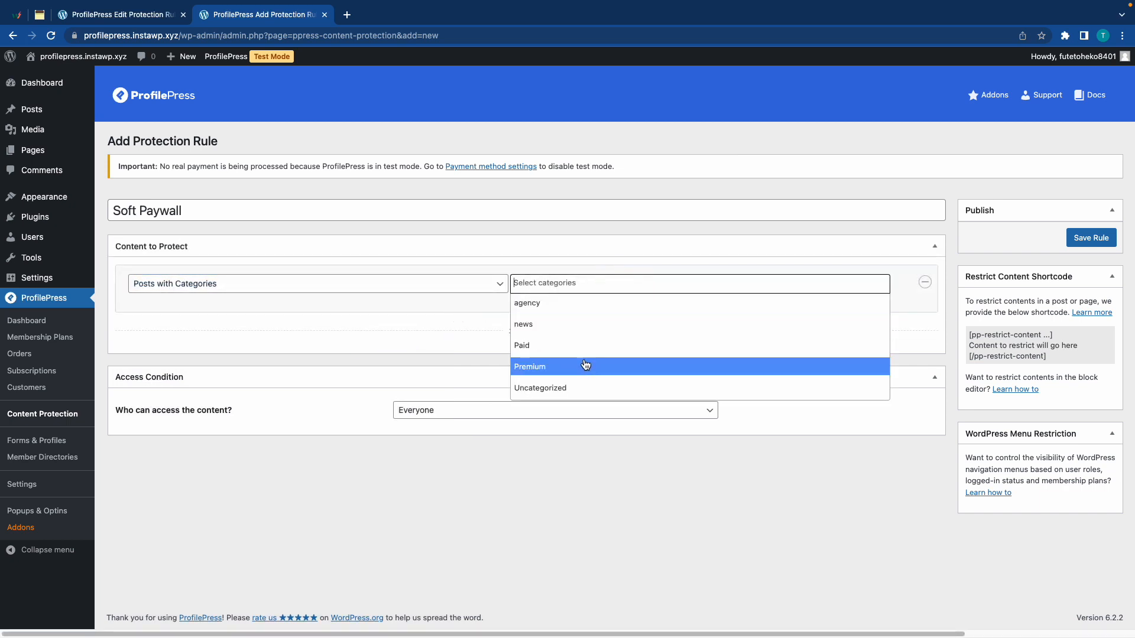
{"action": "left_click", "coordinate": [529, 366]}
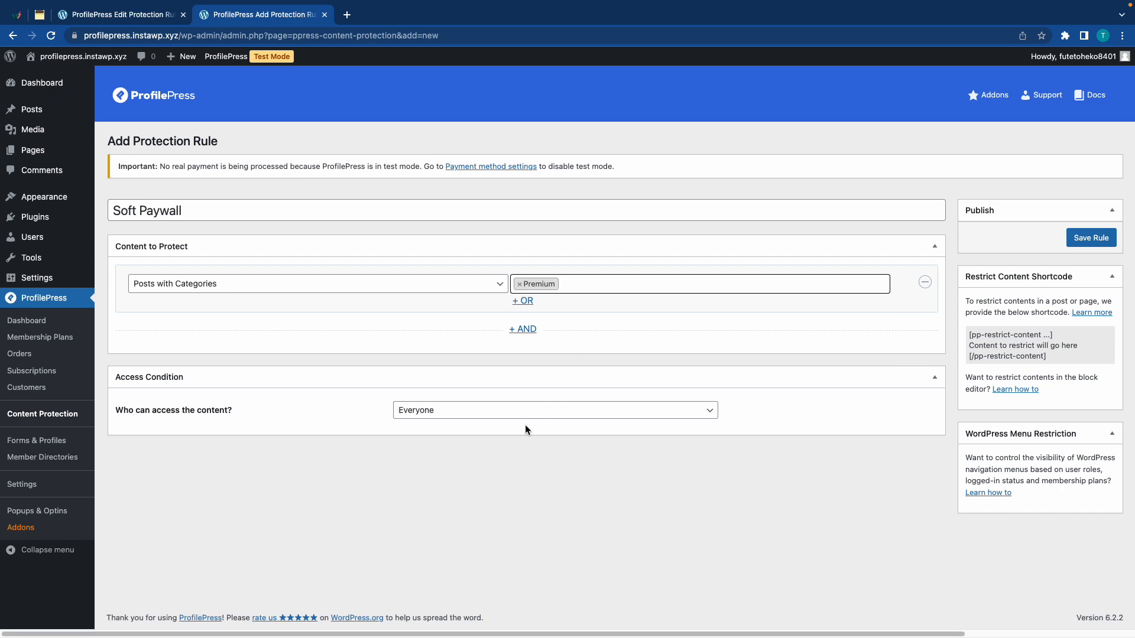
Step: Restrict access to logged-in users on the Bronze content subscription plan
{"action": "left_click", "coordinate": [554, 410]}
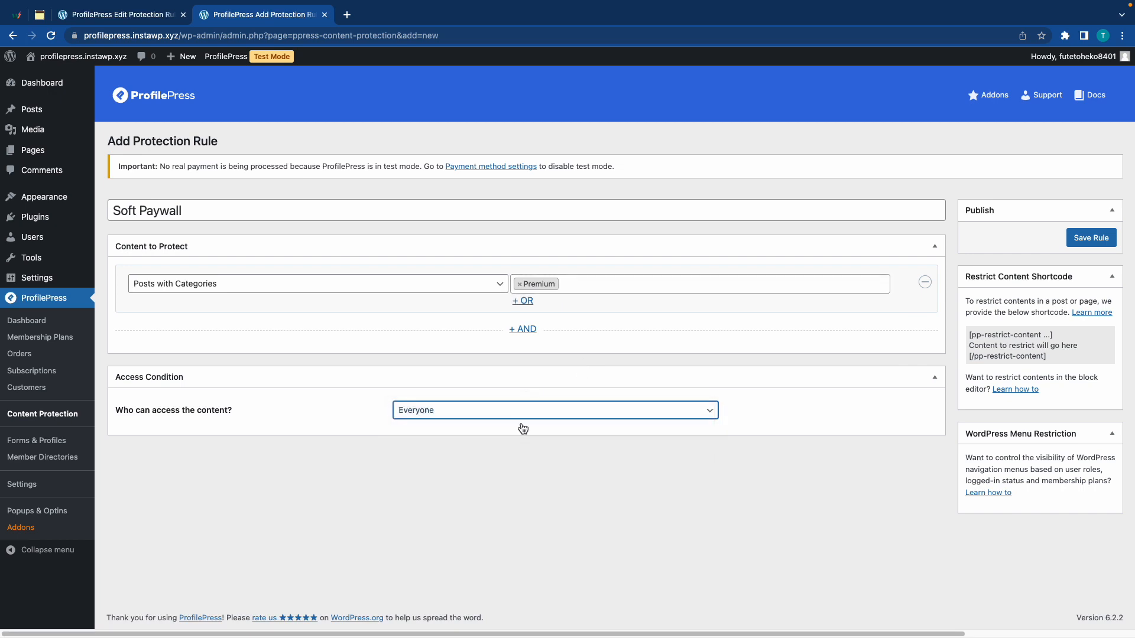
{"action": "left_click", "coordinate": [554, 410]}
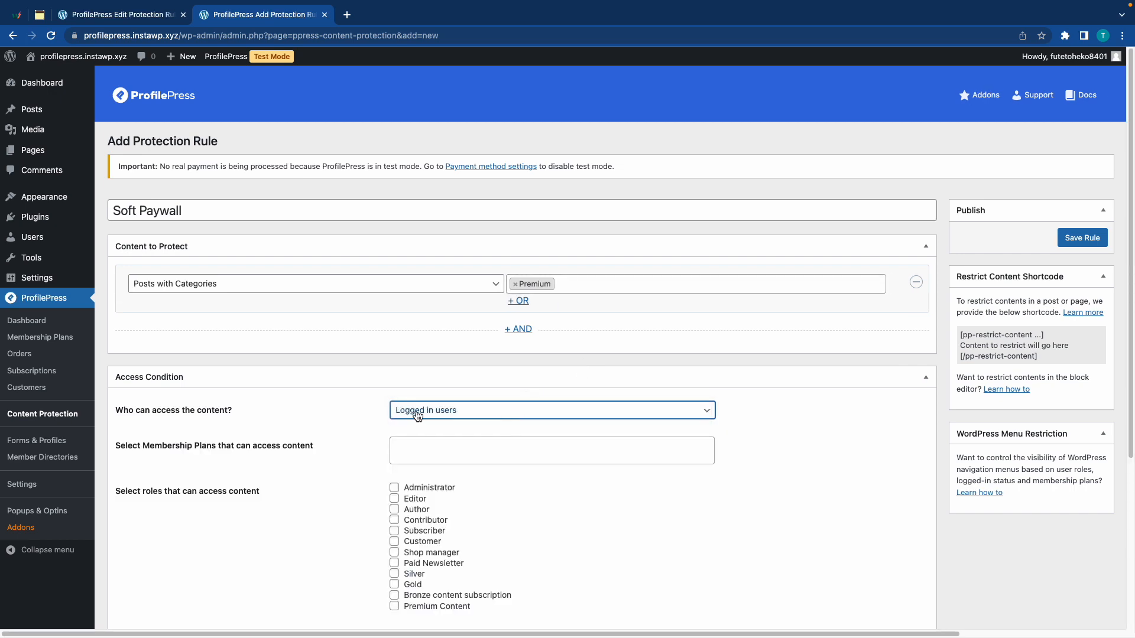
{"action": "left_click", "coordinate": [551, 449]}
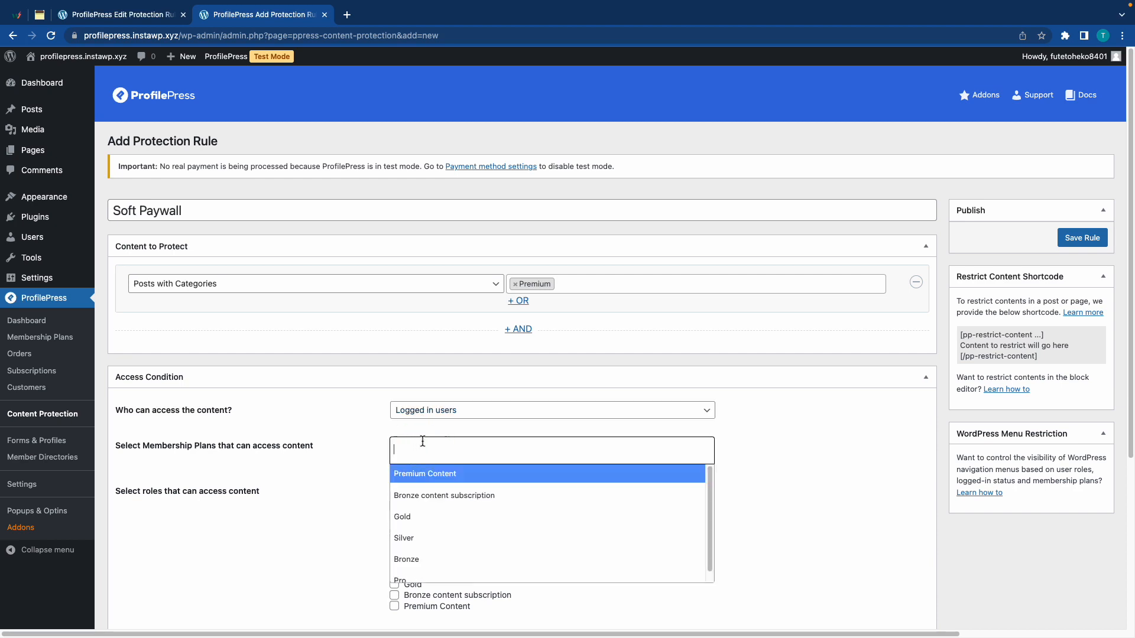
{"action": "left_click", "coordinate": [444, 496]}
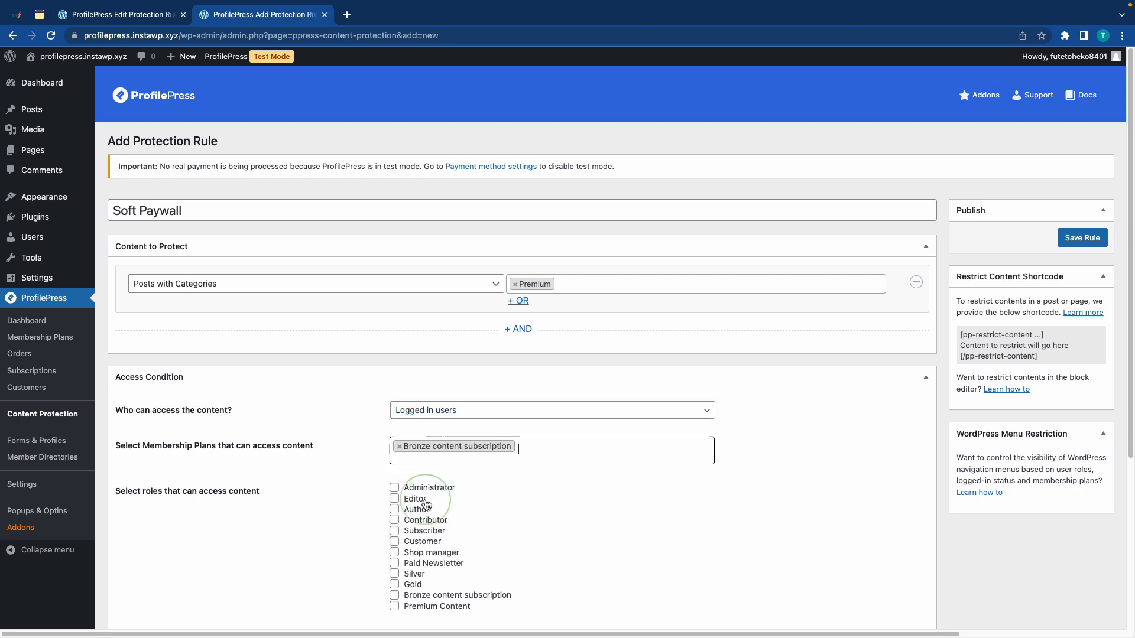
Step: Link 'subscribe' in the global restricted message to the checkout URL and save changes
{"action": "scroll", "scroll_direction": "down", "scroll_amount": 3}
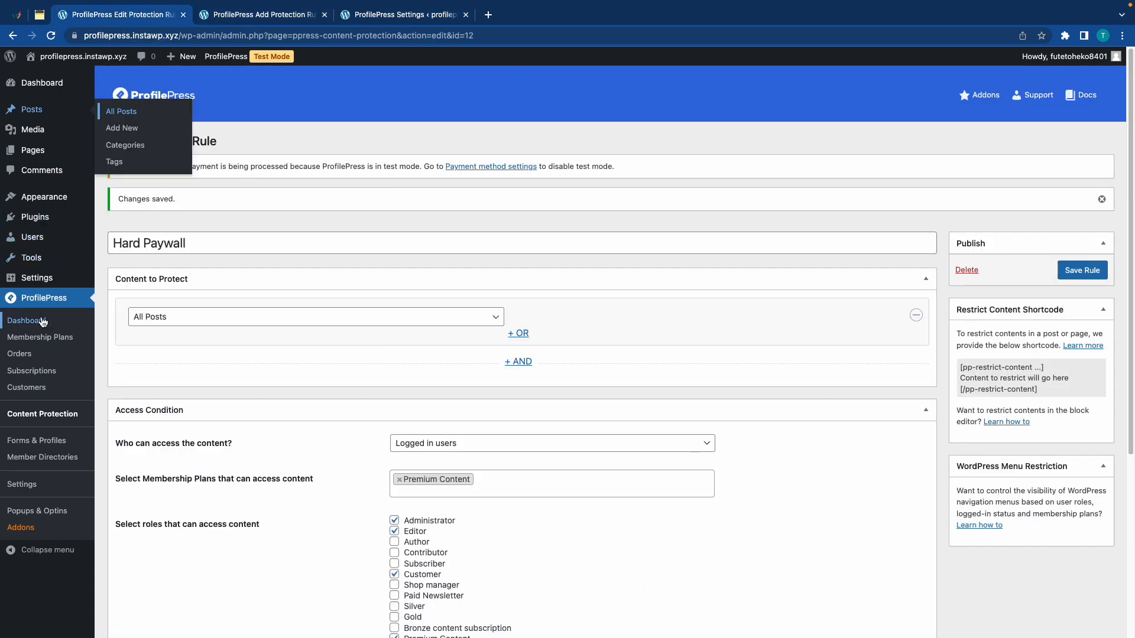
{"action": "left_click", "coordinate": [40, 337]}
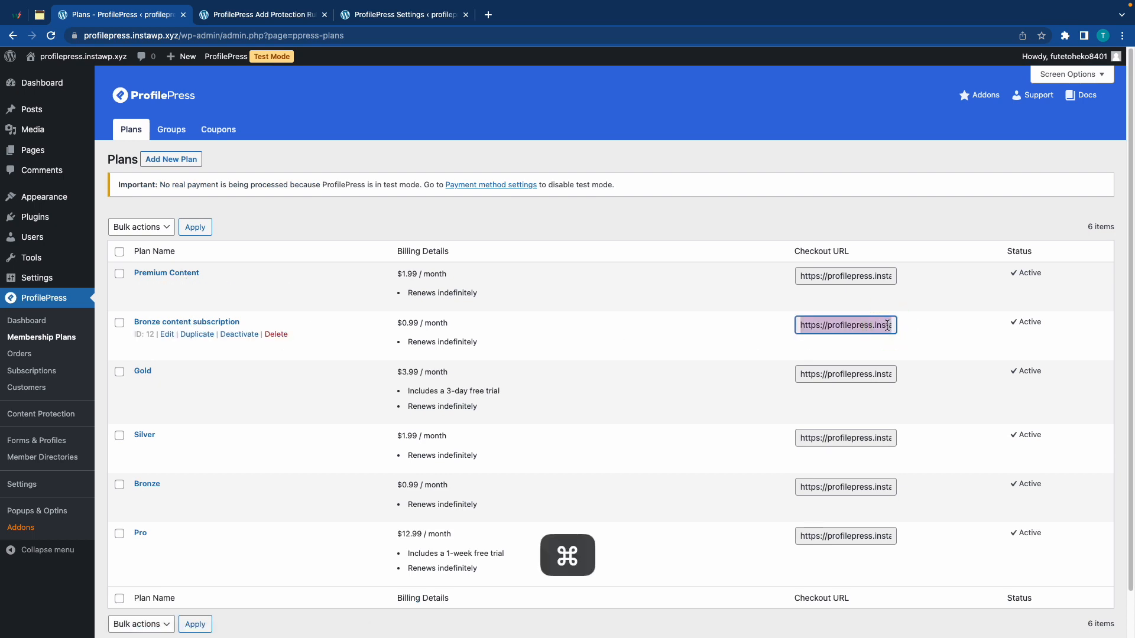
{"action": "left_click", "coordinate": [403, 14]}
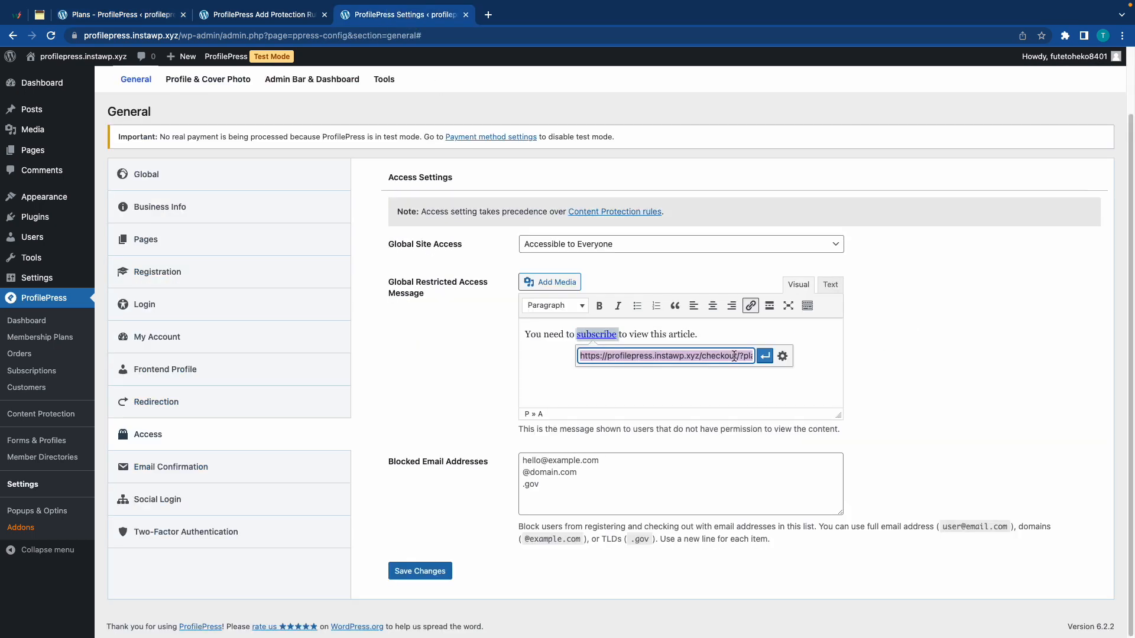
{"action": "left_click", "coordinate": [764, 355]}
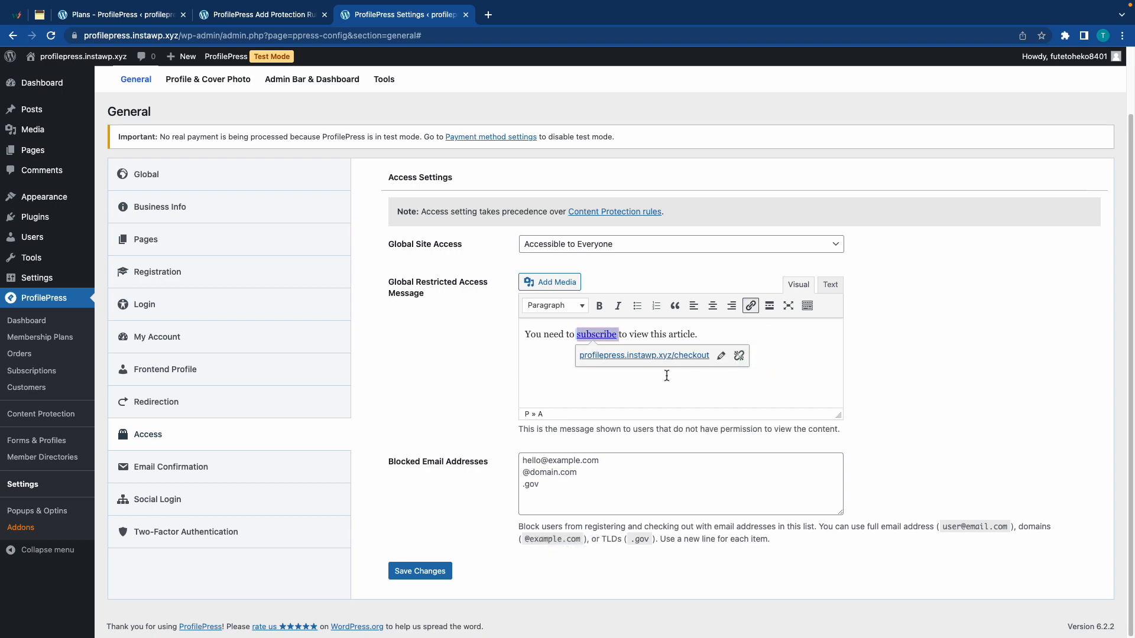
{"action": "left_click", "coordinate": [419, 571]}
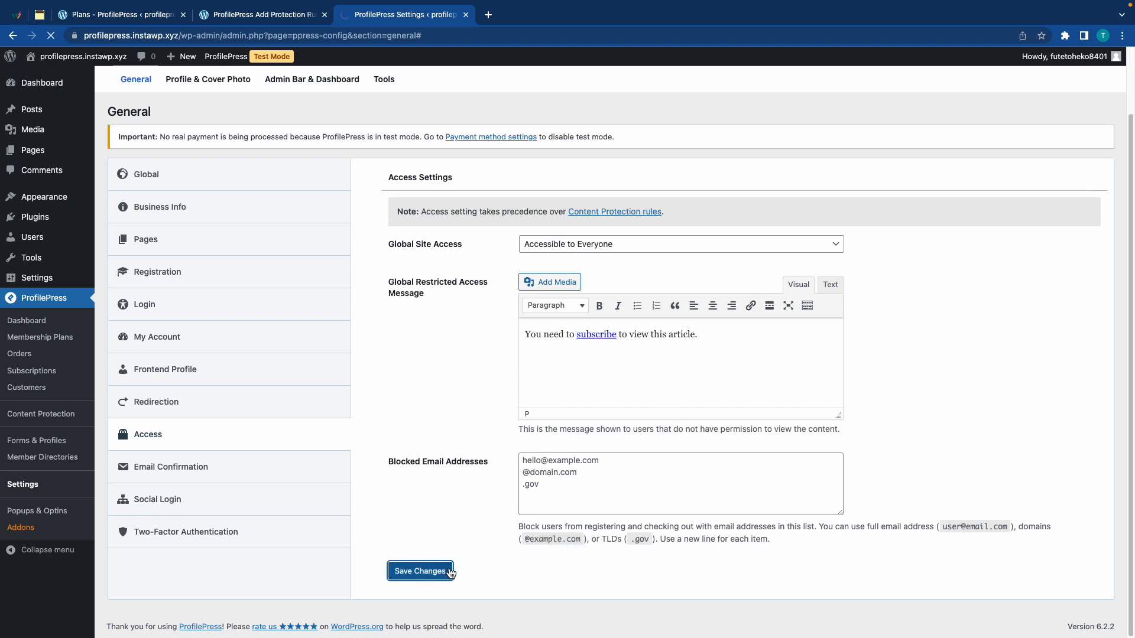
{"action": "left_click", "coordinate": [419, 571]}
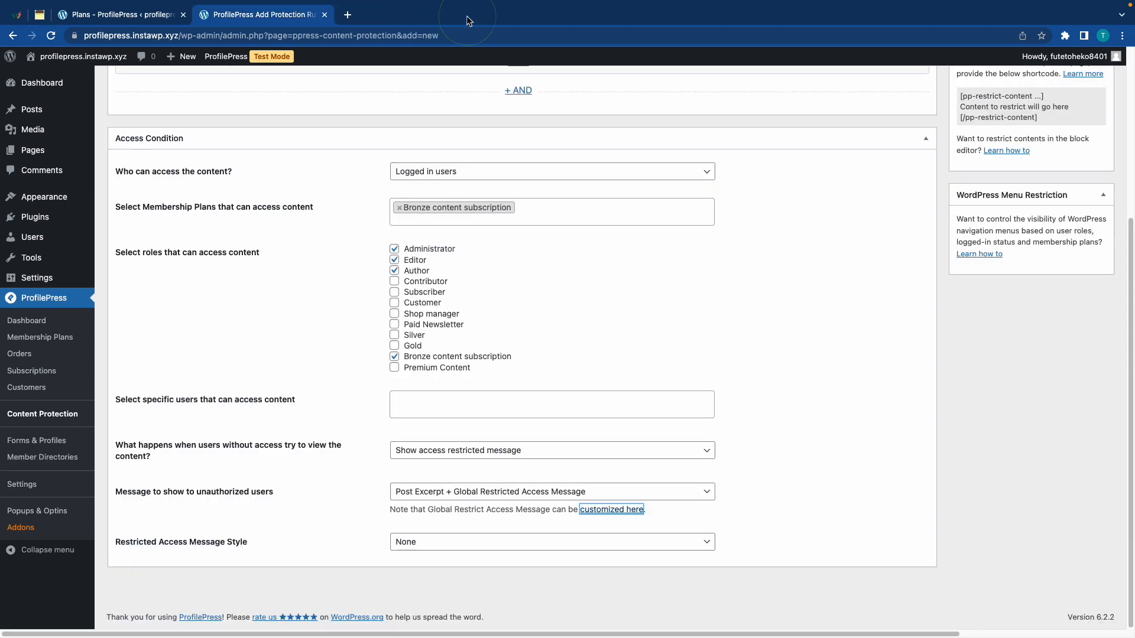
{"action": "mouse_move", "coordinate": [544, 320]}
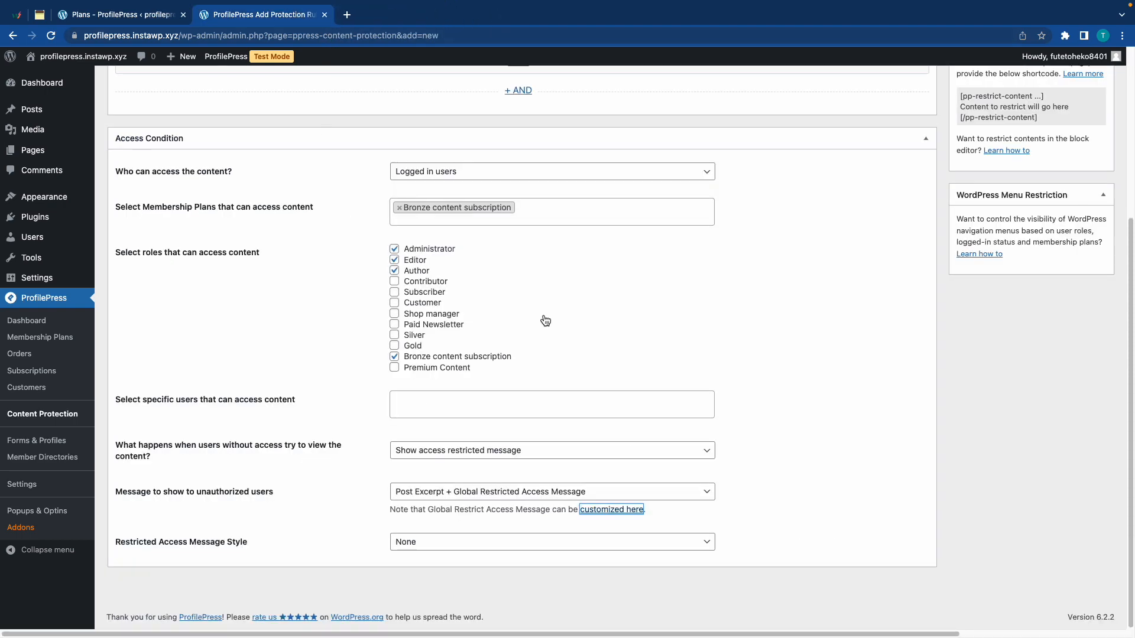
Step: Save the Soft Paywall protection rule
{"action": "left_click", "coordinate": [1081, 229]}
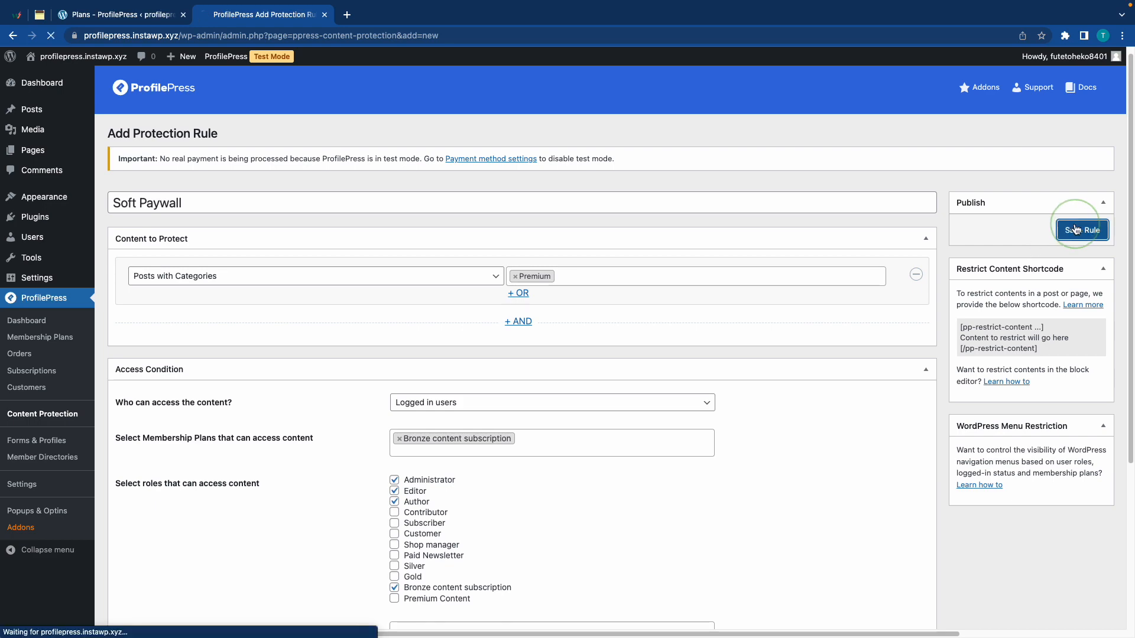
{"action": "left_click", "coordinate": [1081, 230]}
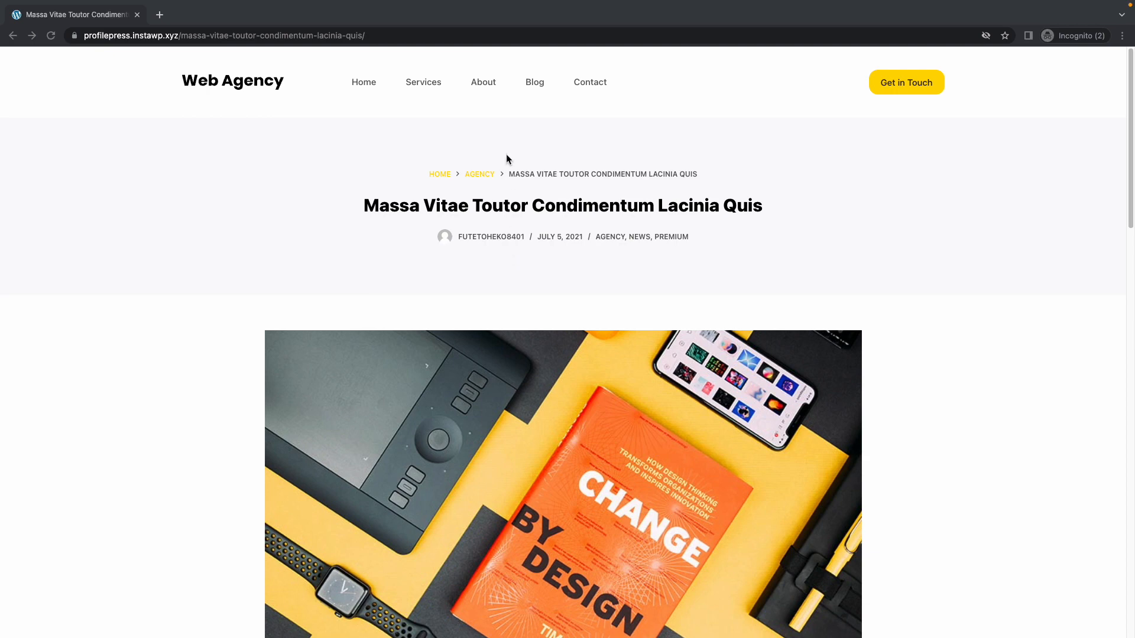
Step: From the Blog page, open the Massa Vitae post and scroll through its text
{"action": "left_click", "coordinate": [534, 81]}
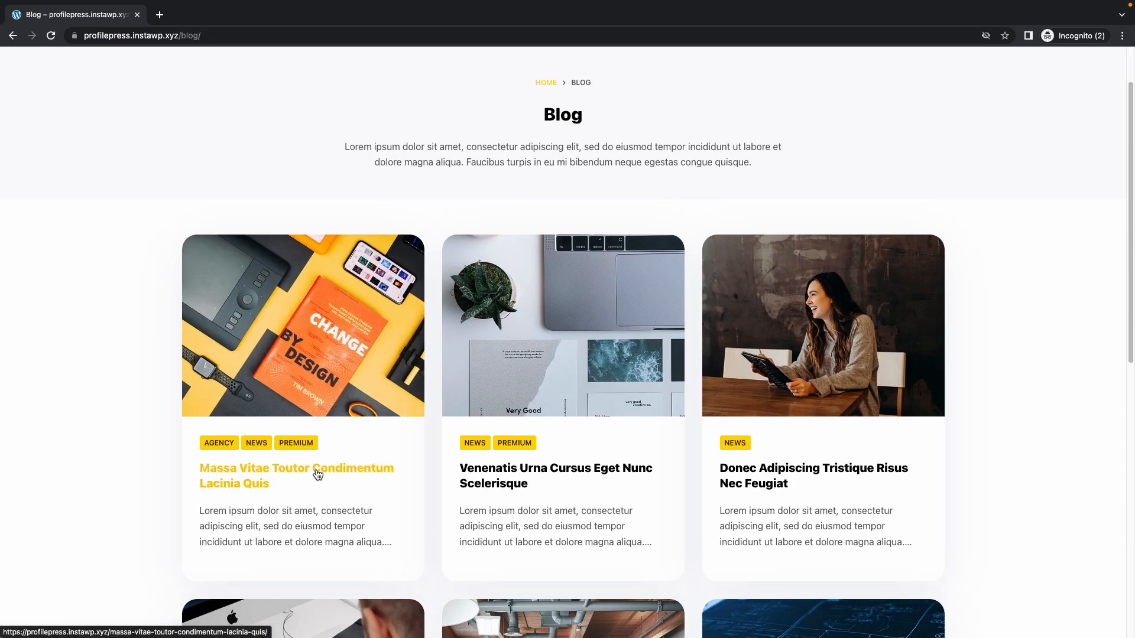
{"action": "left_click", "coordinate": [296, 475]}
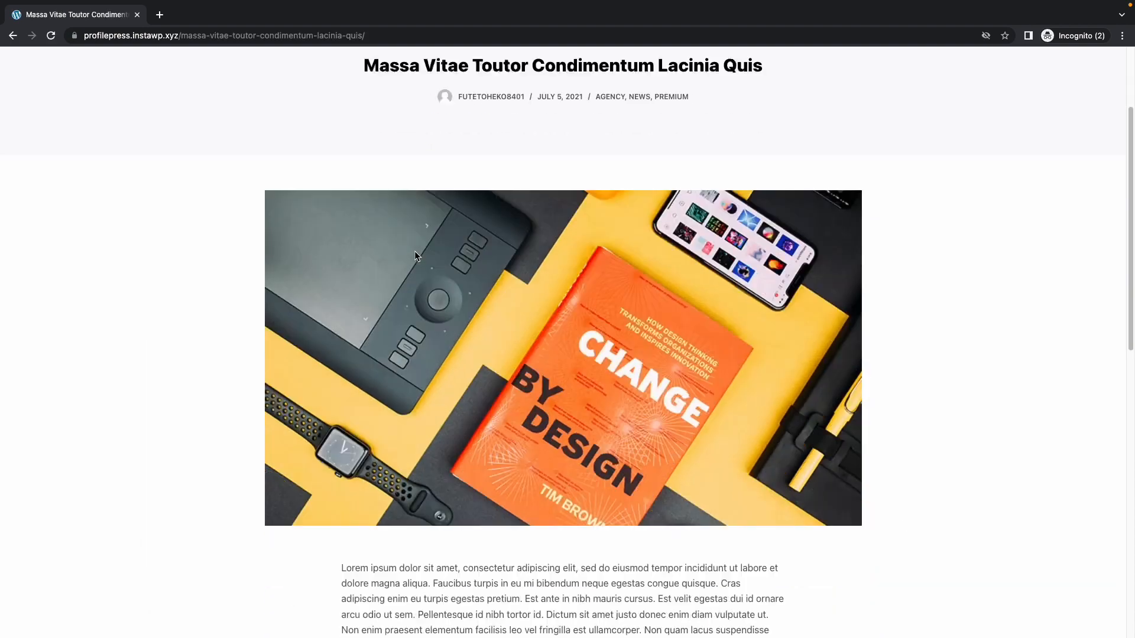
{"action": "scroll", "scroll_direction": "down", "scroll_amount": 3}
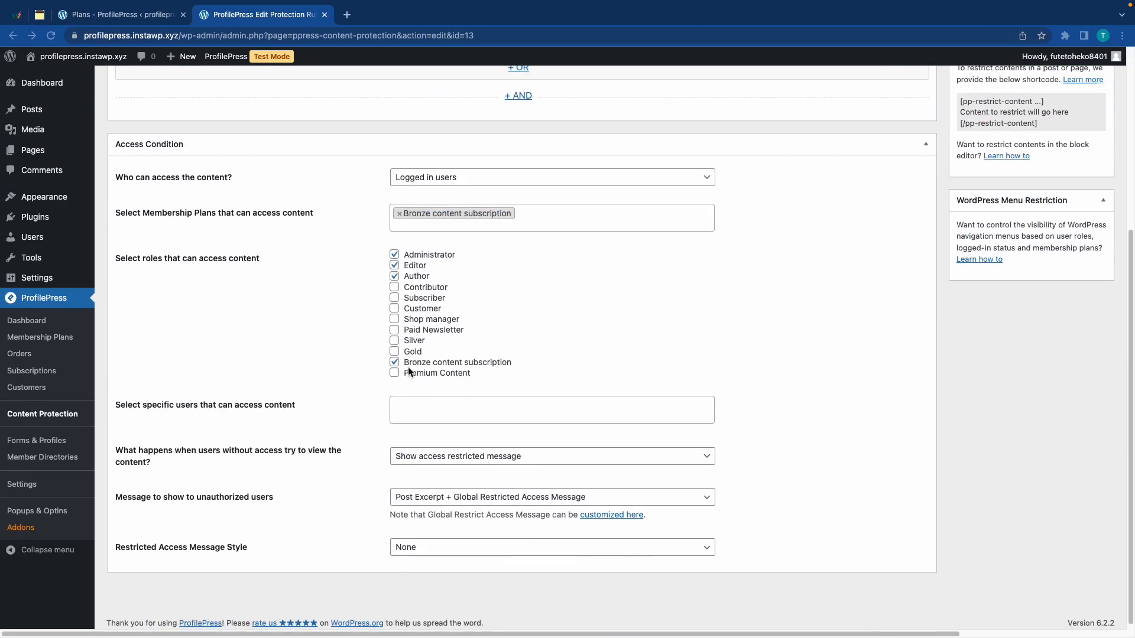
{"action": "left_click", "coordinate": [551, 547]}
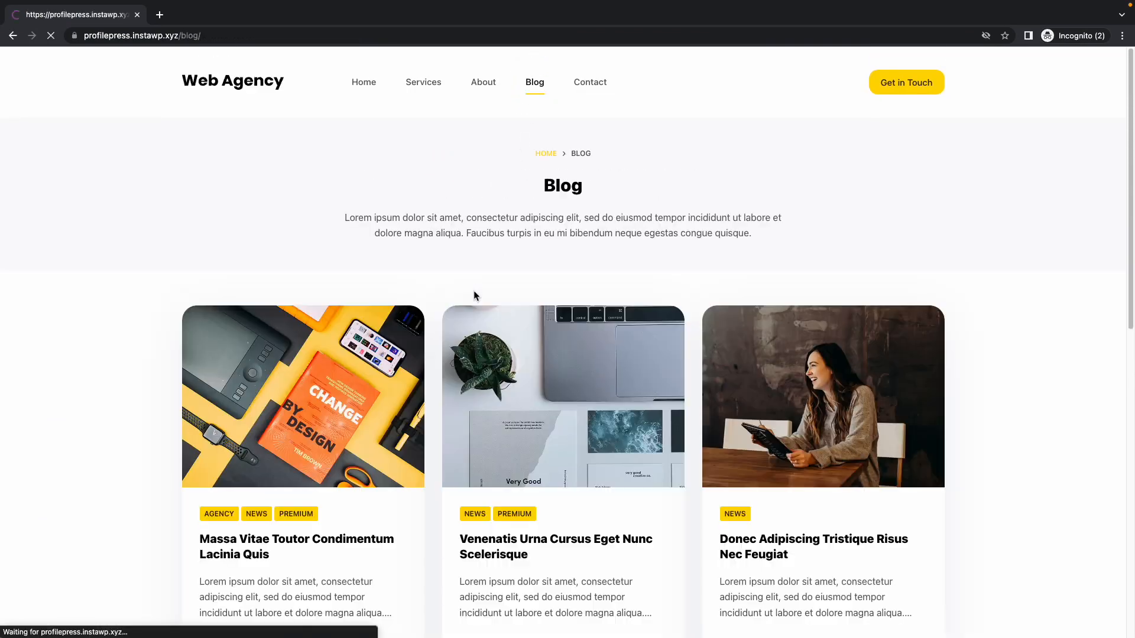
Step: Leave the incognito Blog page and go back to the WordPress admin Dashboard
{"action": "left_click", "coordinate": [812, 546]}
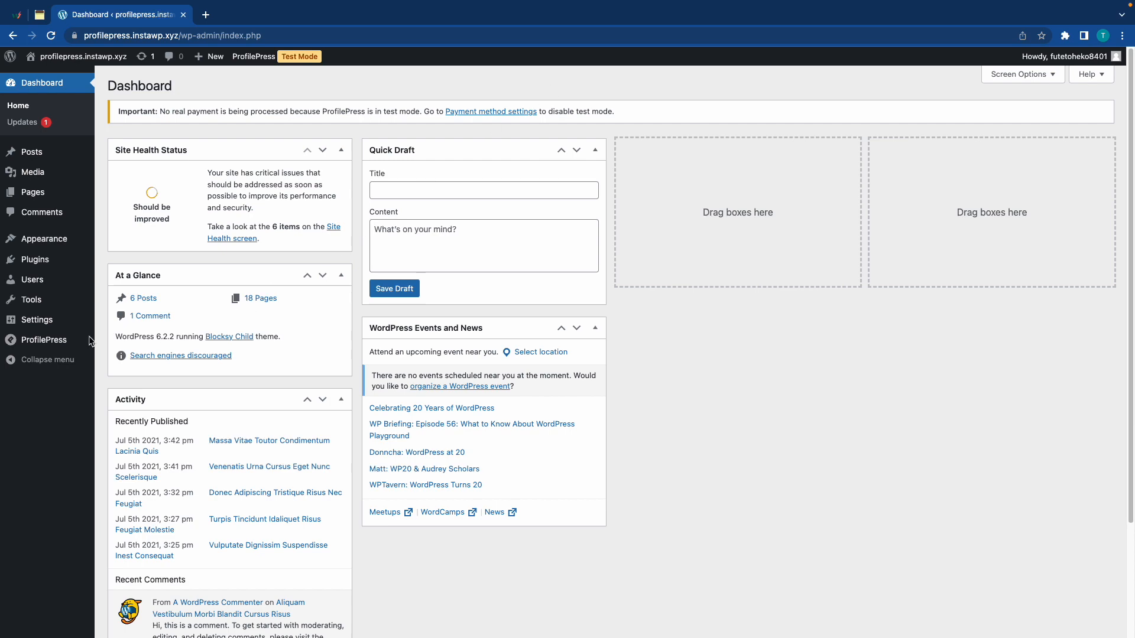
Step: Switch on the Metered Paywall add-on on the ProfilePress Addons page
{"action": "left_click", "coordinate": [119, 548]}
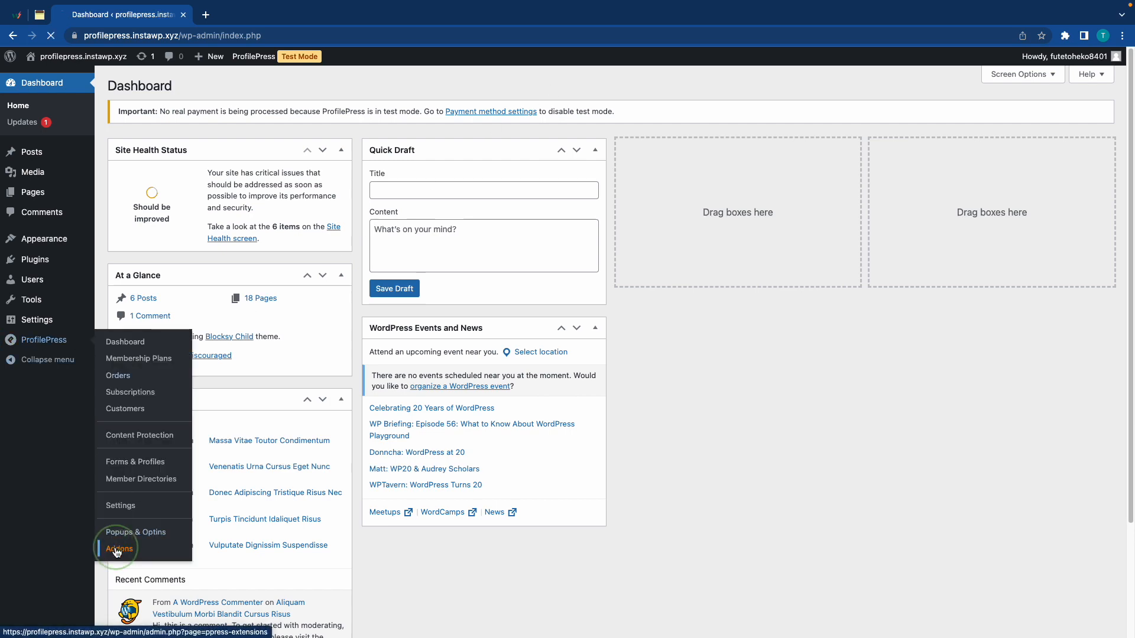
{"action": "left_click", "coordinate": [119, 549]}
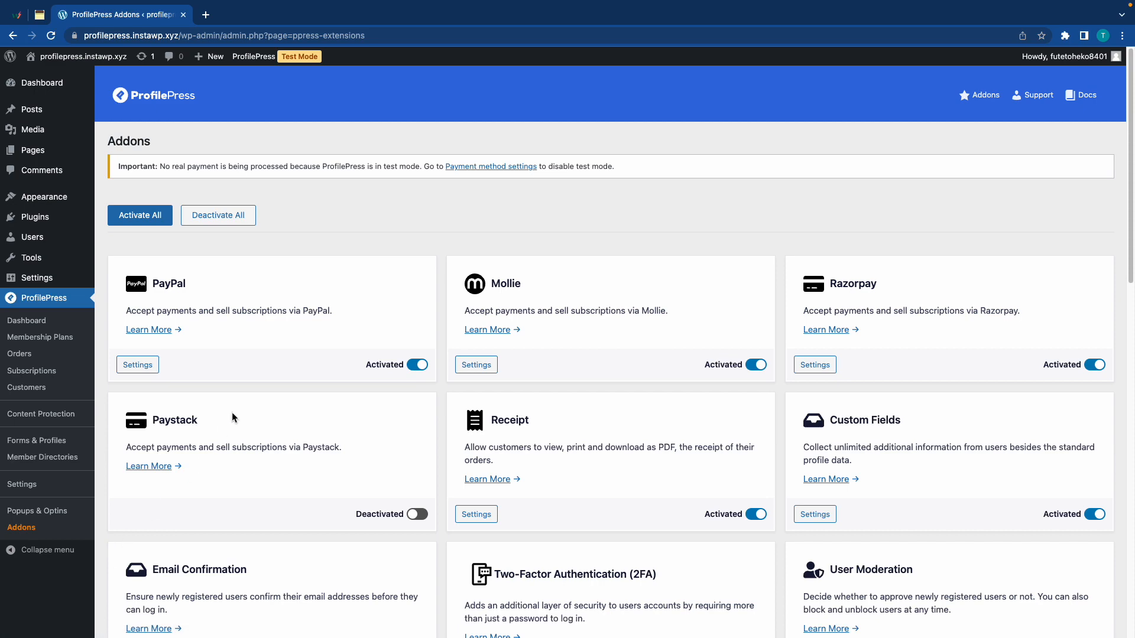
{"action": "scroll", "scroll_direction": "down", "scroll_amount": 3}
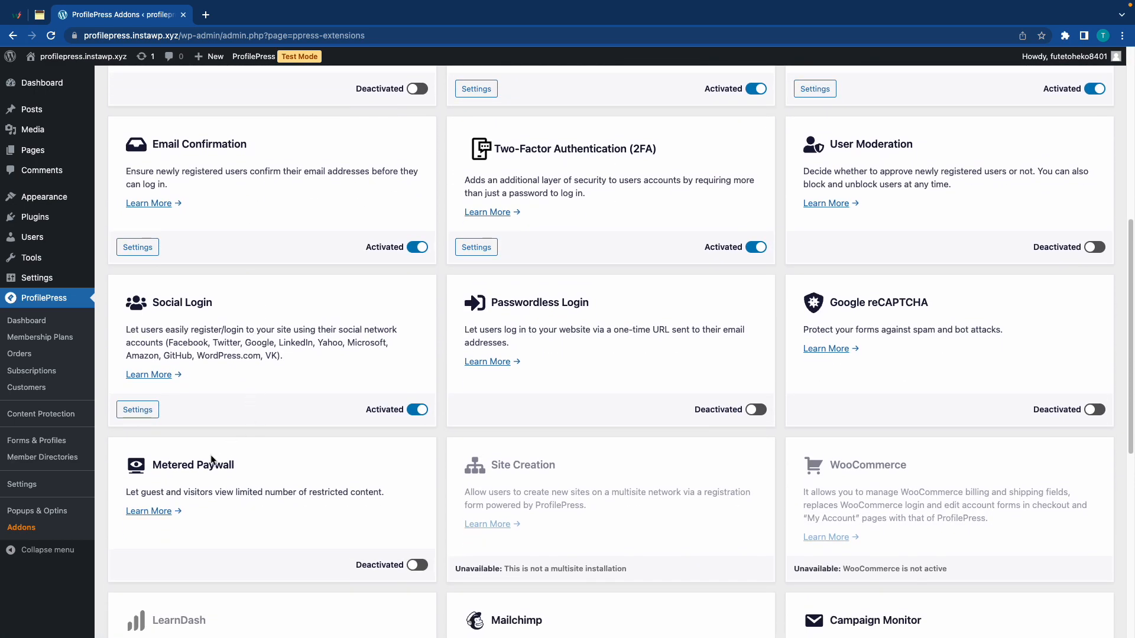
{"action": "left_click", "coordinate": [416, 565]}
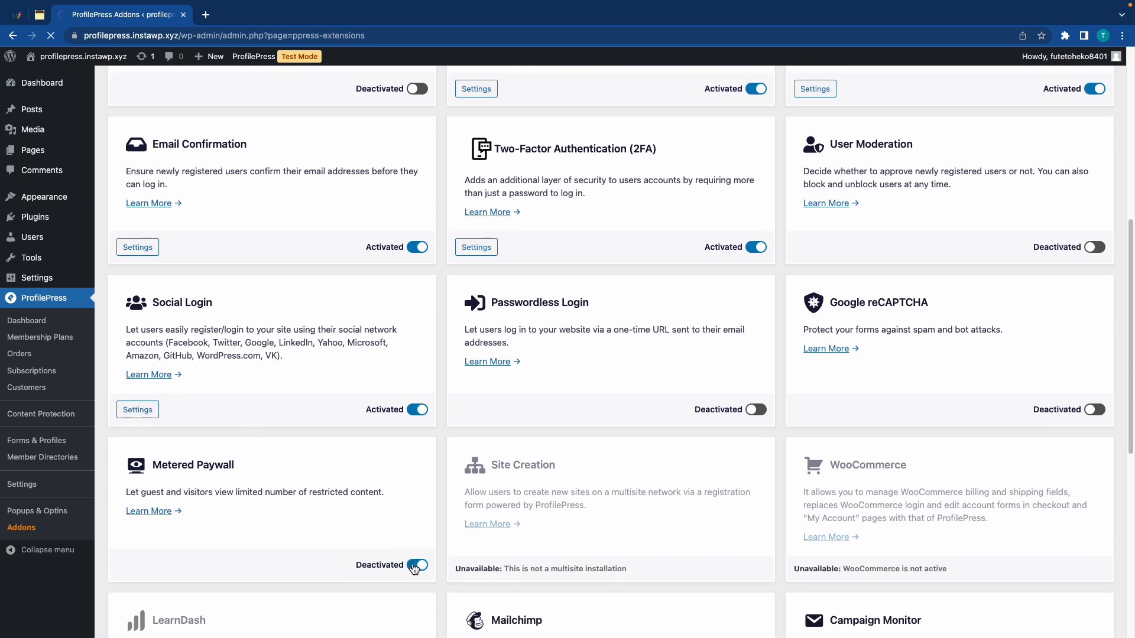
{"action": "left_click", "coordinate": [417, 565]}
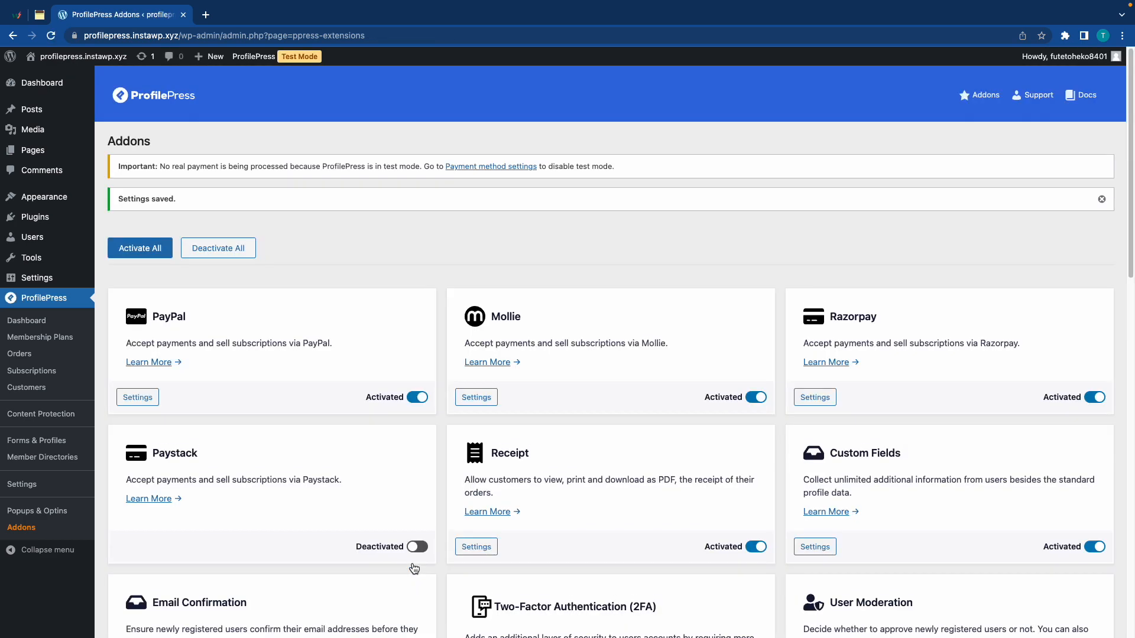
{"action": "mouse_move", "coordinate": [41, 413]}
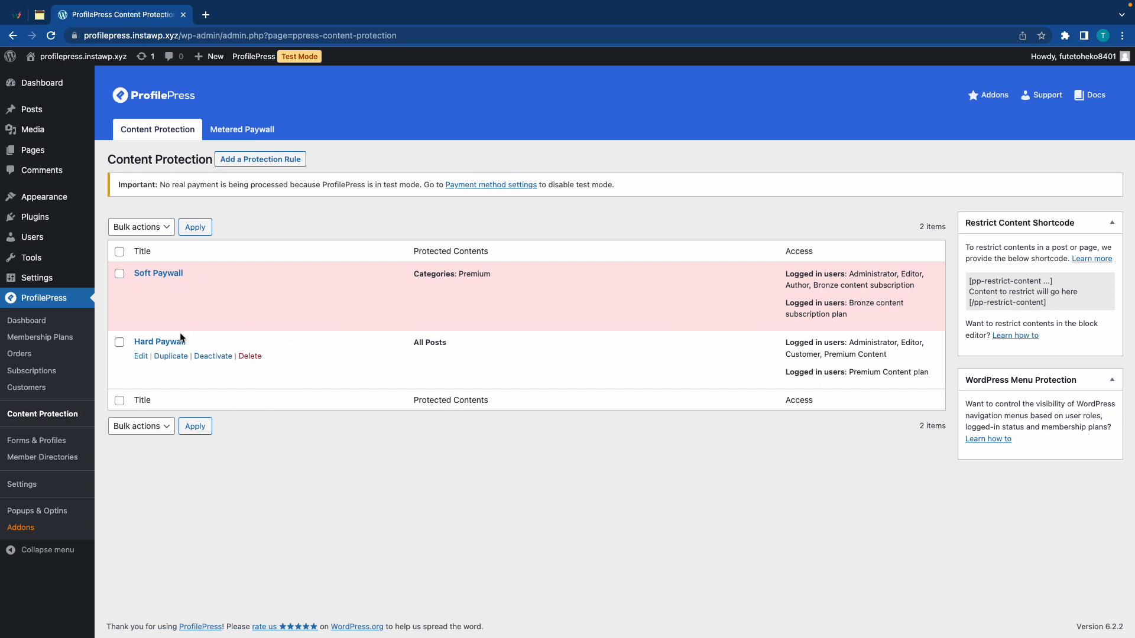
{"action": "mouse_move", "coordinate": [259, 141]}
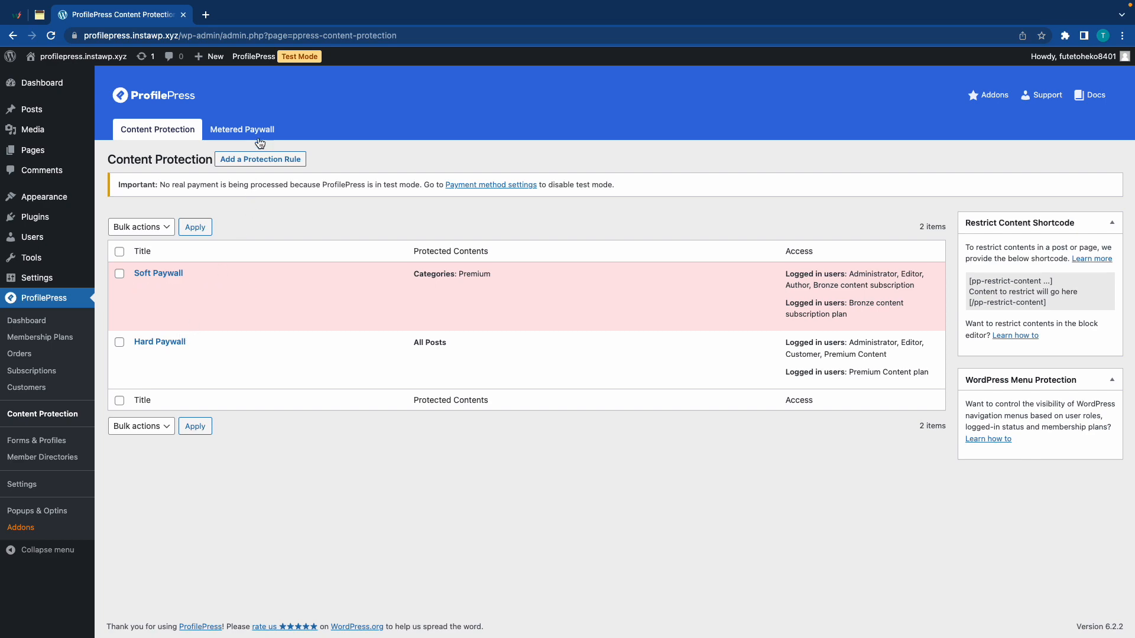
Step: Open the Metered Paywall settings and set the free-view reset to 12 hours
{"action": "left_click", "coordinate": [242, 129]}
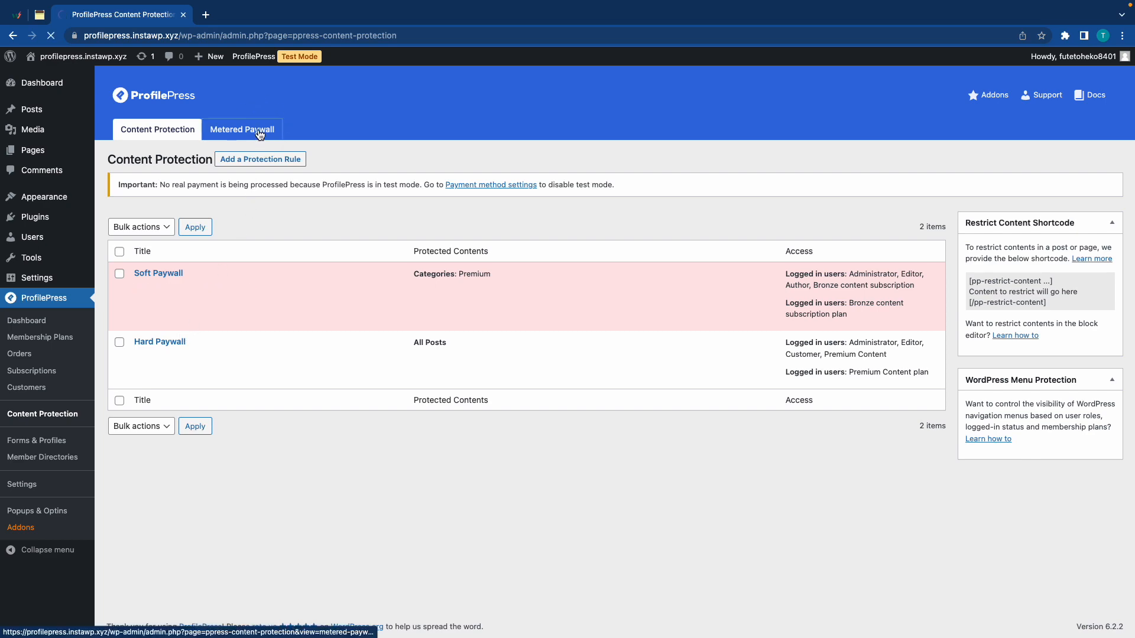
{"action": "left_click", "coordinate": [241, 129]}
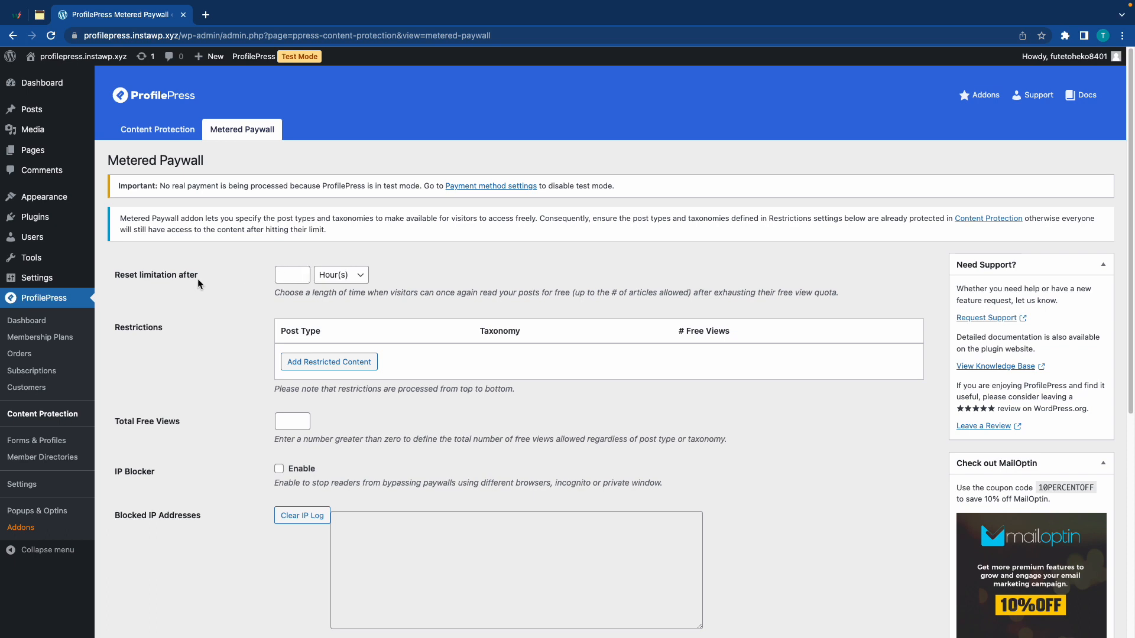
{"action": "mouse_move", "coordinate": [252, 280]}
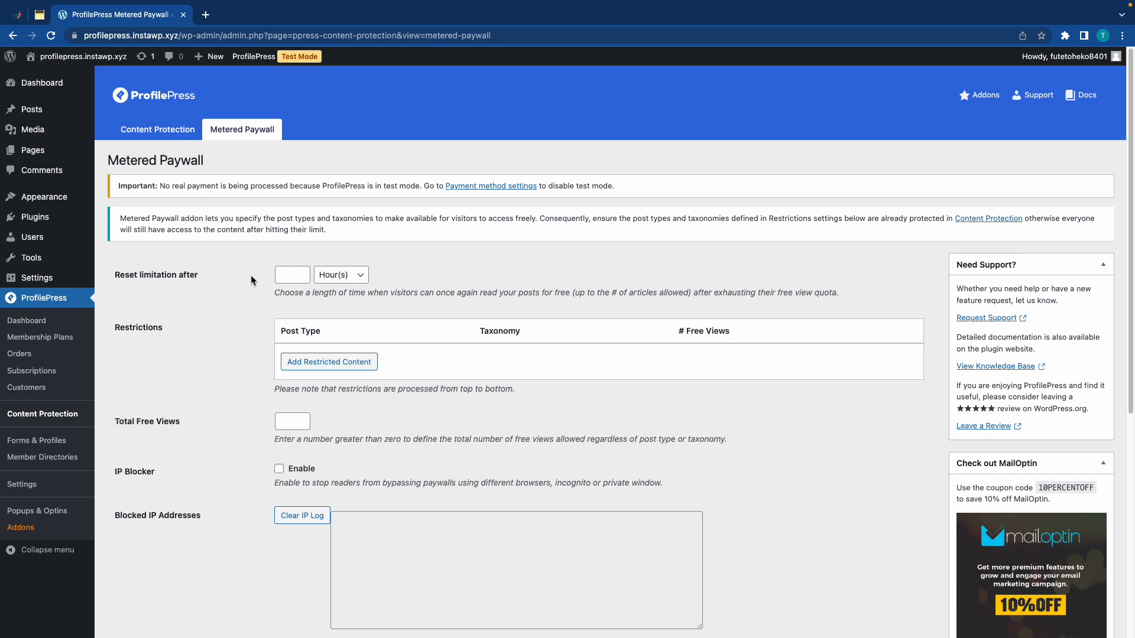
{"action": "type", "text": "0"}
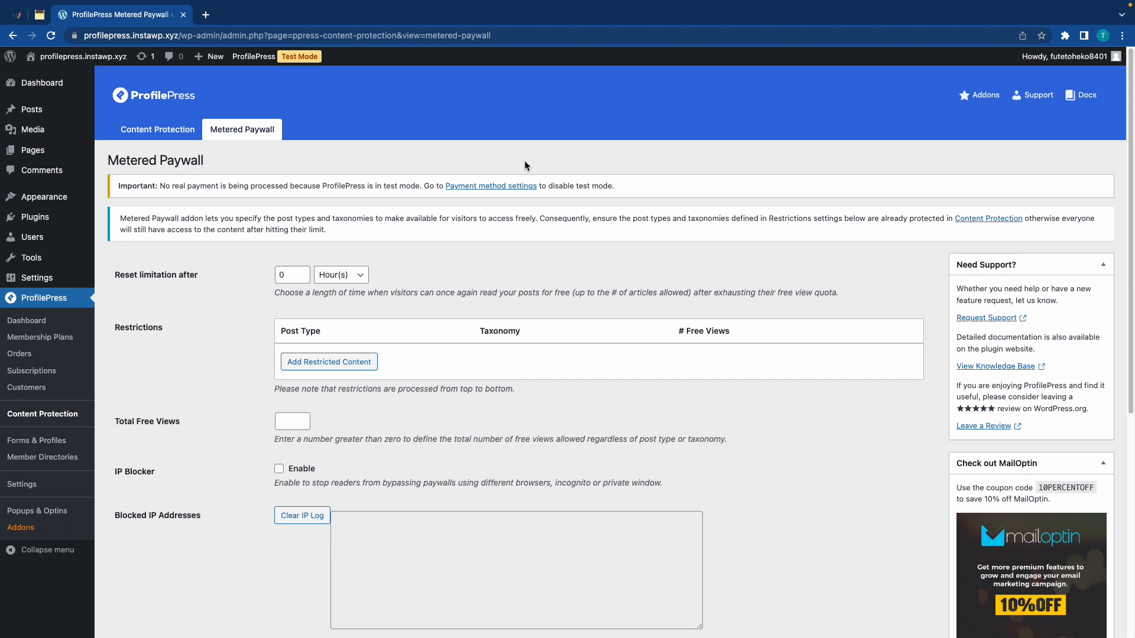
{"action": "mouse_move", "coordinate": [205, 287]}
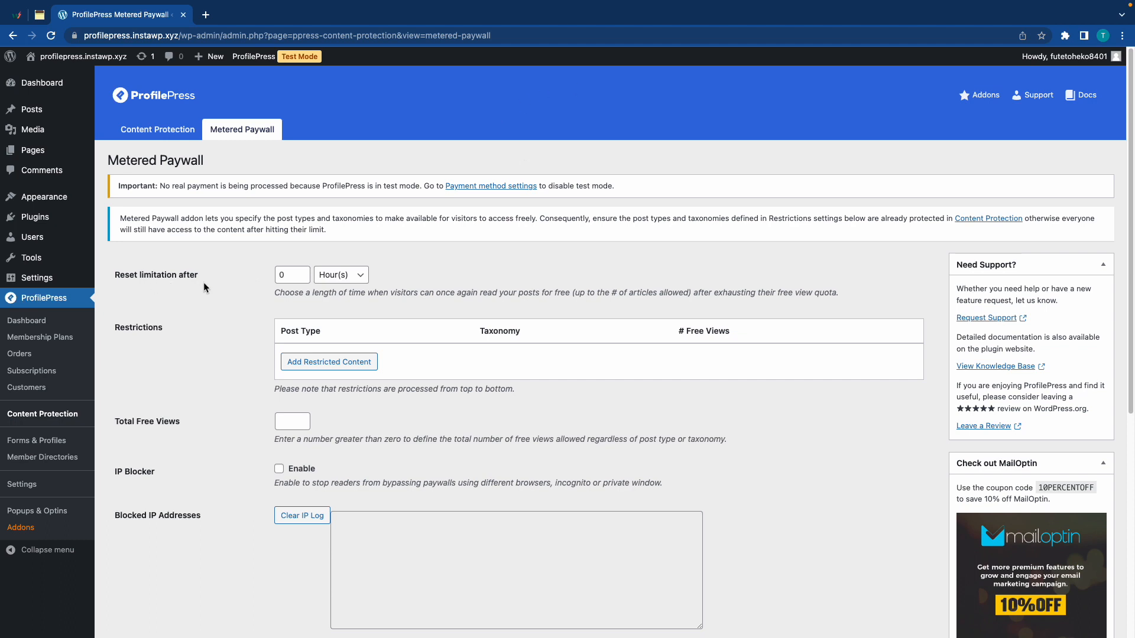
{"action": "type", "text": "12"}
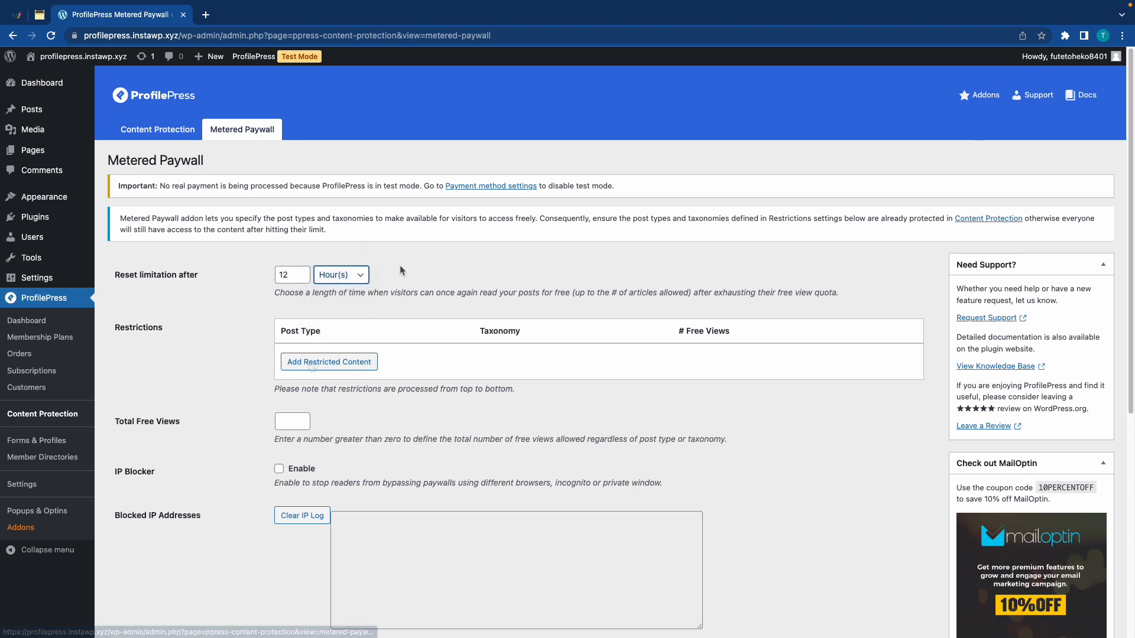
Step: Add a Posts restriction with 2 free views and remove the extra Pages row
{"action": "left_click", "coordinate": [328, 361]}
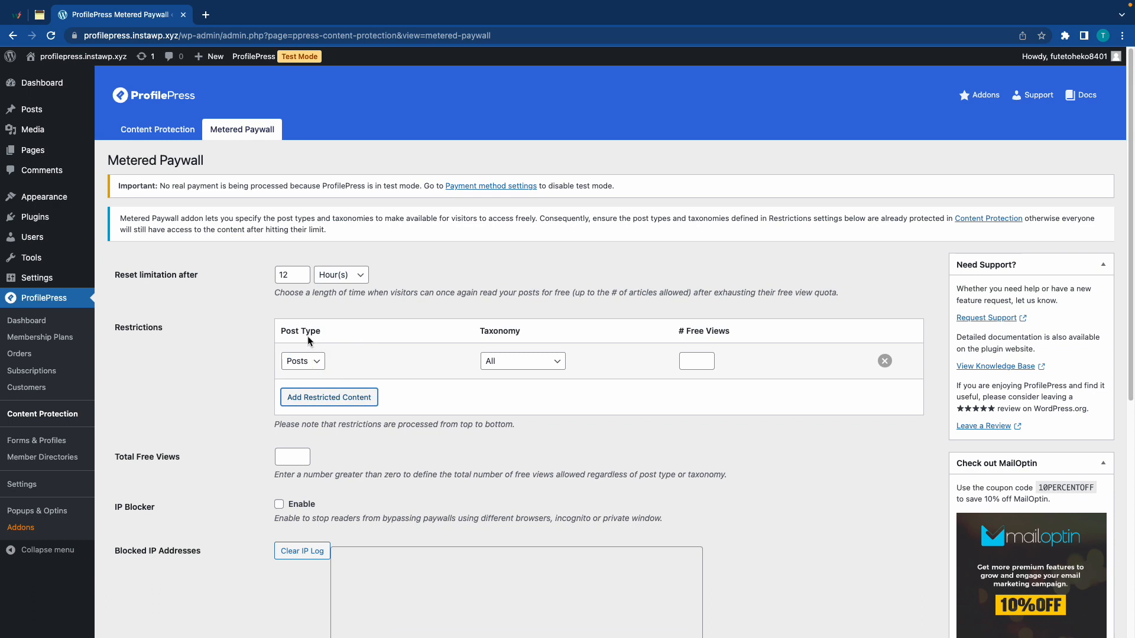
{"action": "mouse_move", "coordinate": [542, 365]}
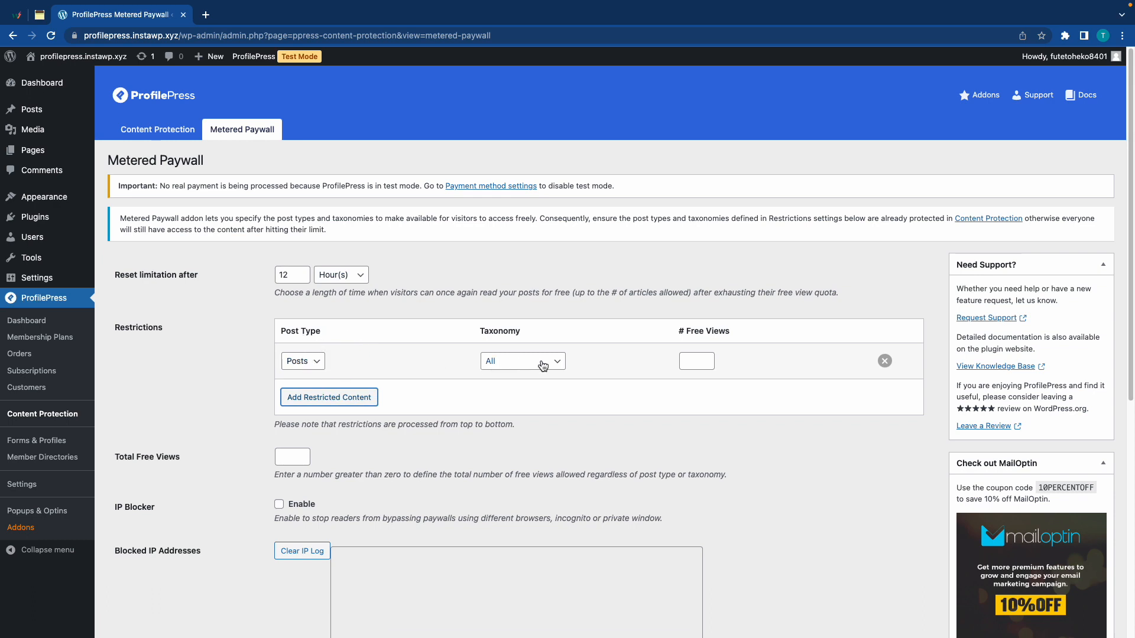
{"action": "left_click", "coordinate": [690, 361]}
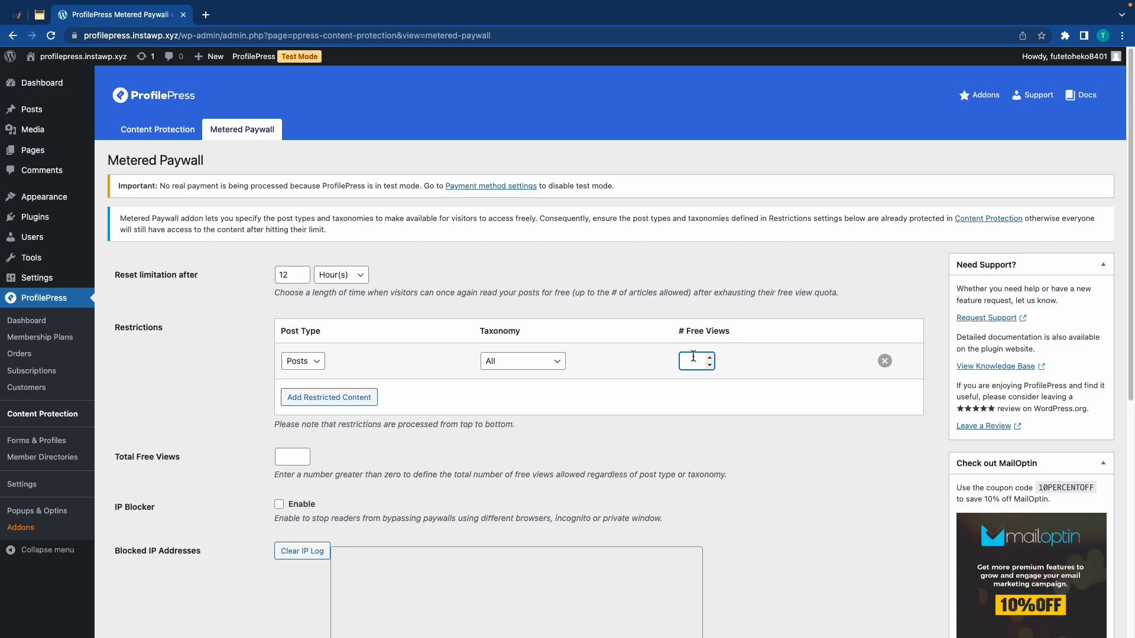
{"action": "type", "text": "2"}
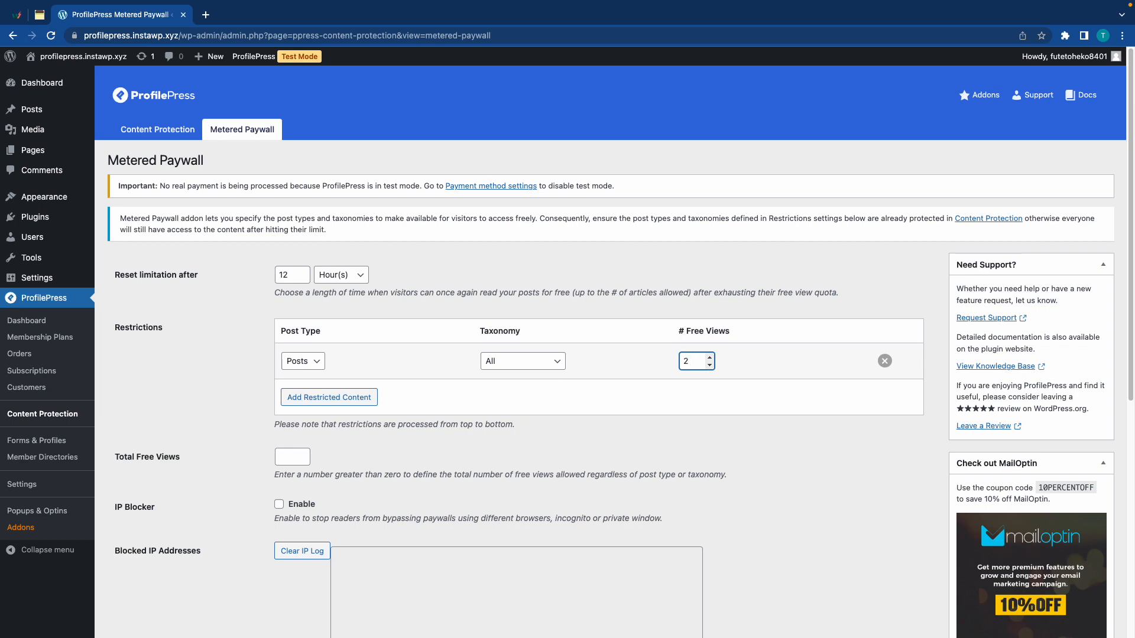
{"action": "left_click", "coordinate": [328, 396]}
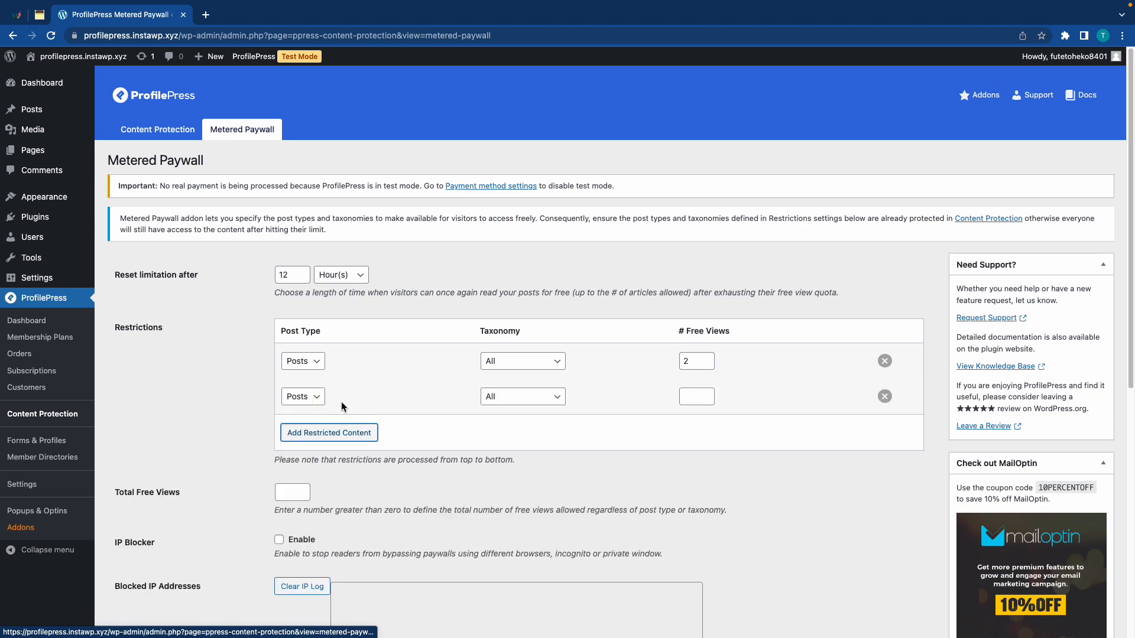
{"action": "left_click", "coordinate": [302, 397]}
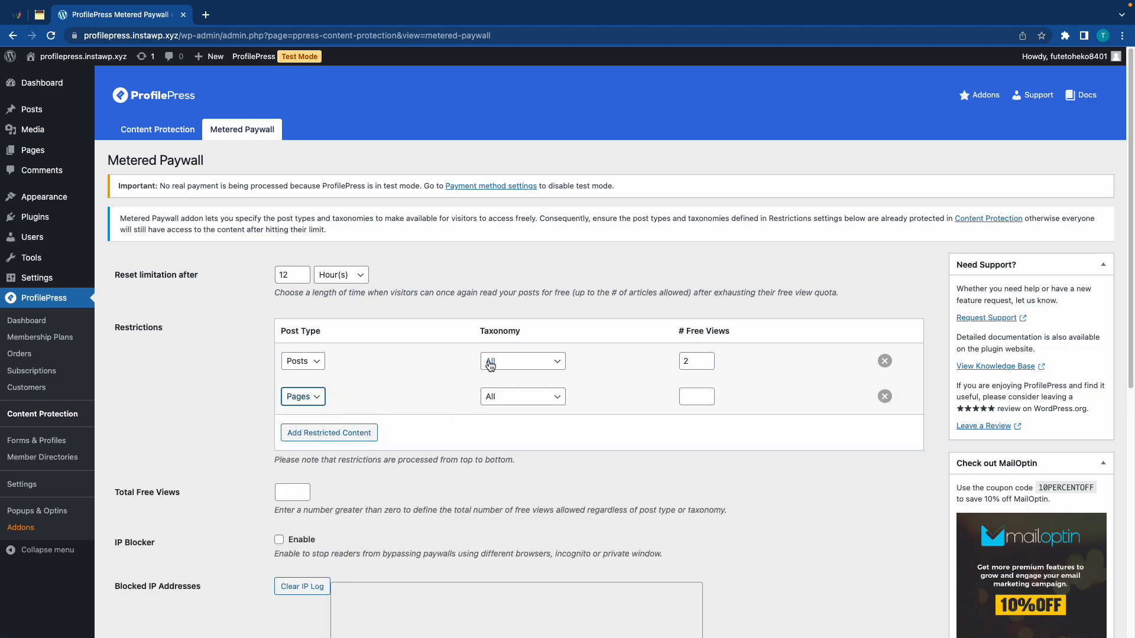
{"action": "left_click", "coordinate": [884, 397]}
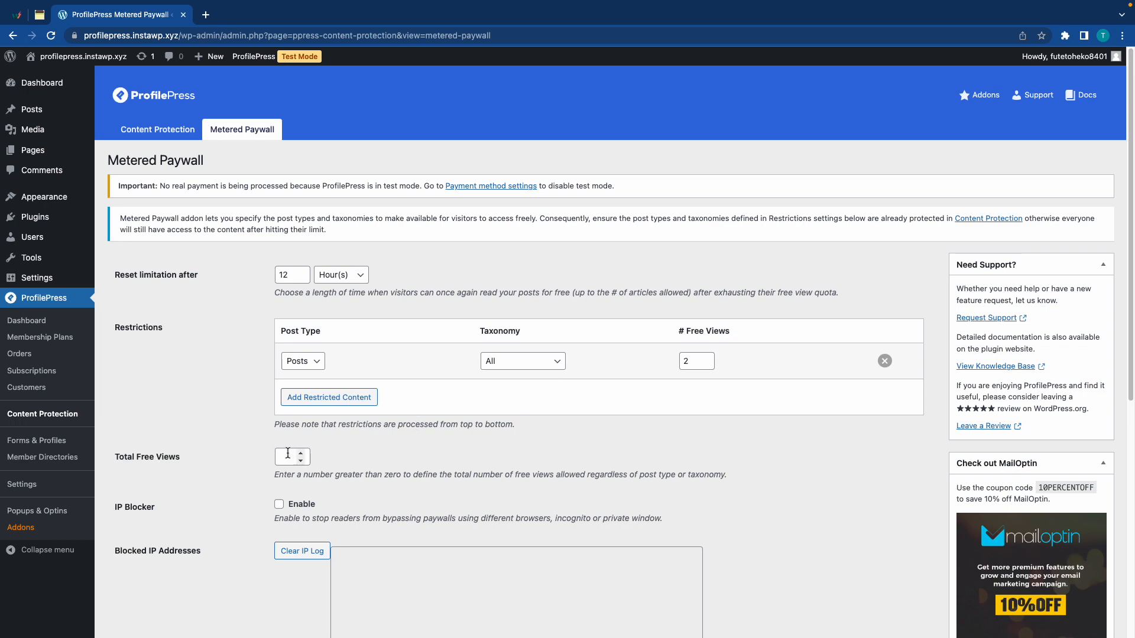
Step: Enable the IP Blocker on the Metered Paywall page and save the changes
{"action": "scroll", "scroll_direction": "down", "scroll_amount": 3}
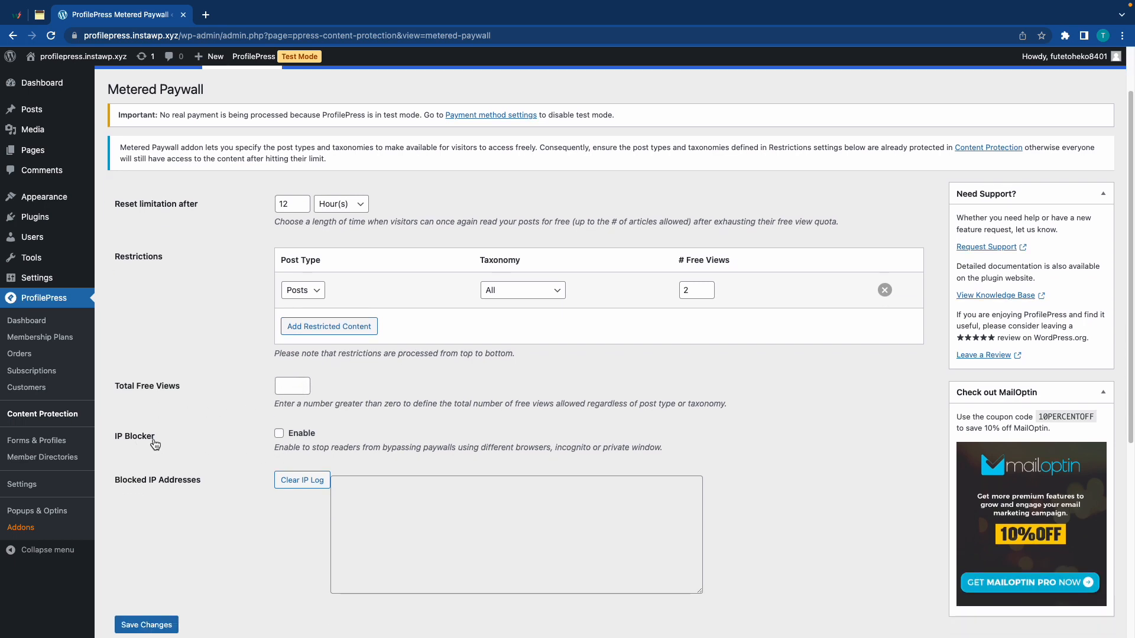
{"action": "left_click", "coordinate": [278, 432]}
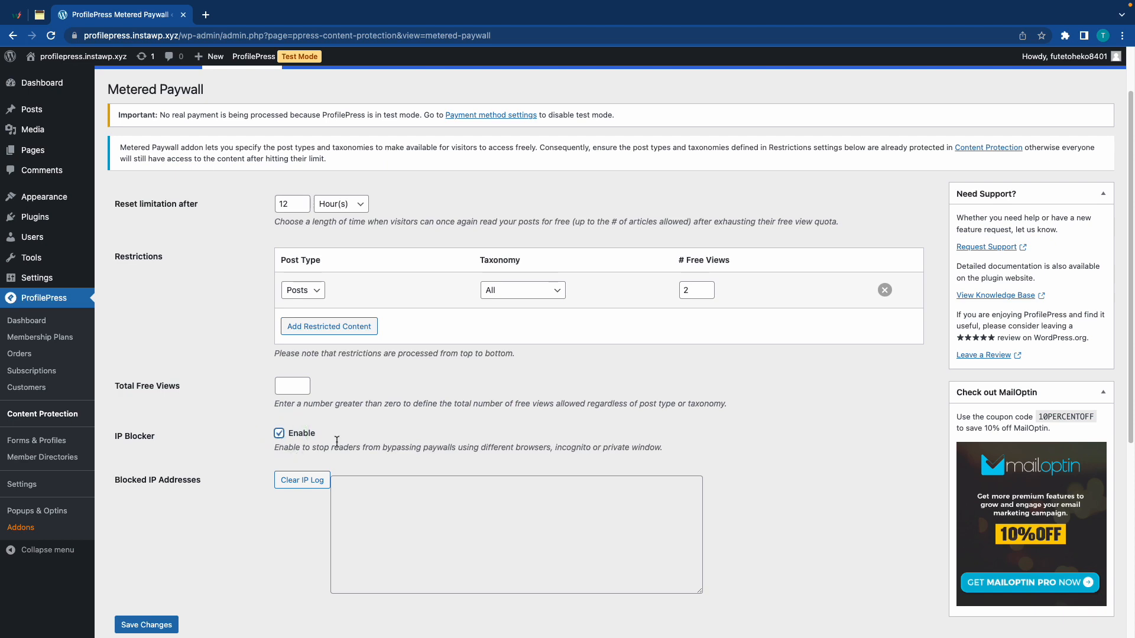
{"action": "mouse_move", "coordinate": [206, 471]}
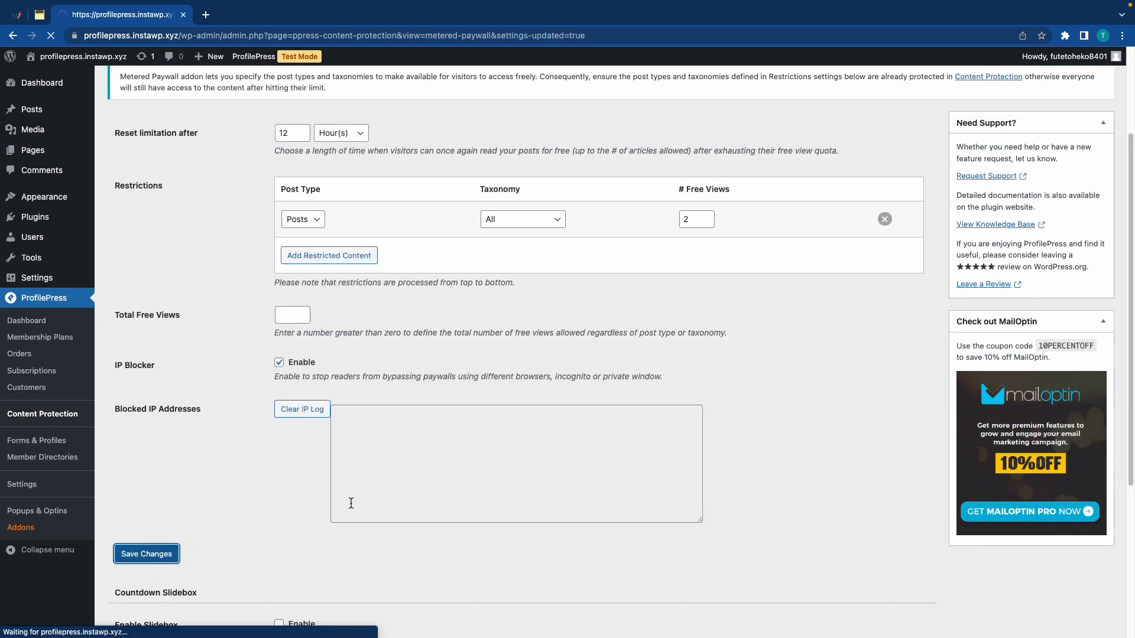
{"action": "left_click", "coordinate": [146, 553]}
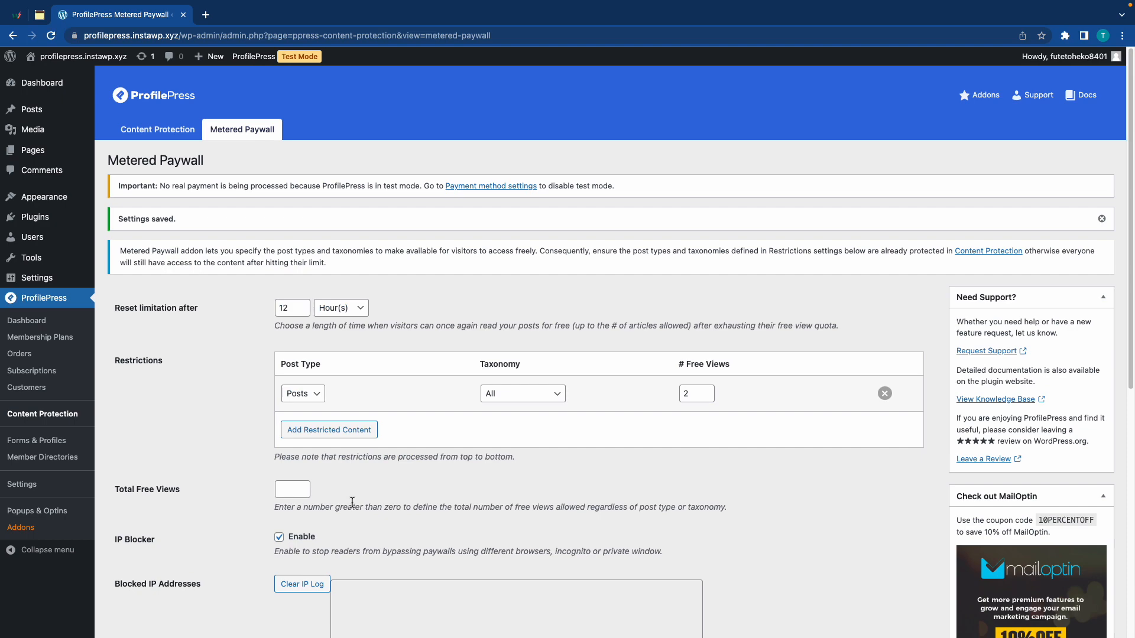
Step: Enable the countdown slidebox and paste the checkout URL as its Button Link
{"action": "scroll", "scroll_direction": "down", "scroll_amount": 3}
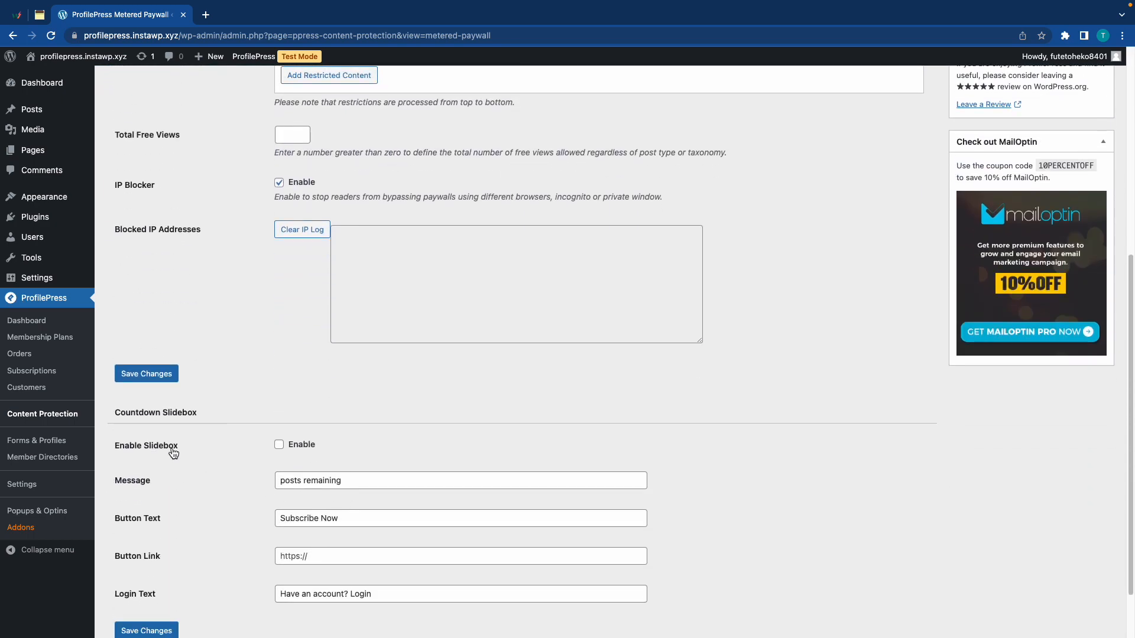
{"action": "left_click", "coordinate": [279, 444]}
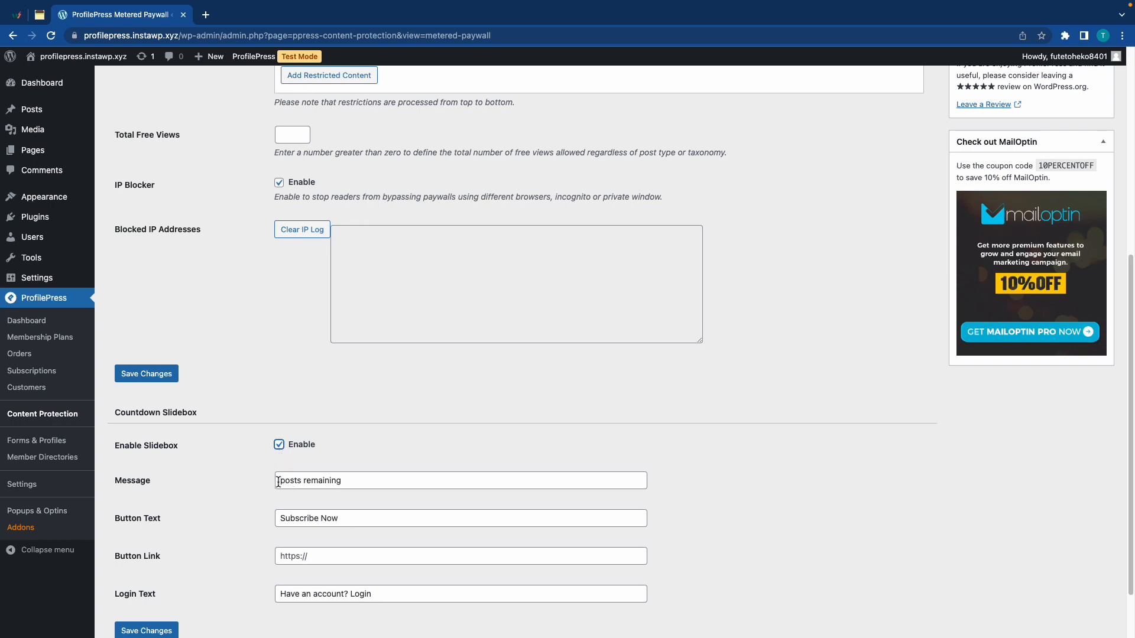
{"action": "mouse_move", "coordinate": [181, 526]}
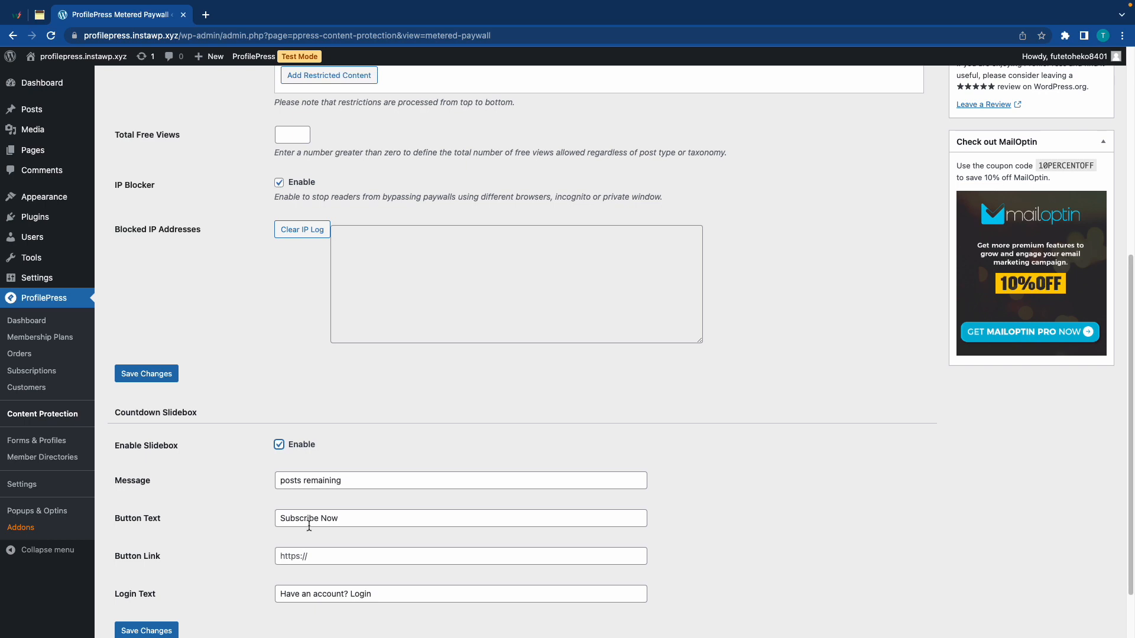
{"action": "key", "text": "cmd+v"}
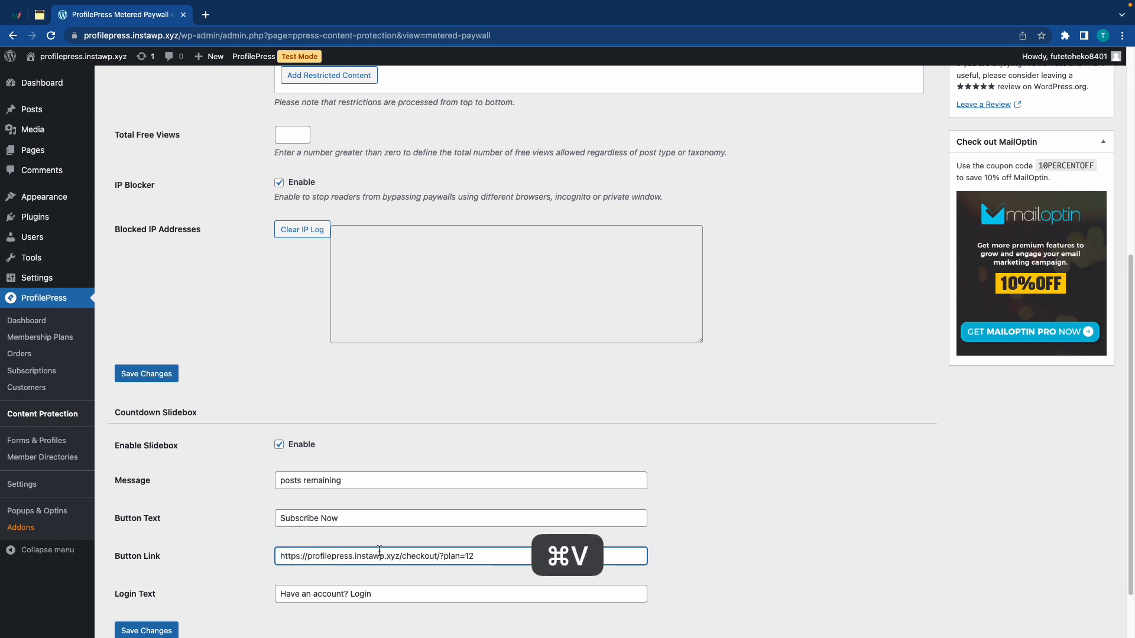
{"action": "key", "text": "cmd+v"}
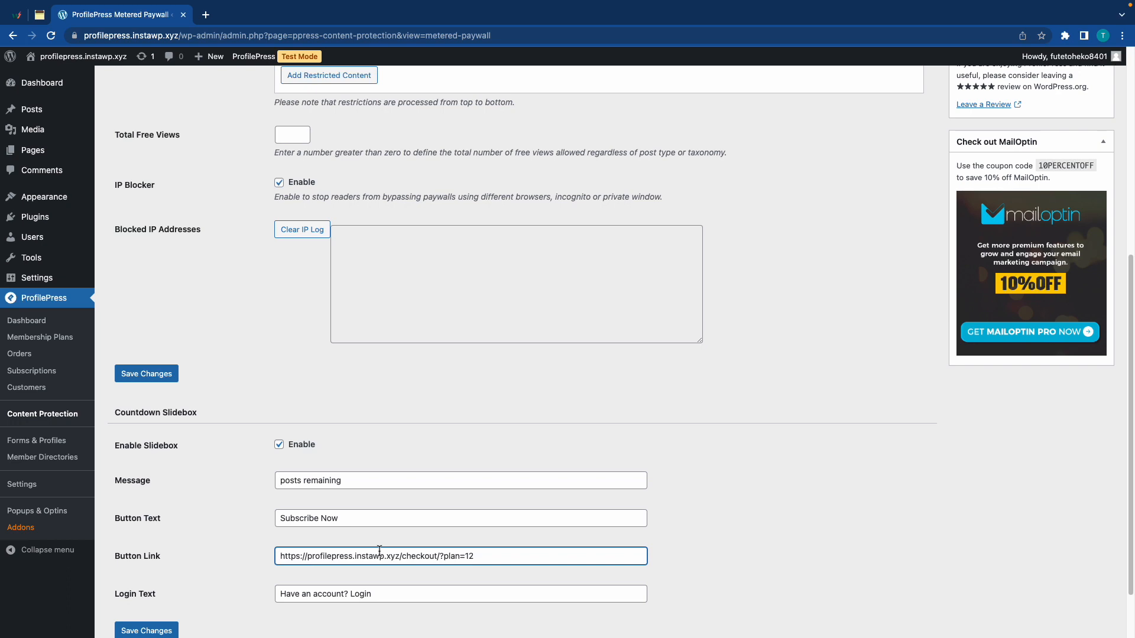
Step: Save the slidebox settings and open the first post in an incognito window
{"action": "scroll", "scroll_direction": "down", "scroll_amount": 3}
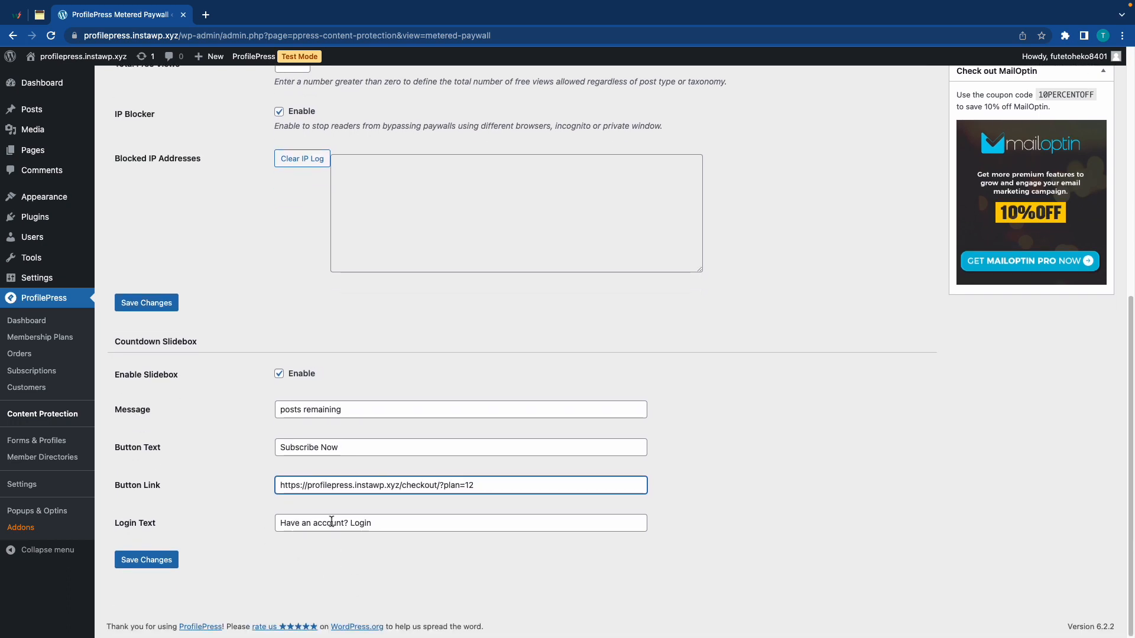
{"action": "left_click", "coordinate": [146, 559]}
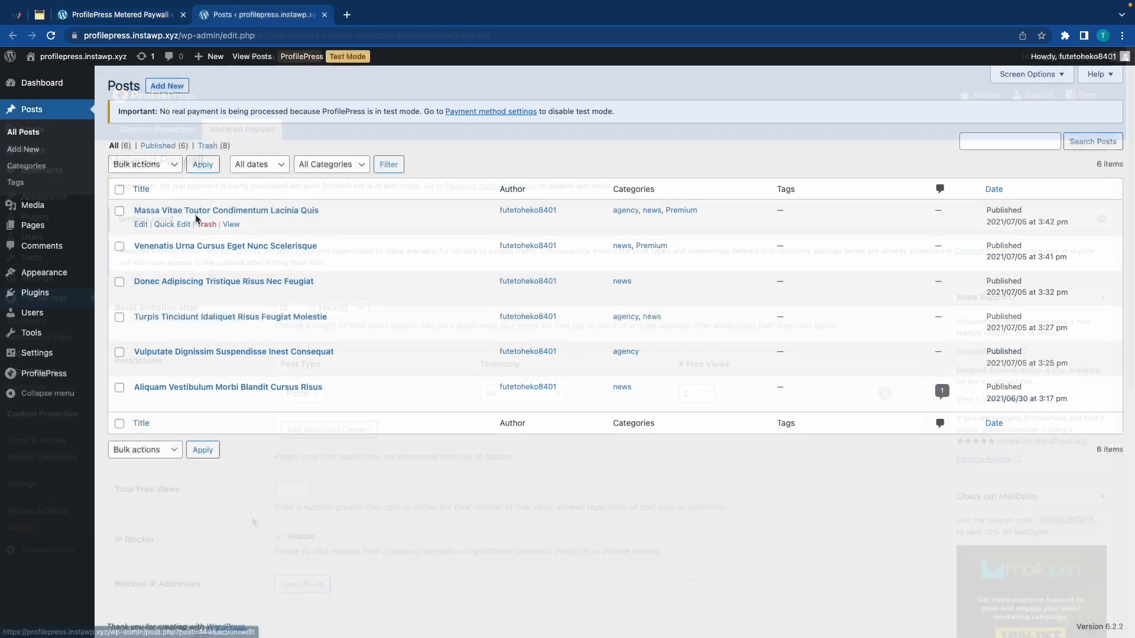
{"action": "right_click", "coordinate": [232, 223]}
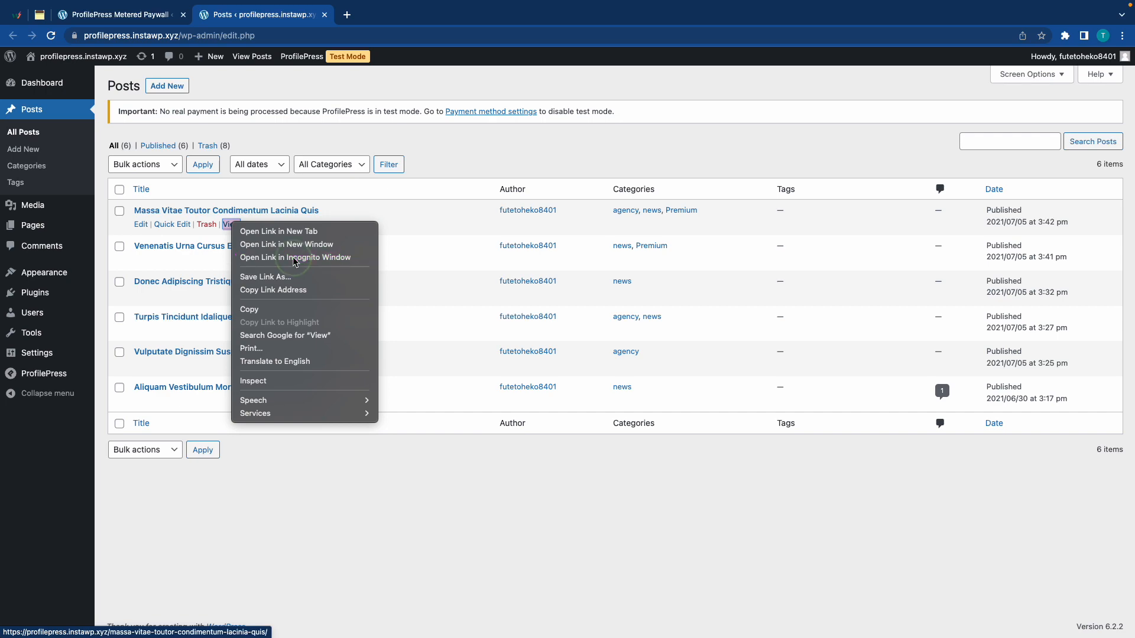
{"action": "left_click", "coordinate": [295, 258]}
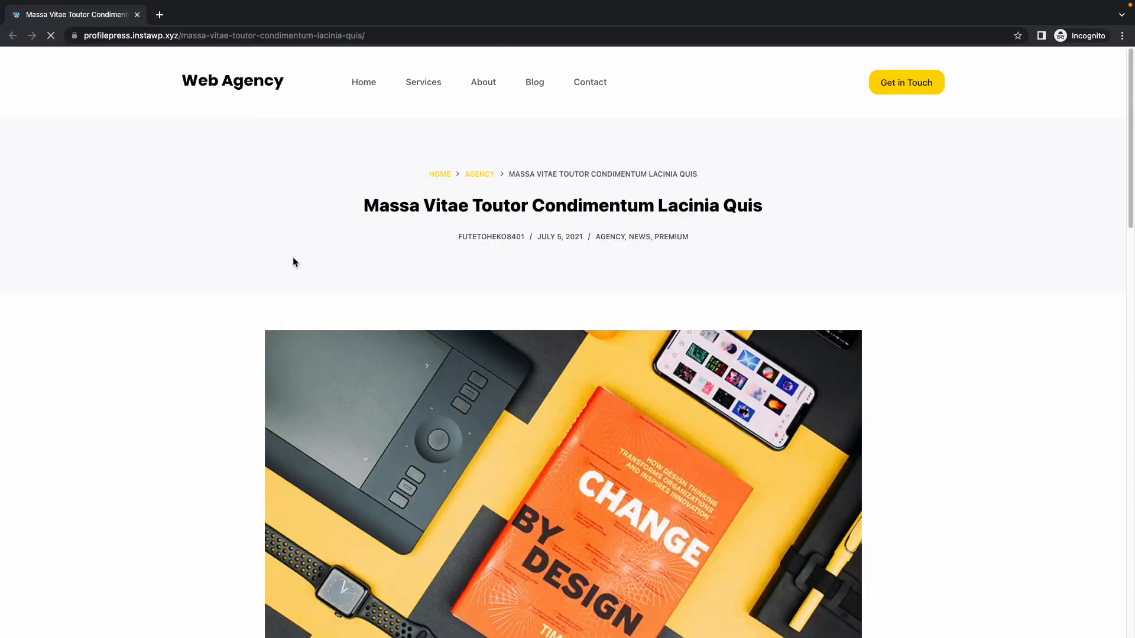
Step: Read the Venenatis post, then open Donec and confirm it shows the subscribe paywall
{"action": "scroll", "scroll_direction": "down", "scroll_amount": 3}
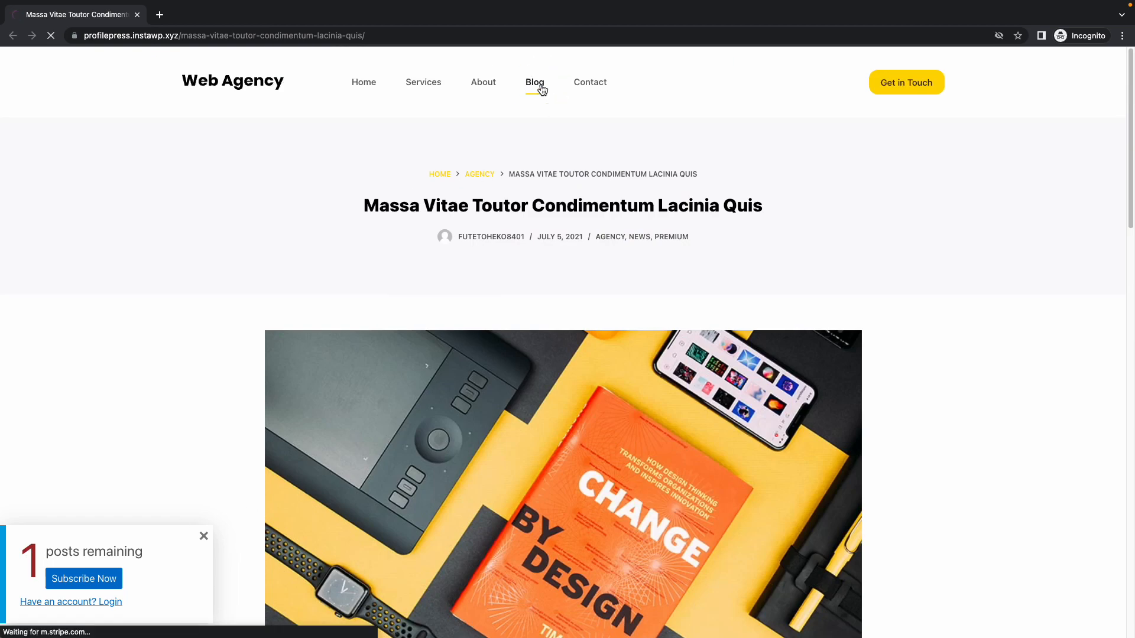
{"action": "left_click", "coordinate": [534, 81]}
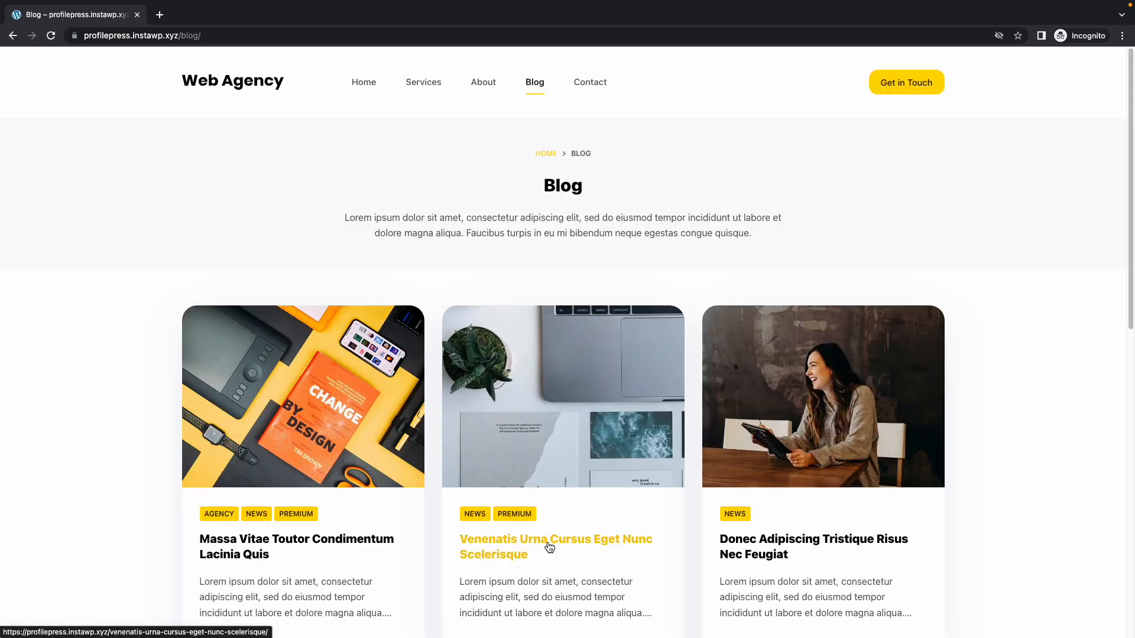
{"action": "left_click", "coordinate": [555, 546]}
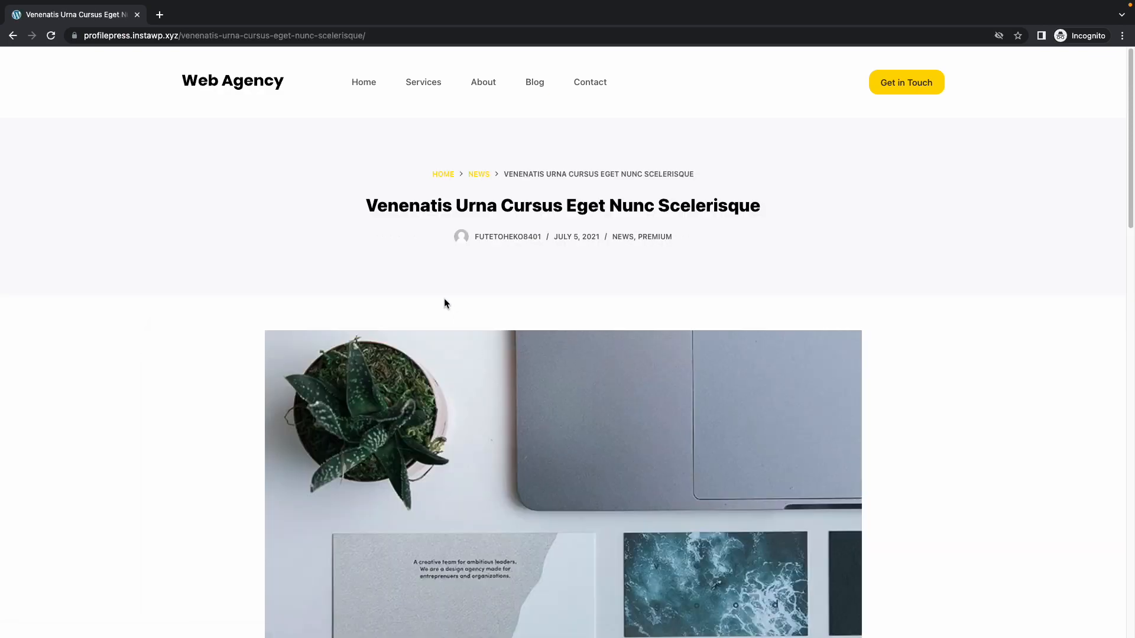
{"action": "scroll", "scroll_direction": "down", "scroll_amount": 3}
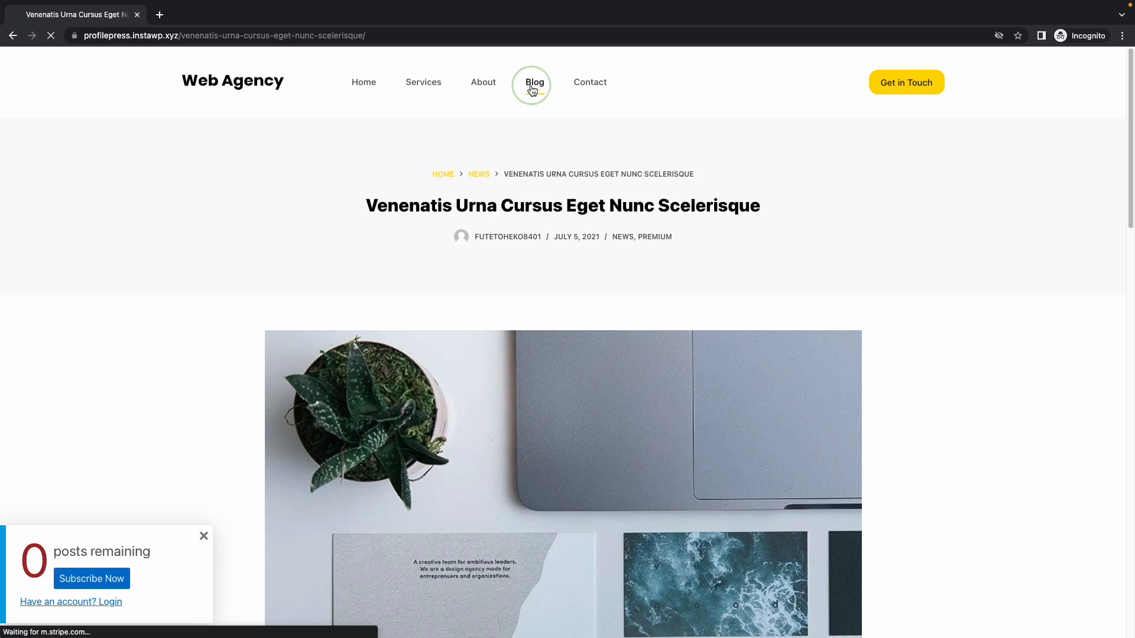
{"action": "left_click", "coordinate": [534, 81]}
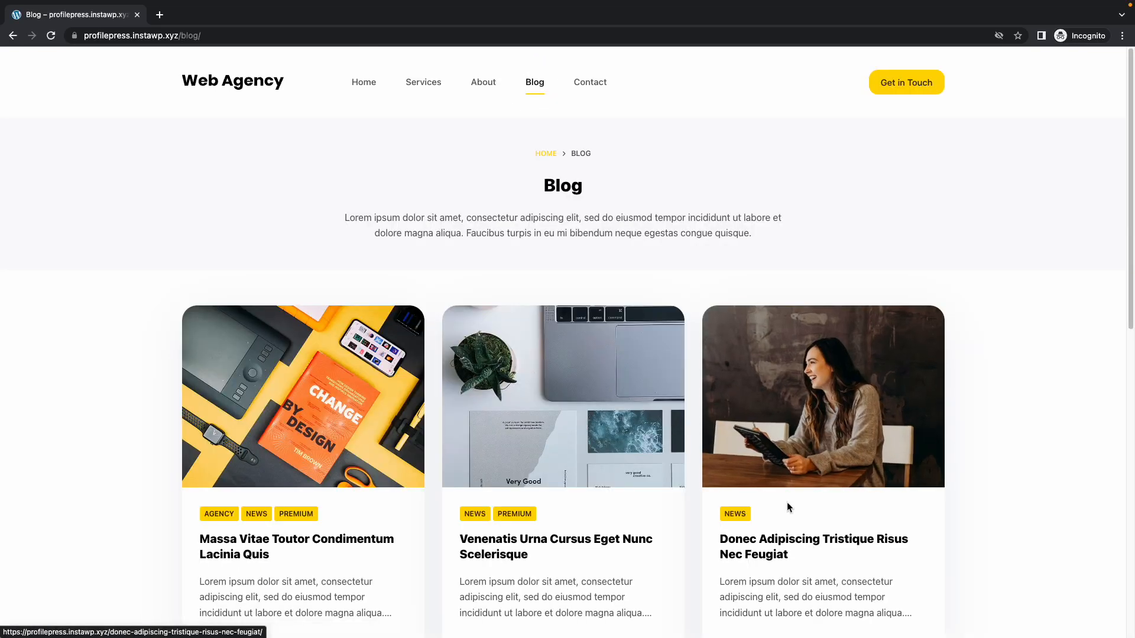
{"action": "left_click", "coordinate": [813, 546]}
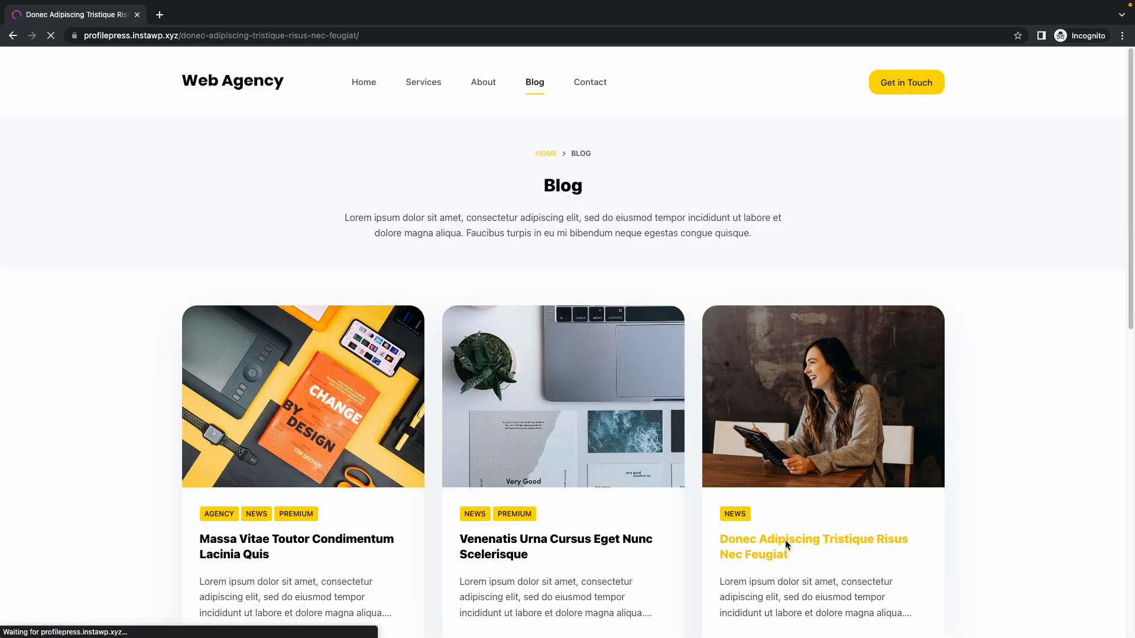
{"action": "left_click", "coordinate": [813, 539]}
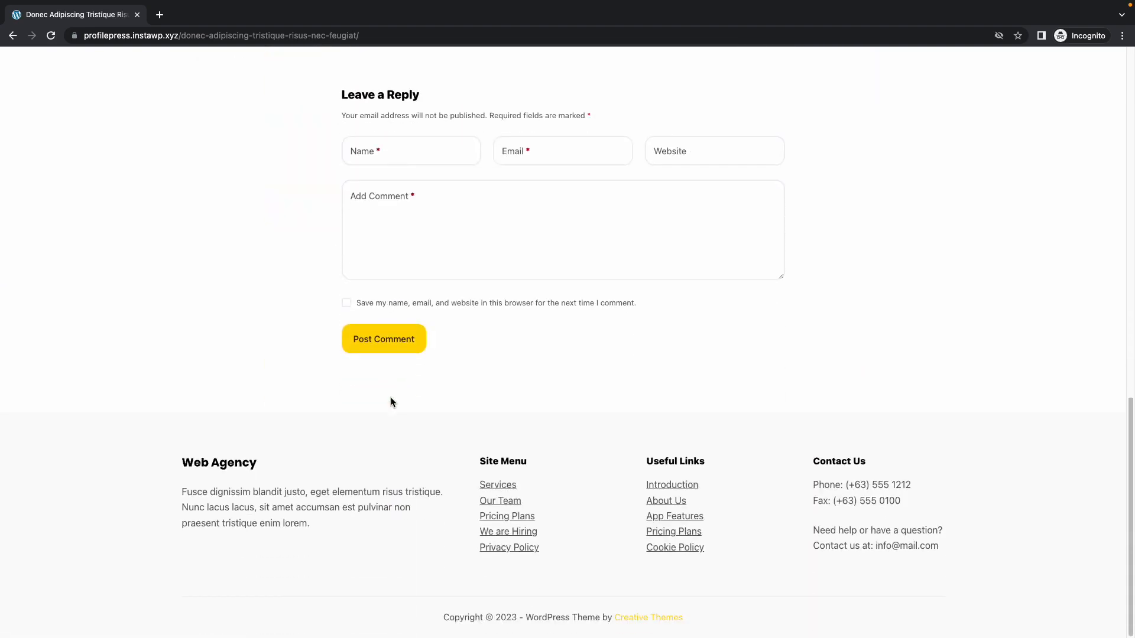
{"action": "scroll", "scroll_direction": "up", "scroll_amount": 3}
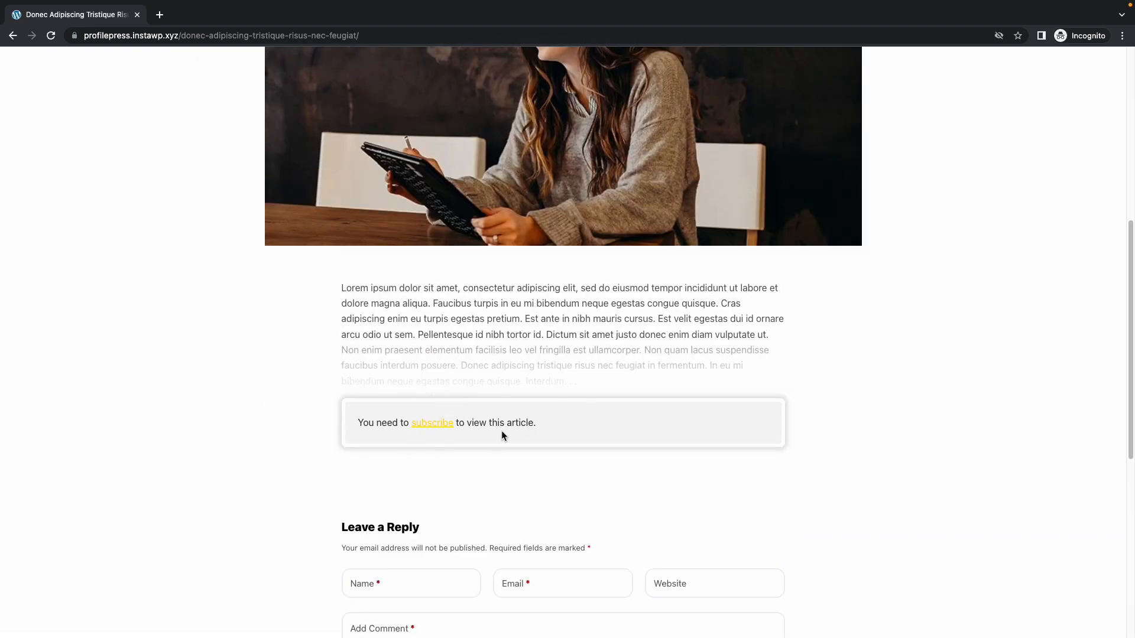
{"action": "mouse_move", "coordinate": [538, 431]}
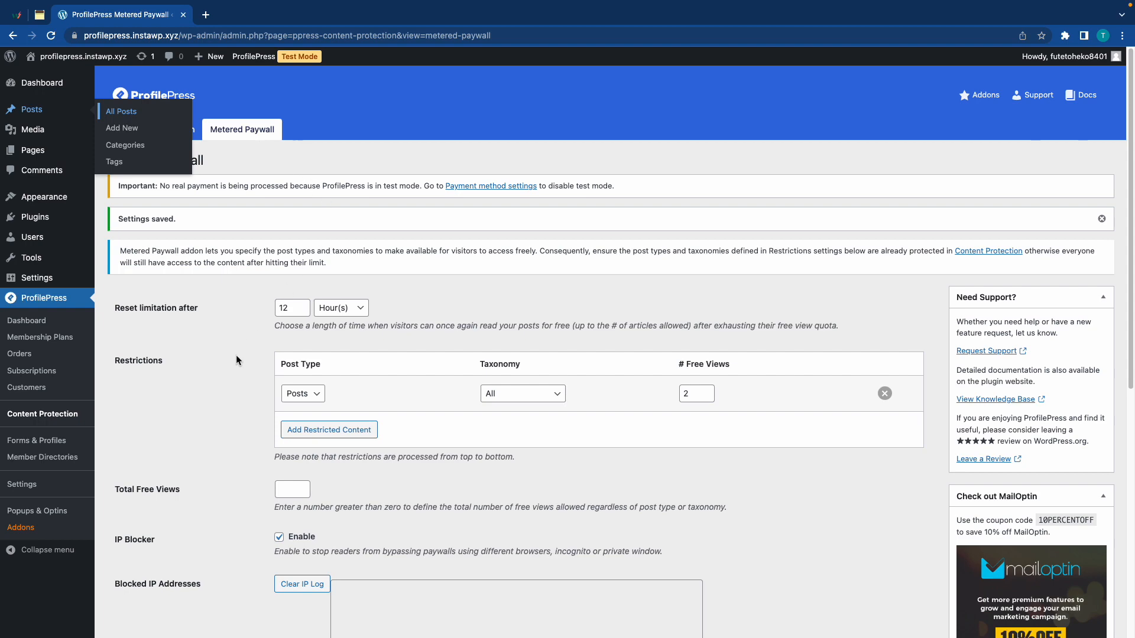
Step: Reload the Metered Paywall page to see the visitor IP under Blocked IP Addresses
{"action": "key", "text": "cmd+r"}
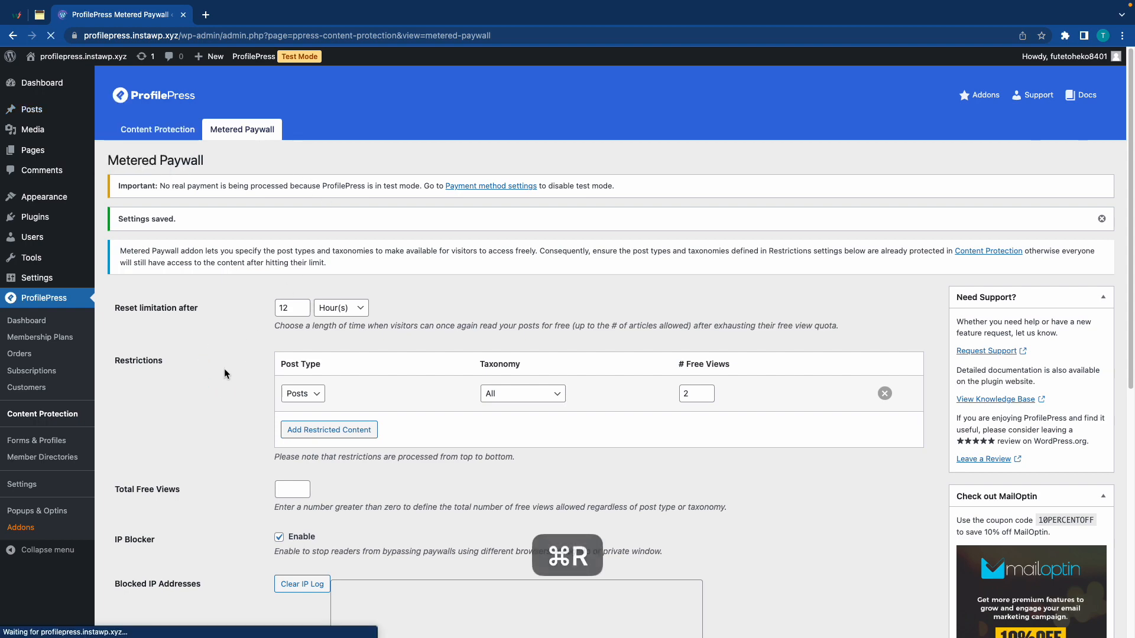
{"action": "key", "text": "cmd+r"}
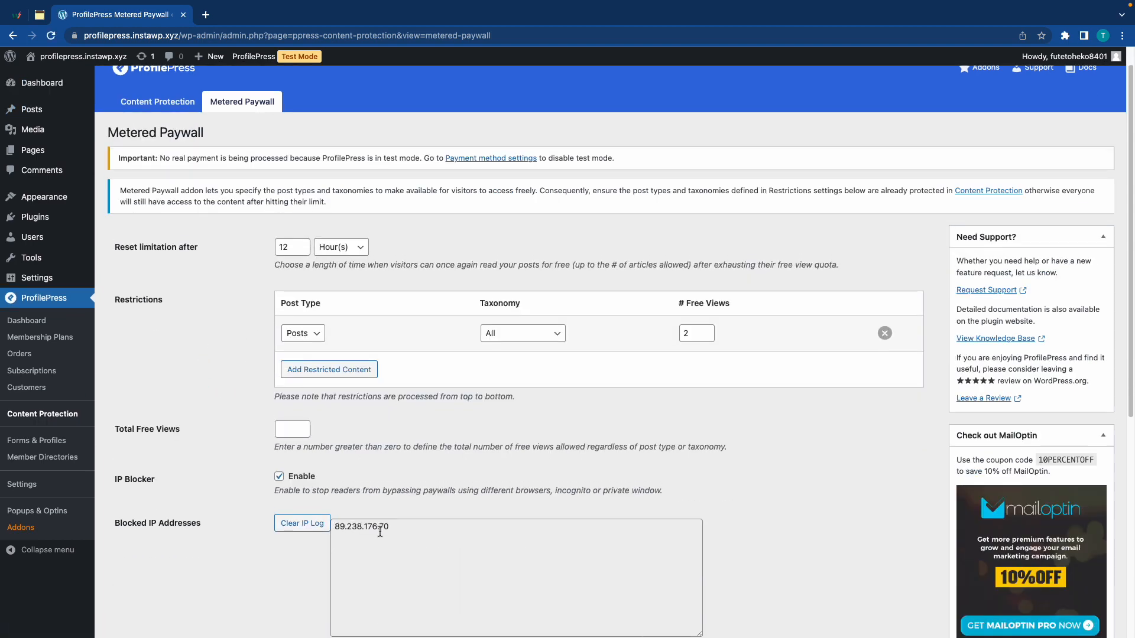